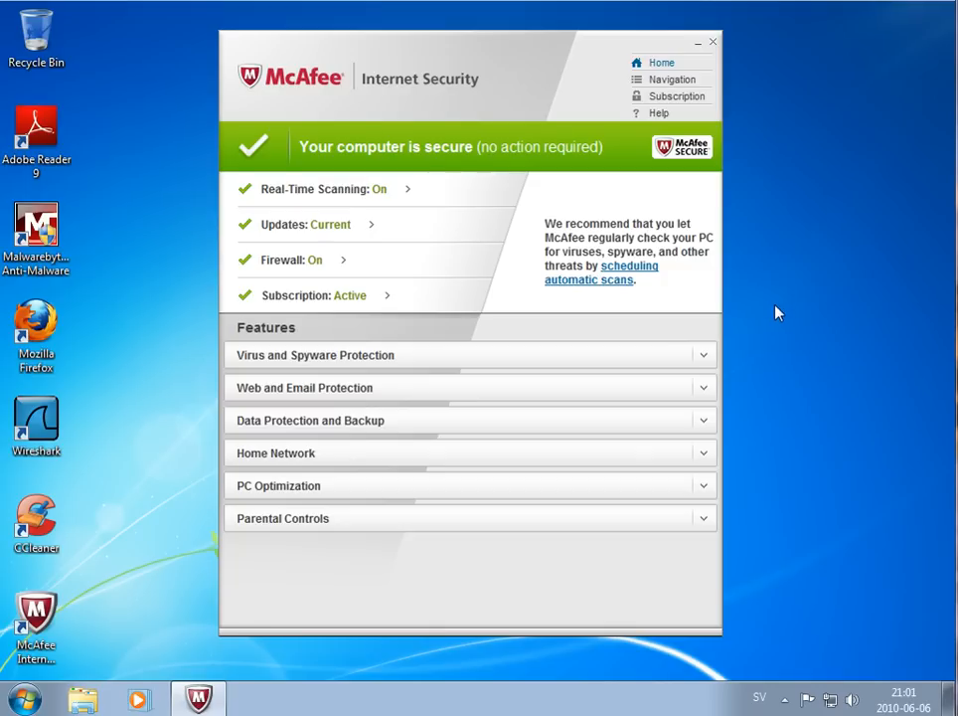
mouse_move(794, 310)
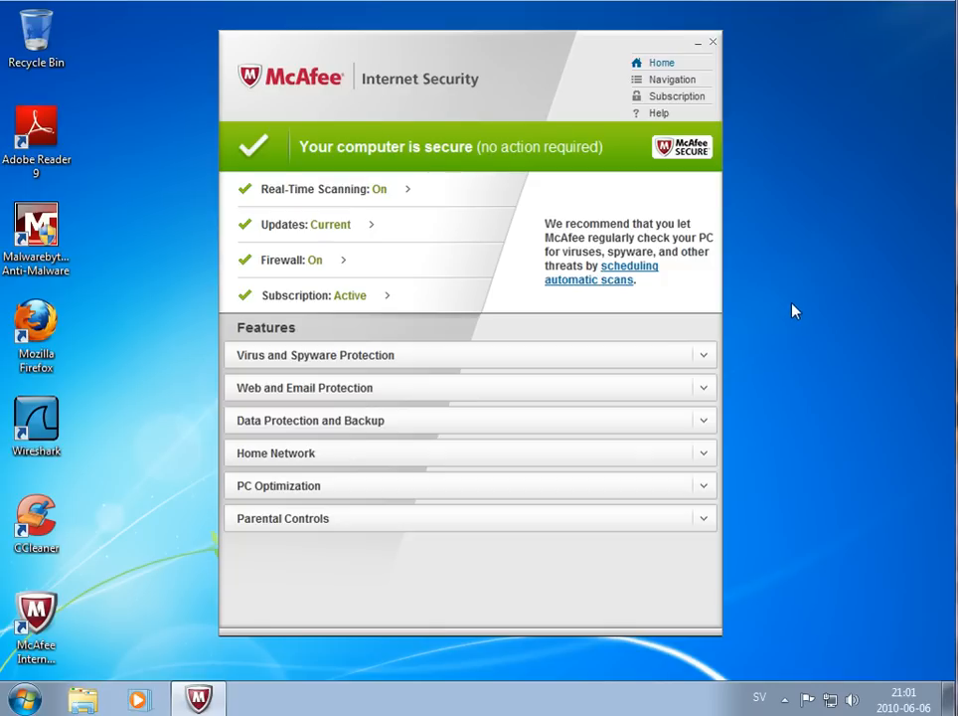
mouse_move(350, 149)
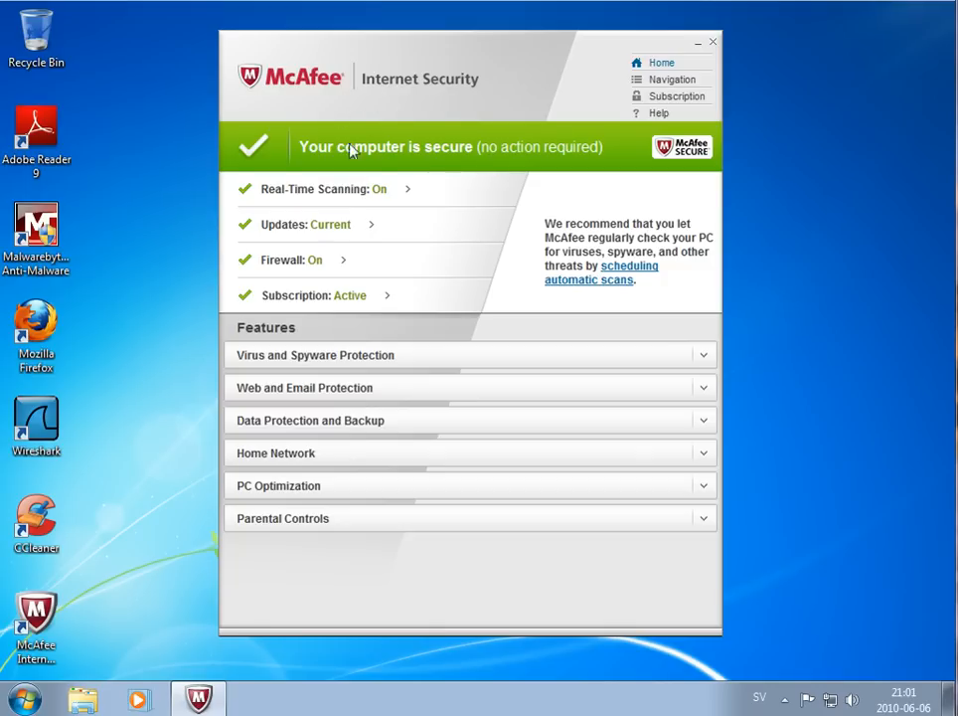
mouse_move(415, 615)
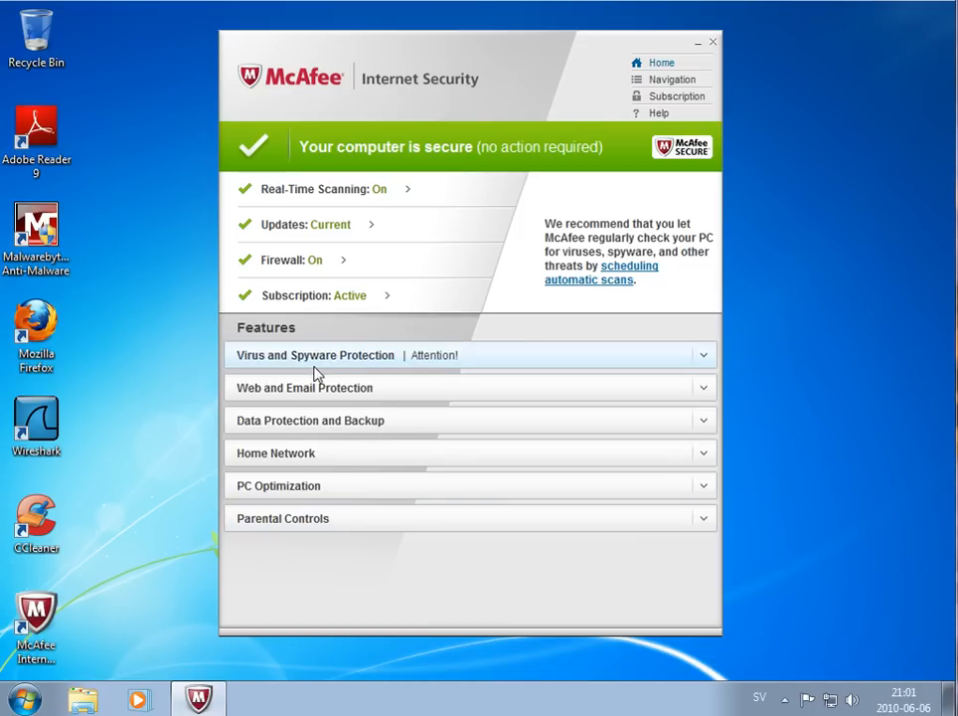
mouse_move(279, 233)
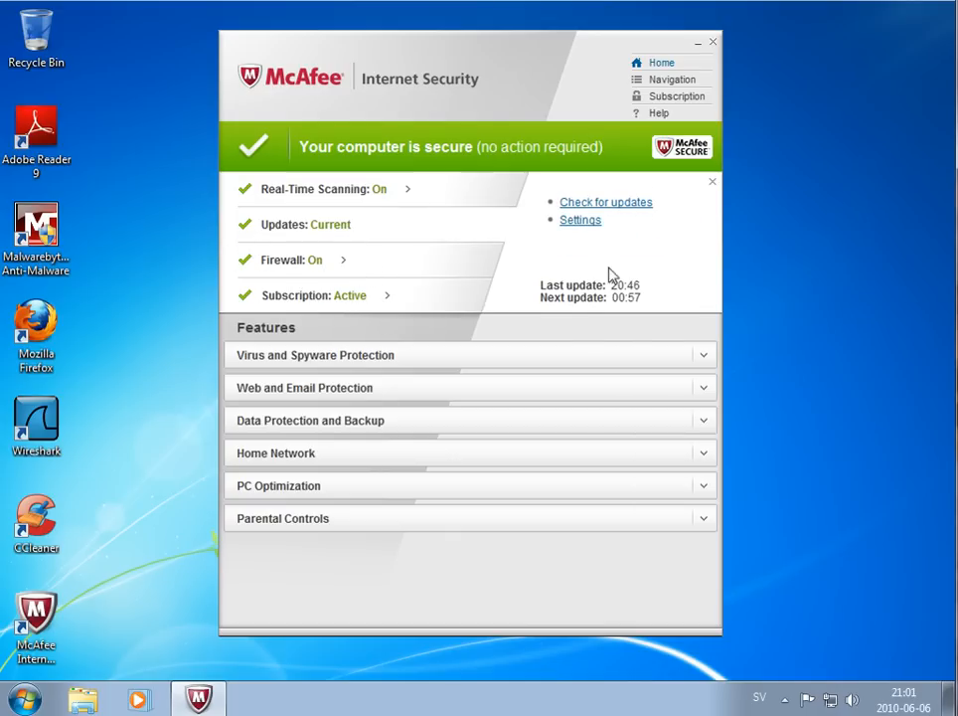
mouse_move(445, 236)
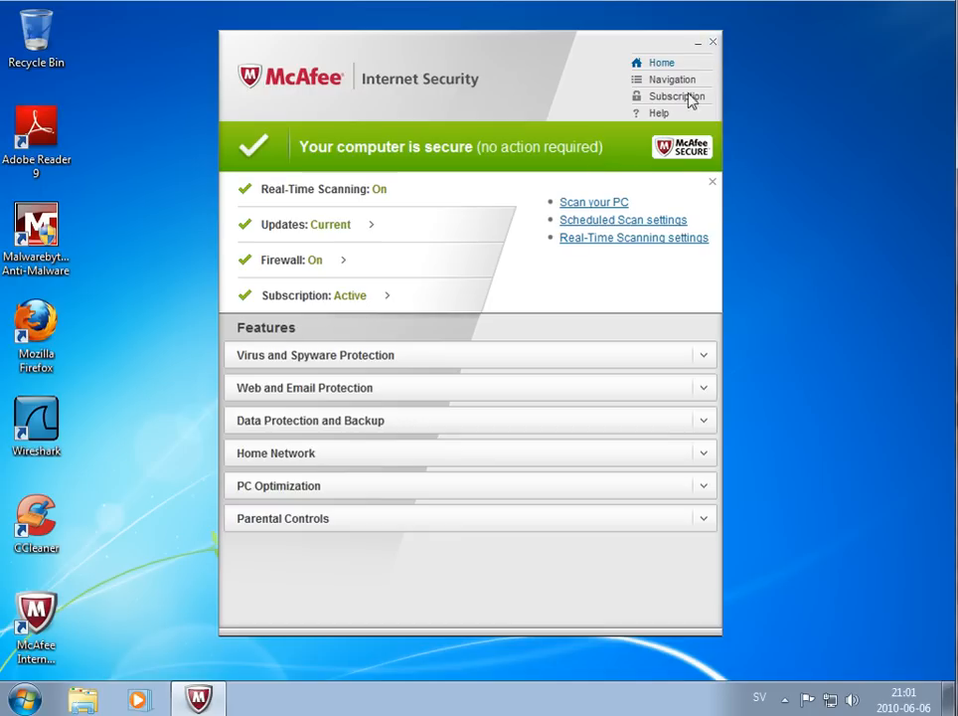
Close the McAfee Internet Security window, leaving only the desktop.
click(712, 42)
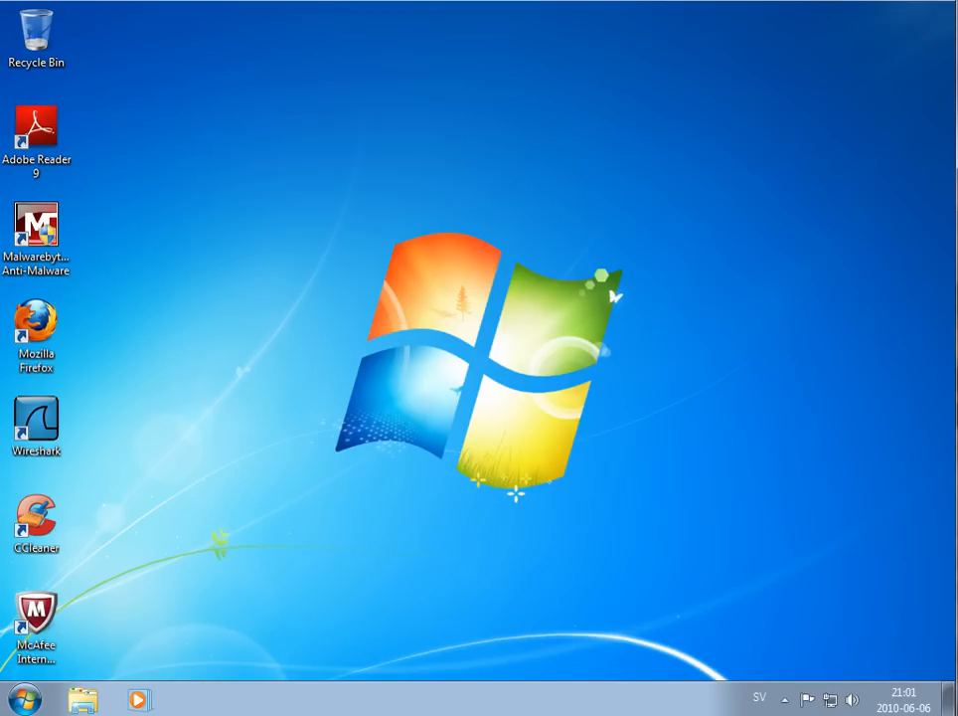
Launch Firefox and start loading braiener.com/test/upload/Build.exe.
double_click(37, 335)
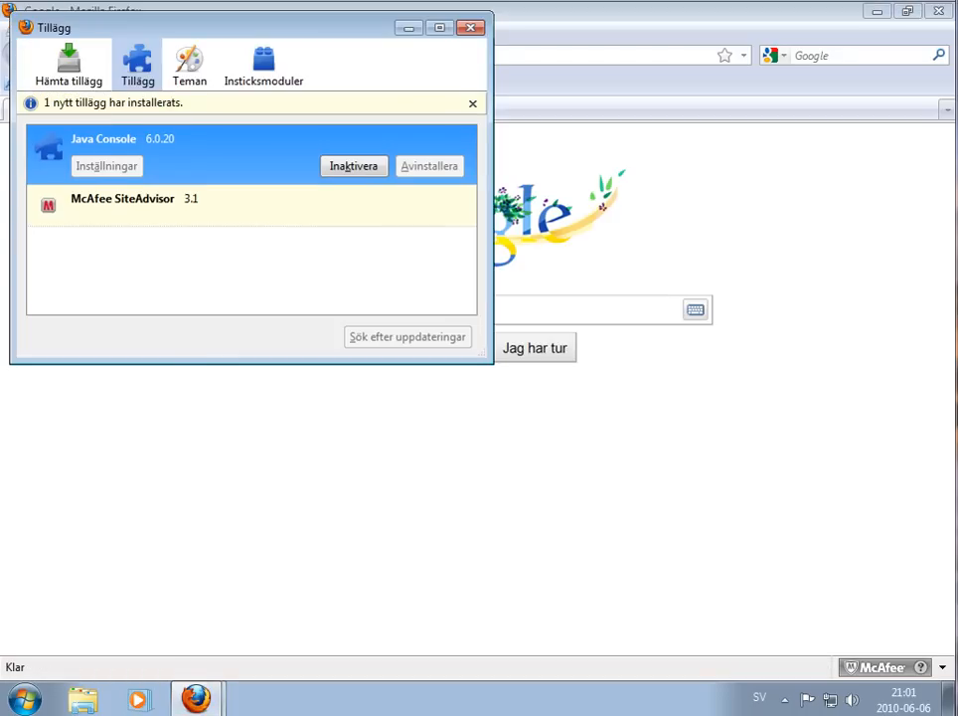
mouse_move(443, 149)
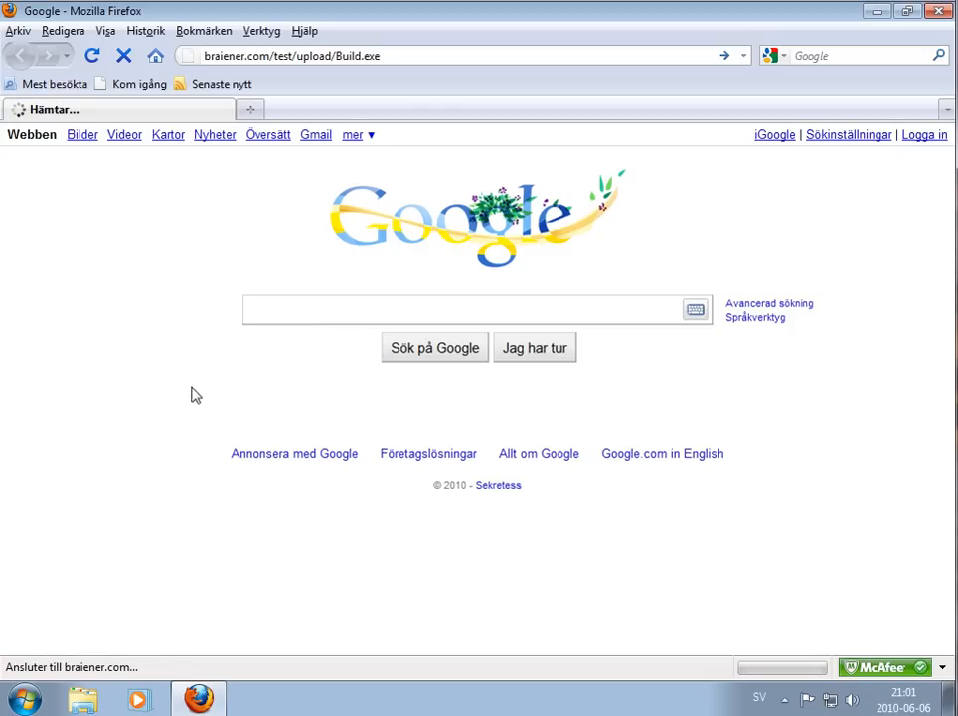
click(477, 309)
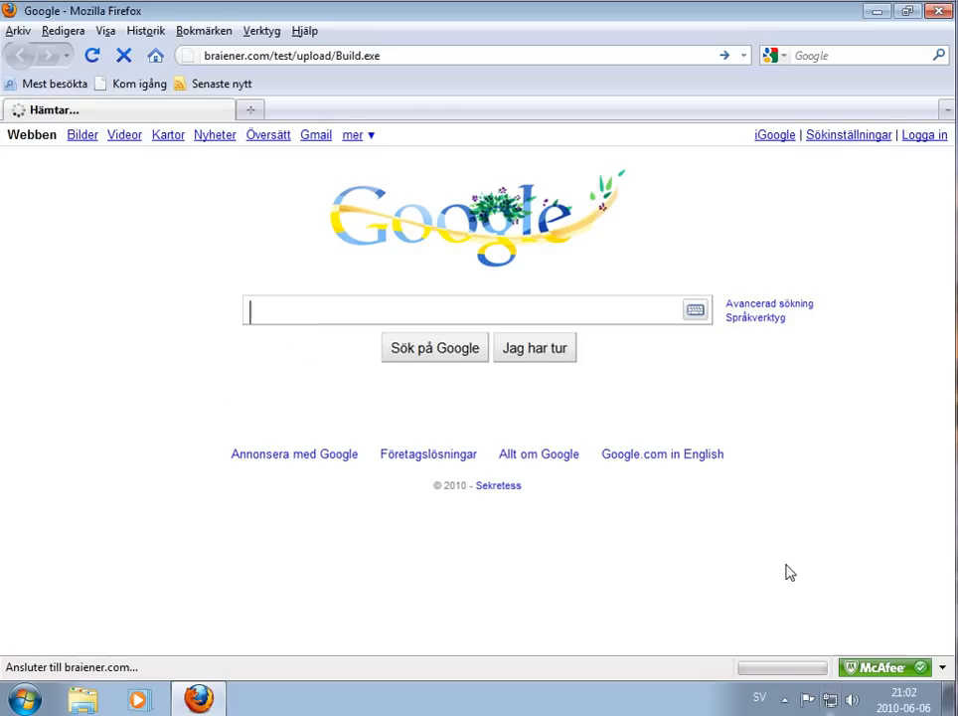
mouse_move(108, 344)
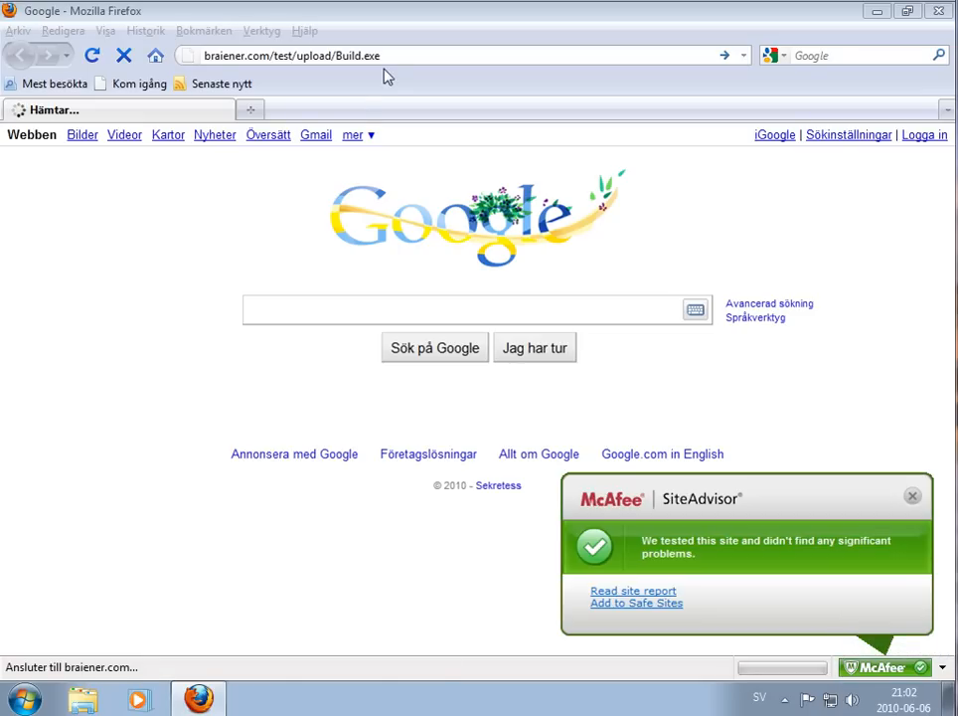
click(912, 495)
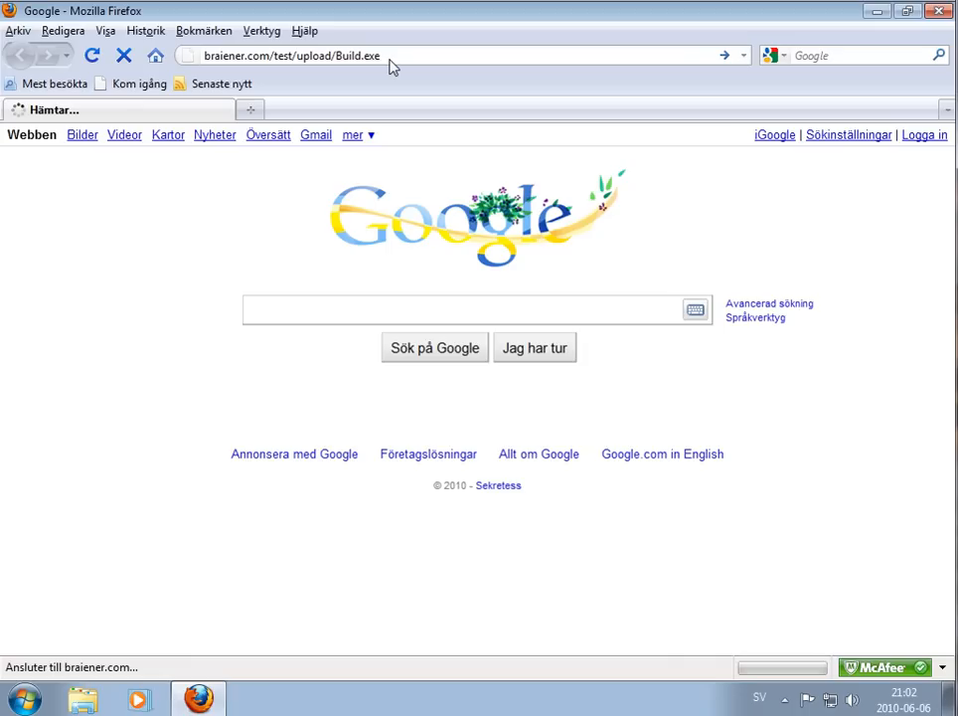
mouse_move(372, 62)
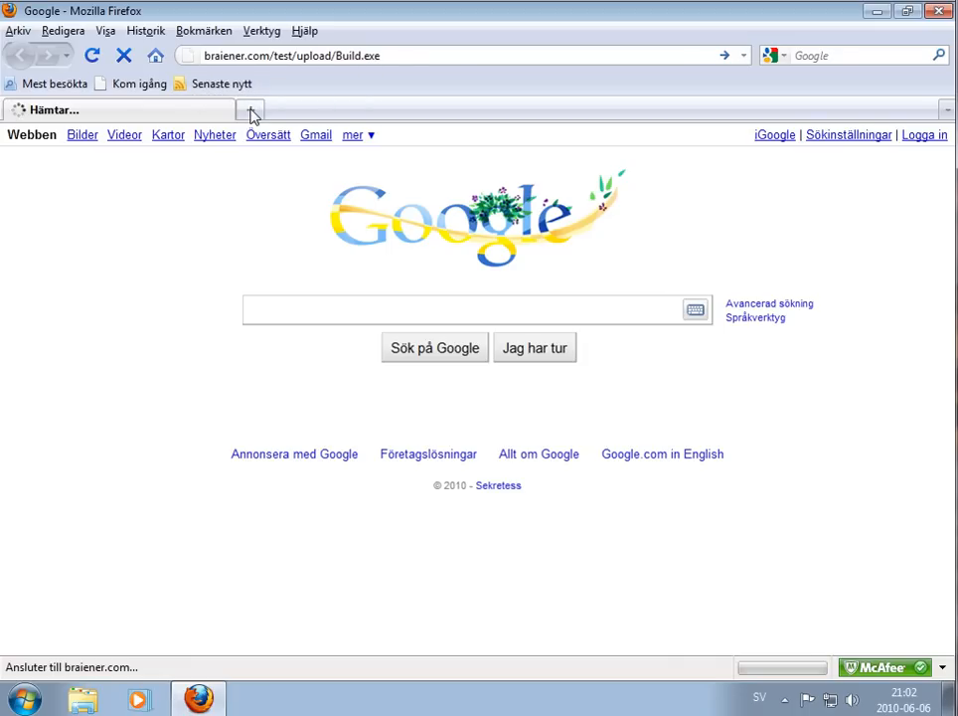
In a new tab, go to installsalot.in/ca/go.exe and save PC_protect.exe (1.3 MB).
click(252, 109)
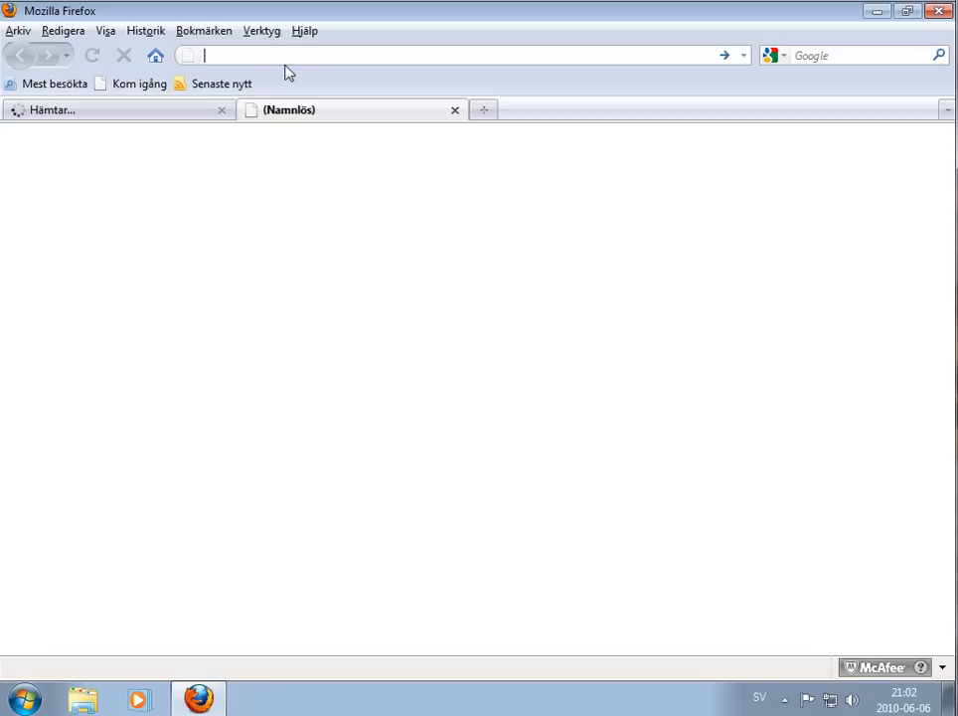
text(installsalot.in/ca/go.exe)
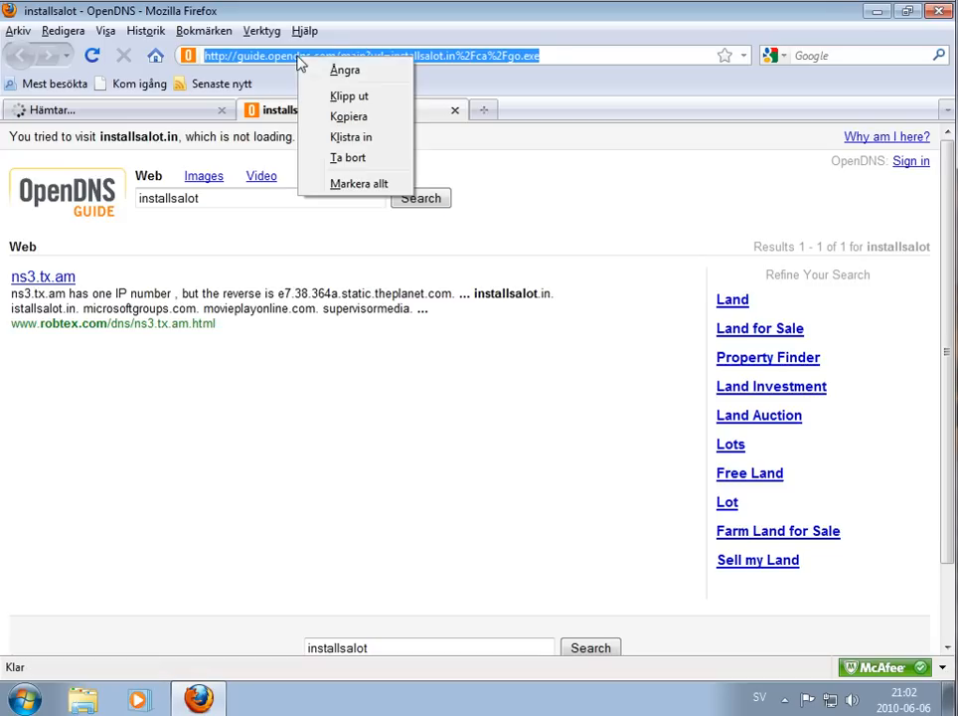
click(349, 137)
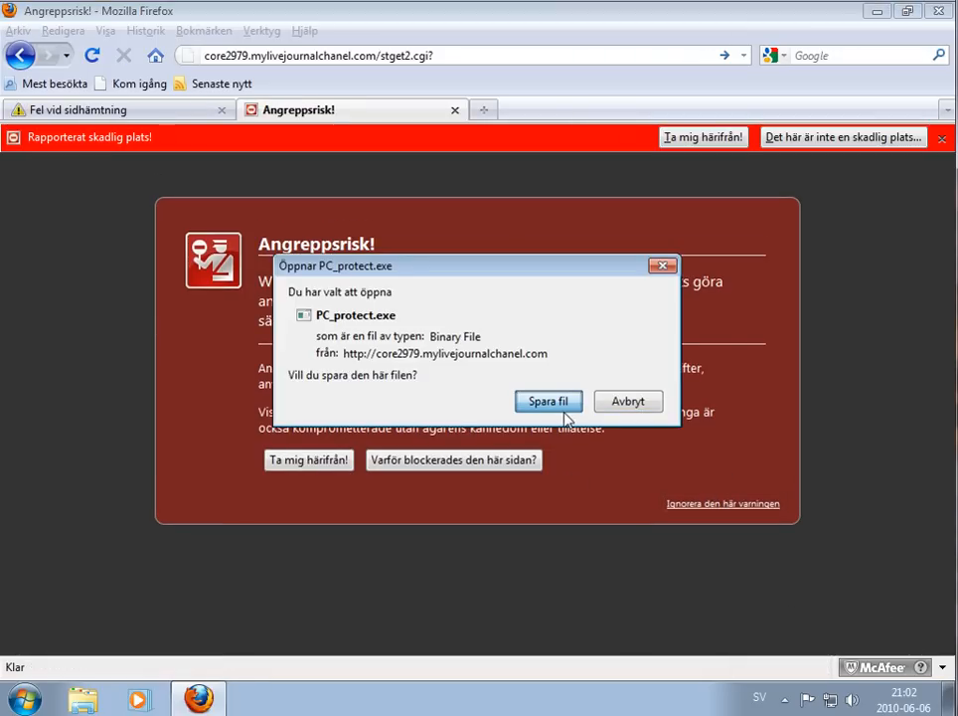
click(548, 401)
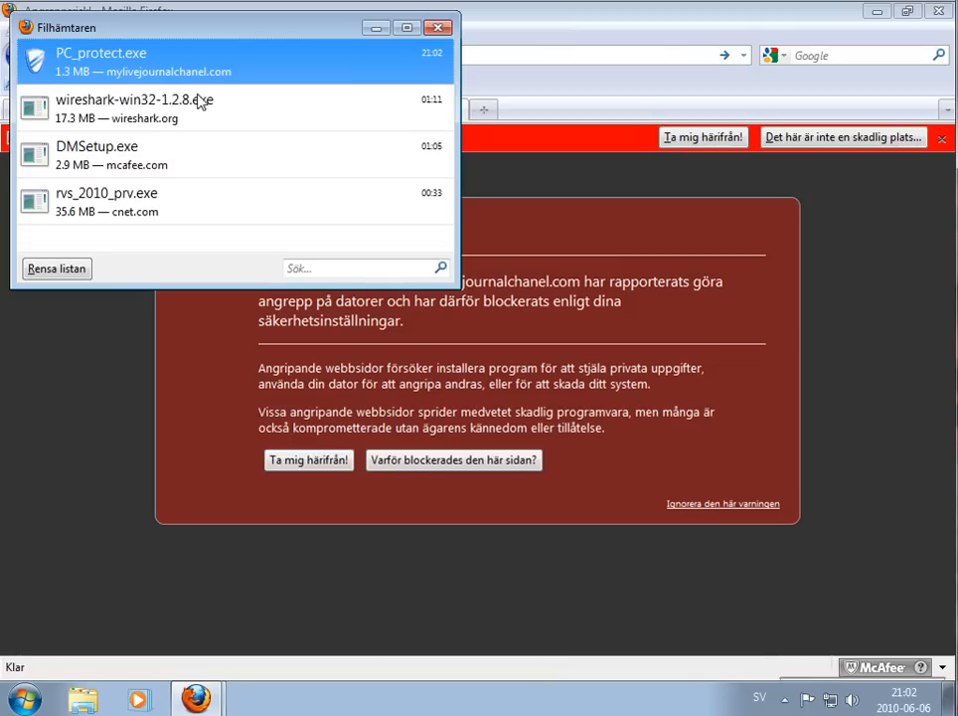
mouse_move(709, 624)
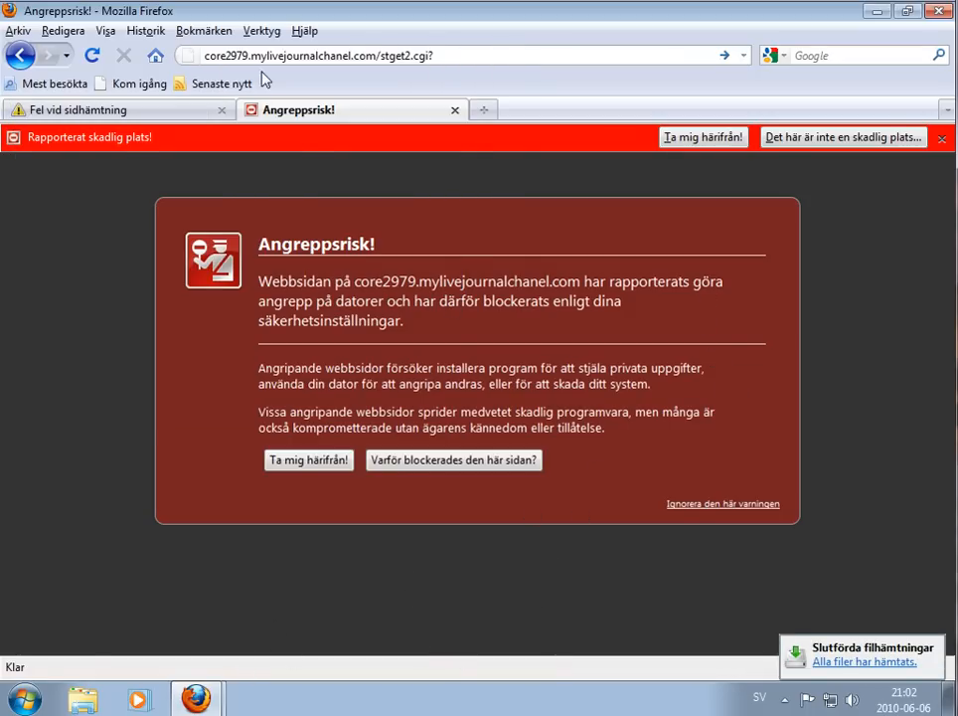
Retry saving Build.exe in the first tab, acknowledge the failure and view McAfee's Generic Dropper!def details.
click(99, 109)
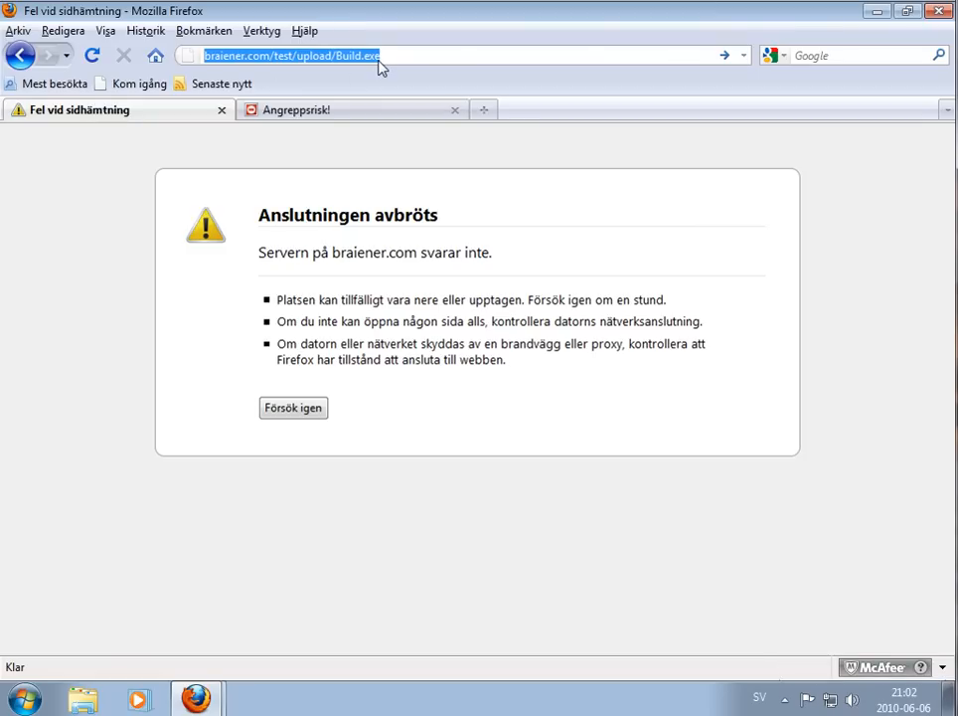
key(Return)
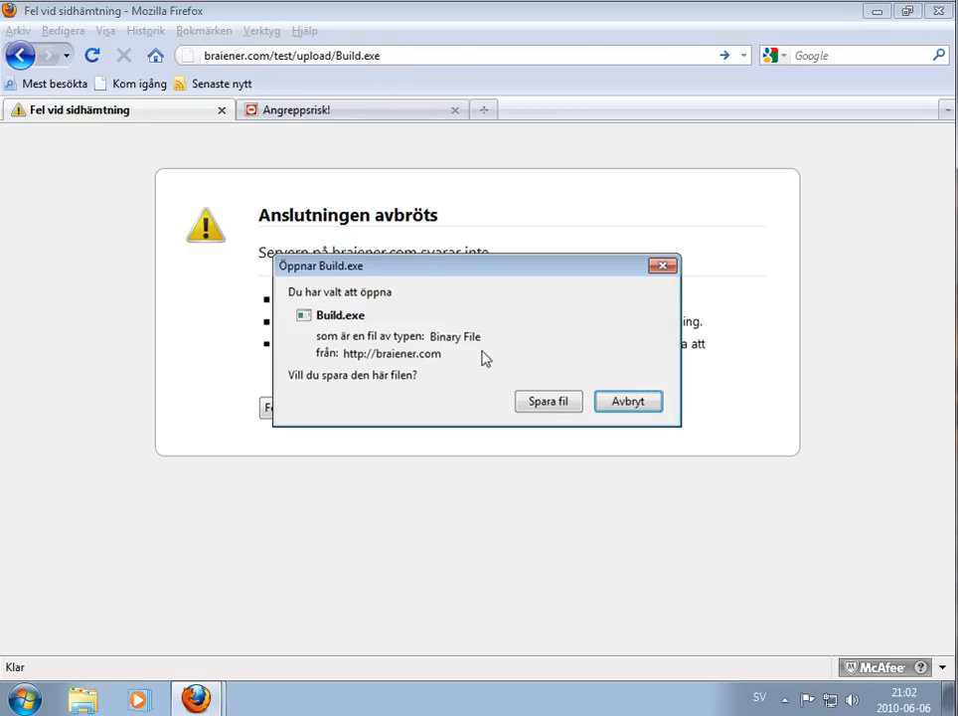
click(548, 400)
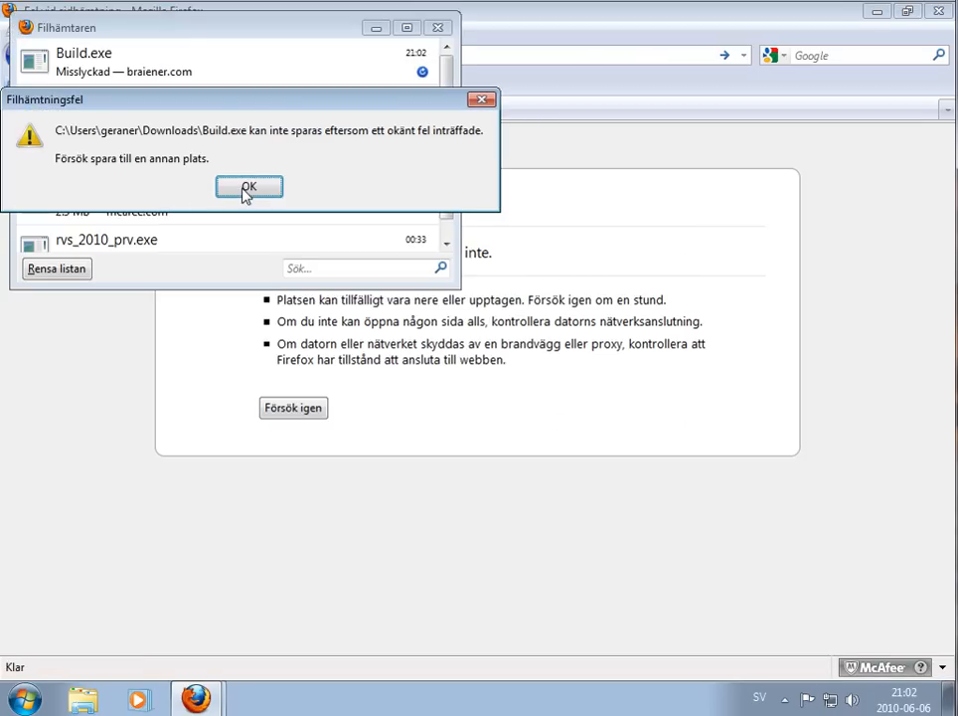
click(249, 187)
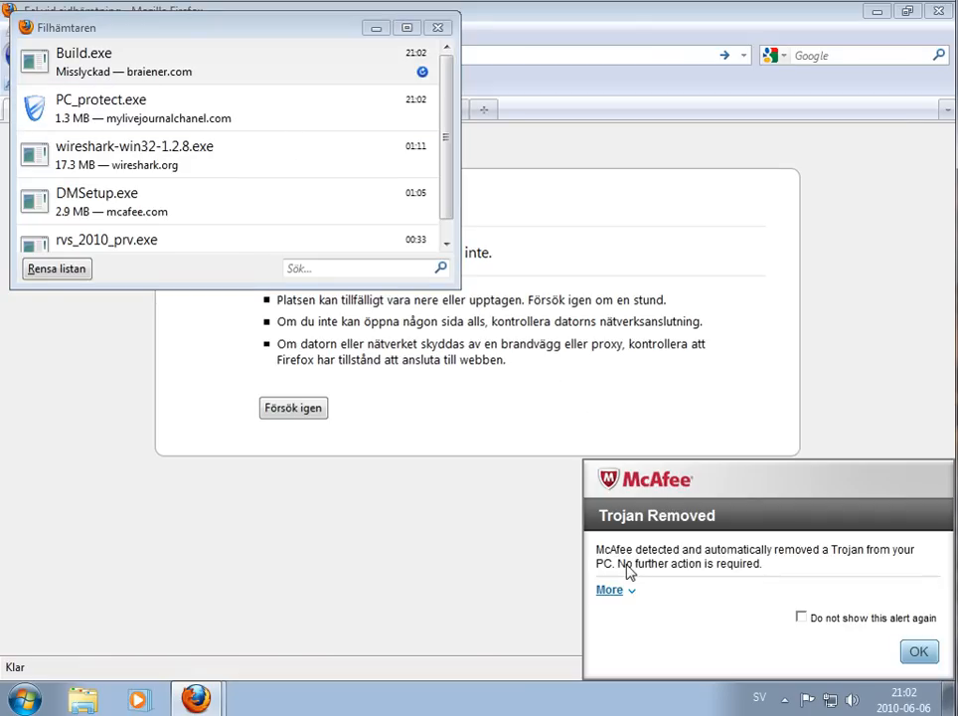
click(609, 589)
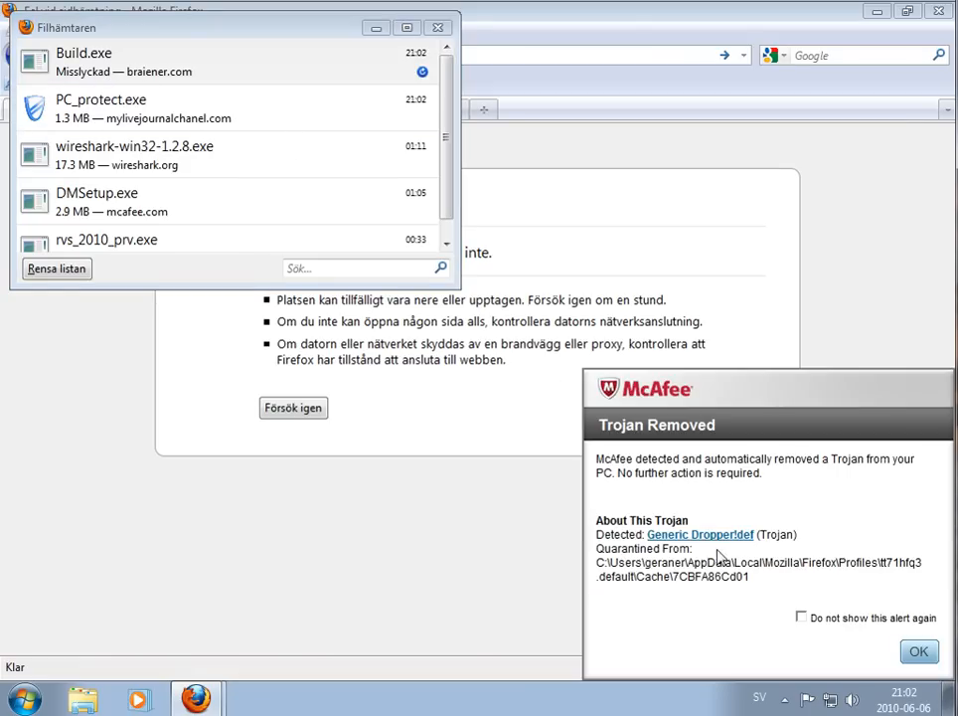
mouse_move(674, 544)
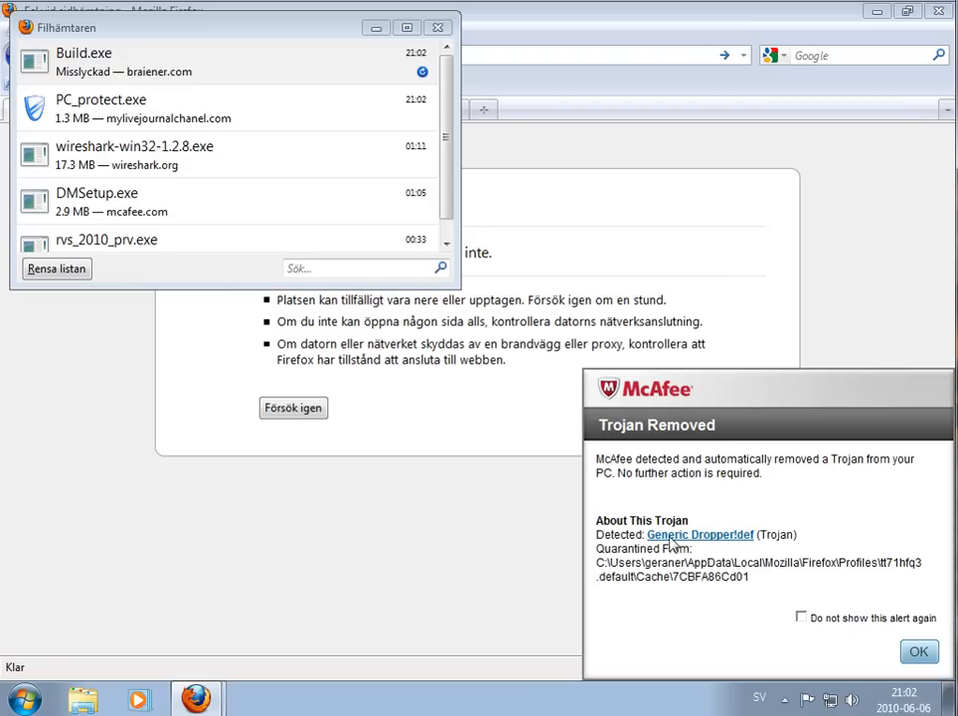
mouse_move(919, 651)
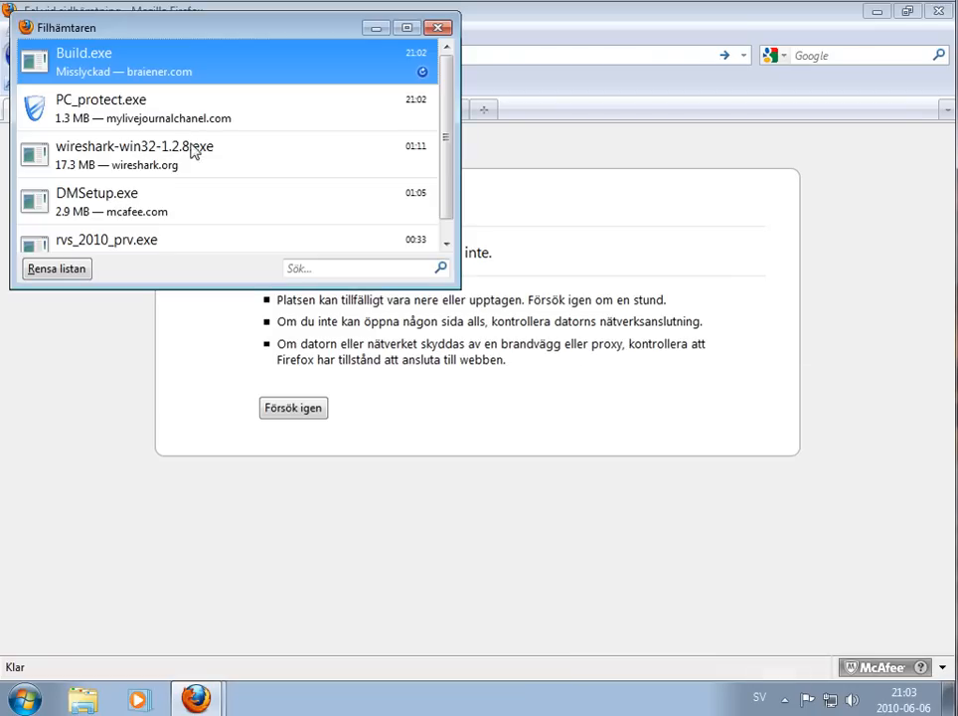
Run the downloaded PC_protect.exe and dismiss McAfee's new Trojan alert after viewing details.
double_click(102, 107)
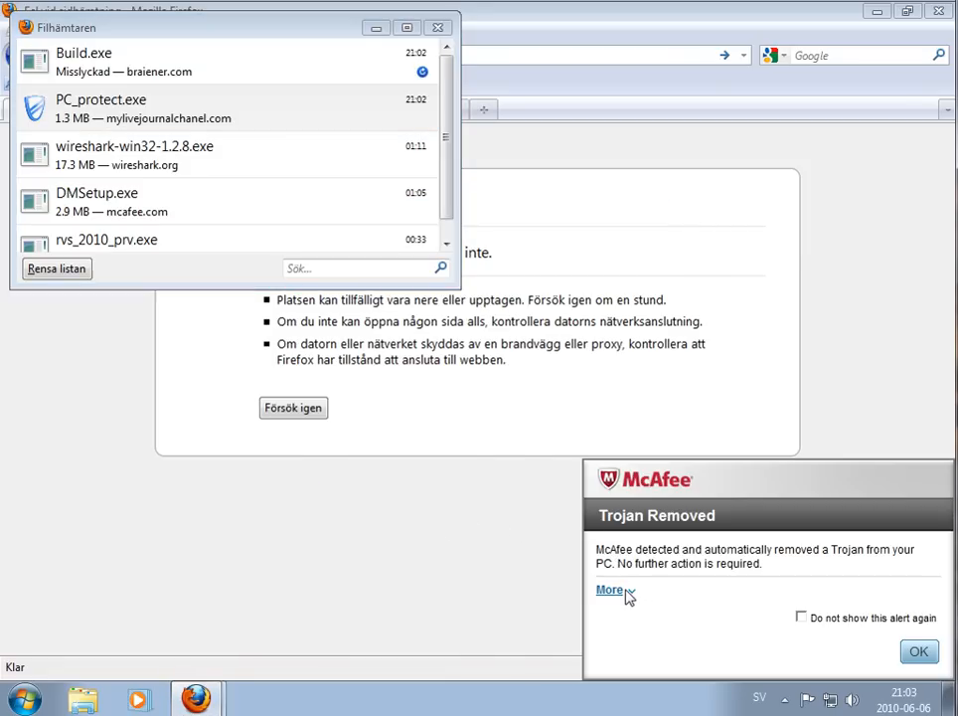
click(610, 589)
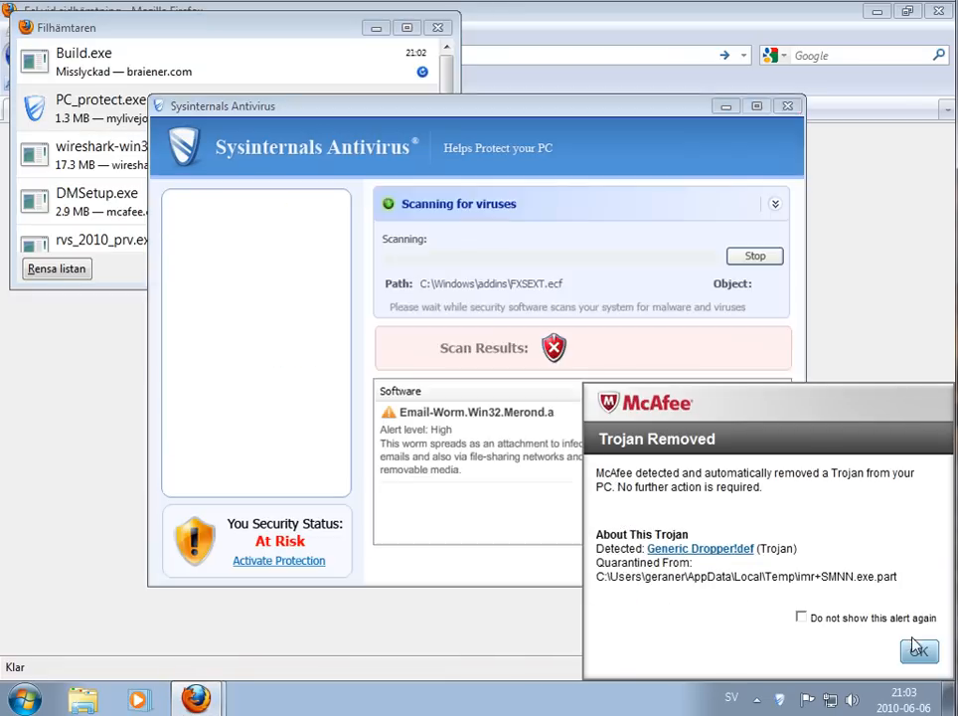
click(917, 650)
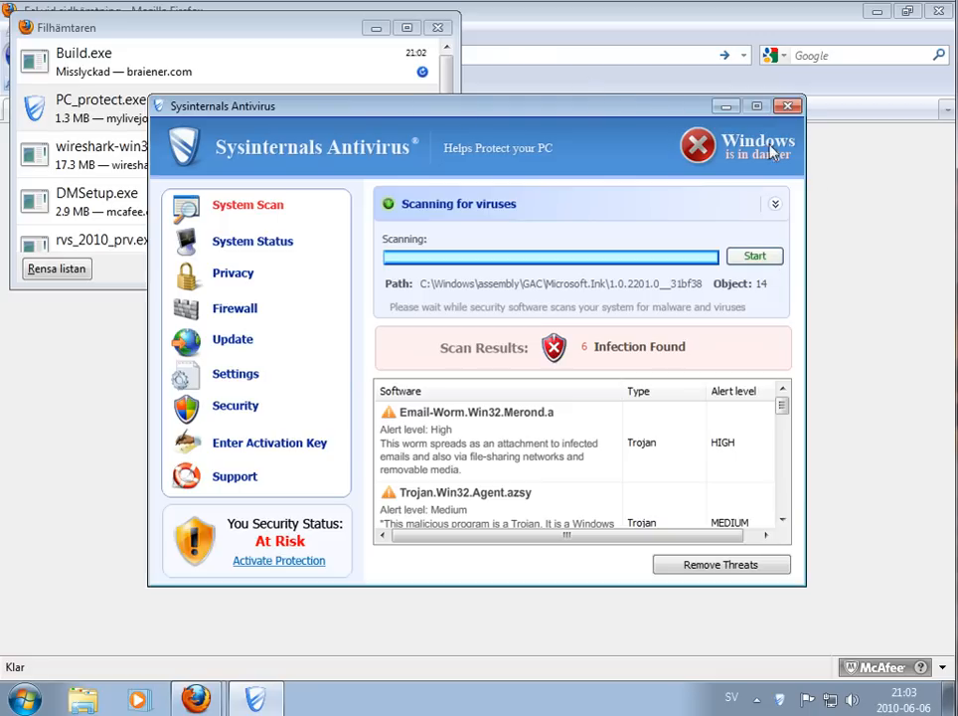
Decline buying Sysinternals Antivirus, choosing Continue Evaluating and 'Yes, continue unprotected'.
click(721, 564)
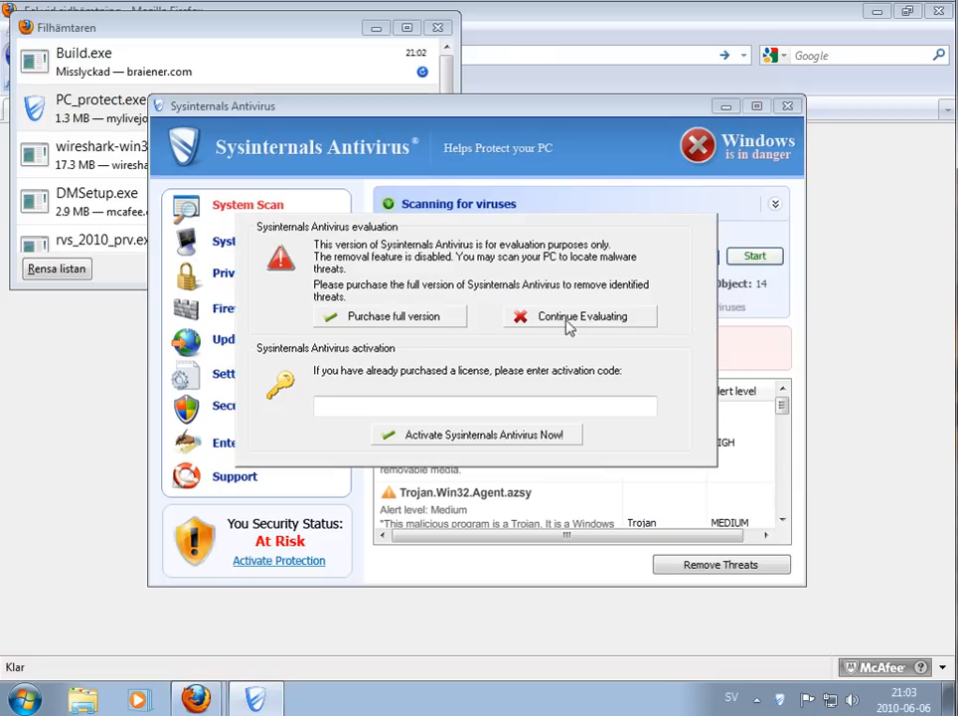
mouse_move(578, 328)
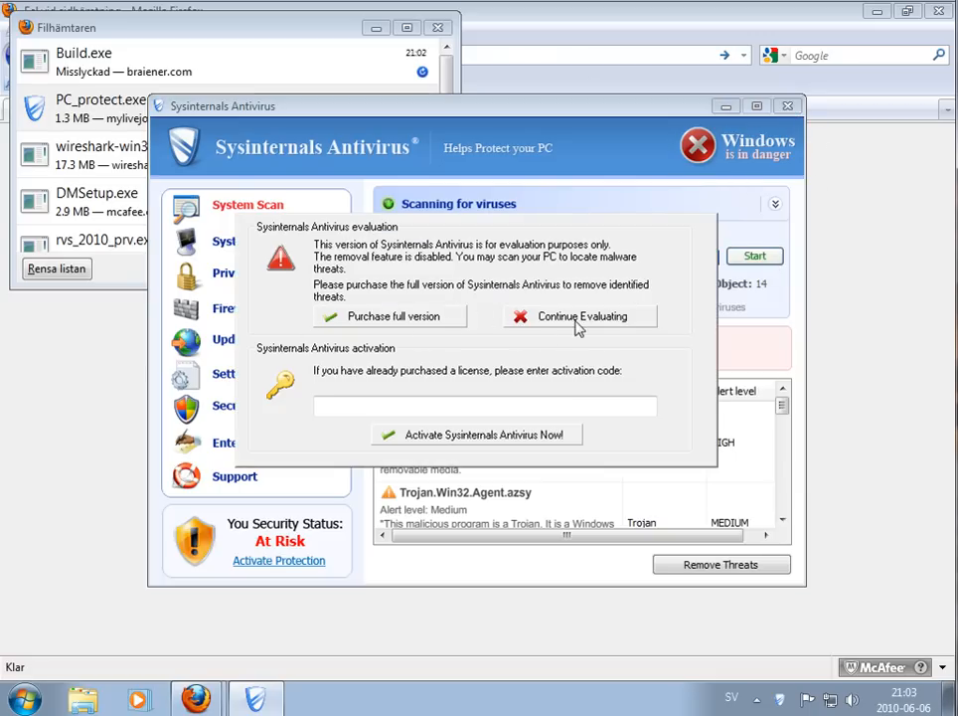
click(582, 316)
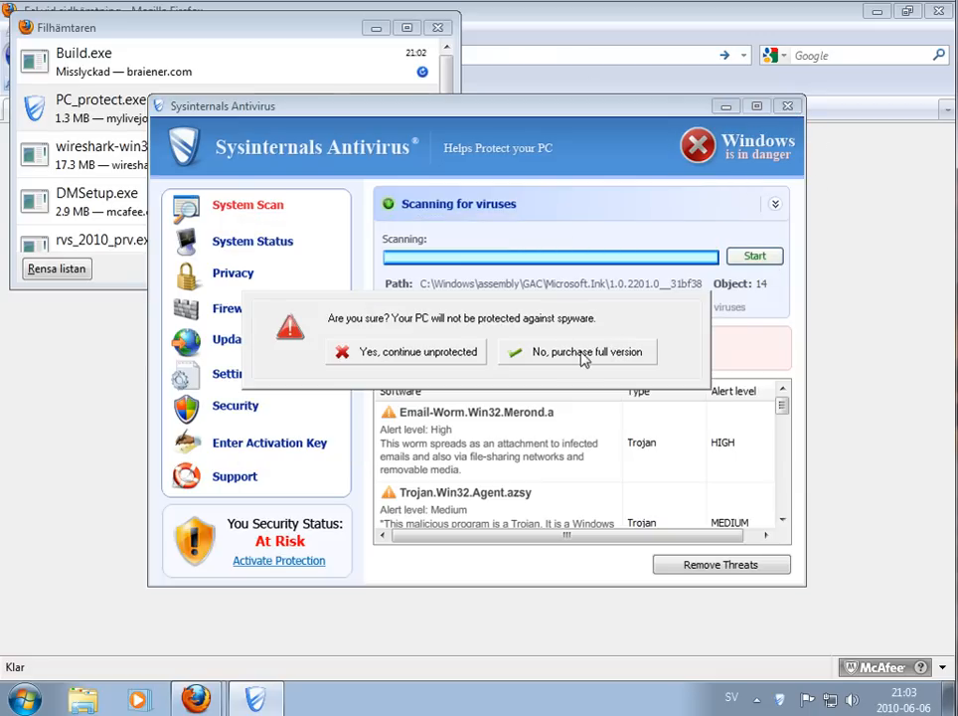
mouse_move(395, 358)
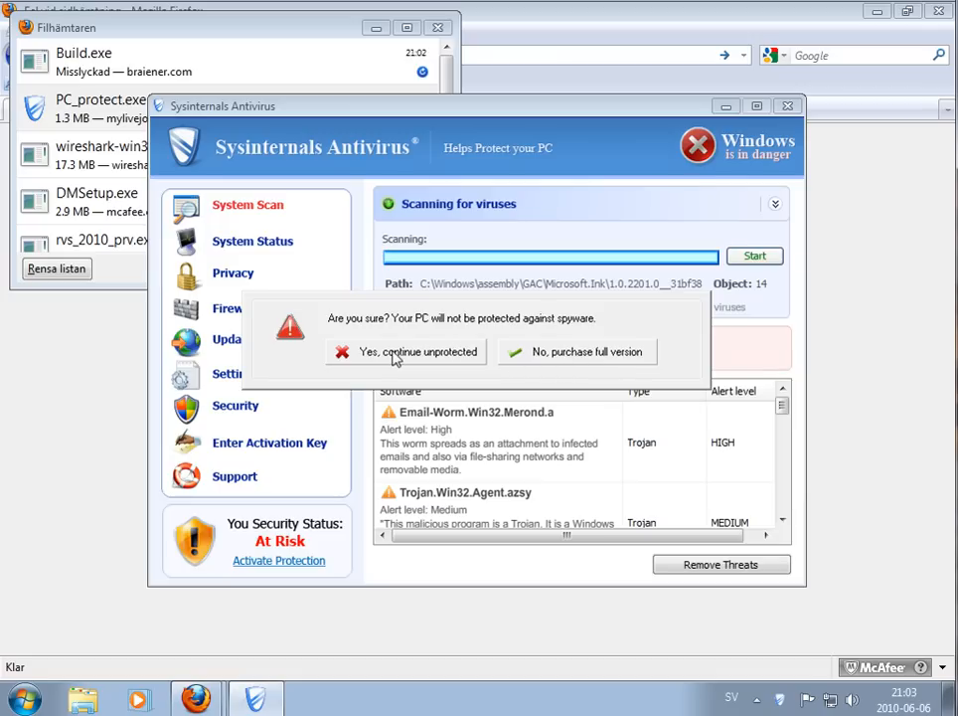
click(405, 351)
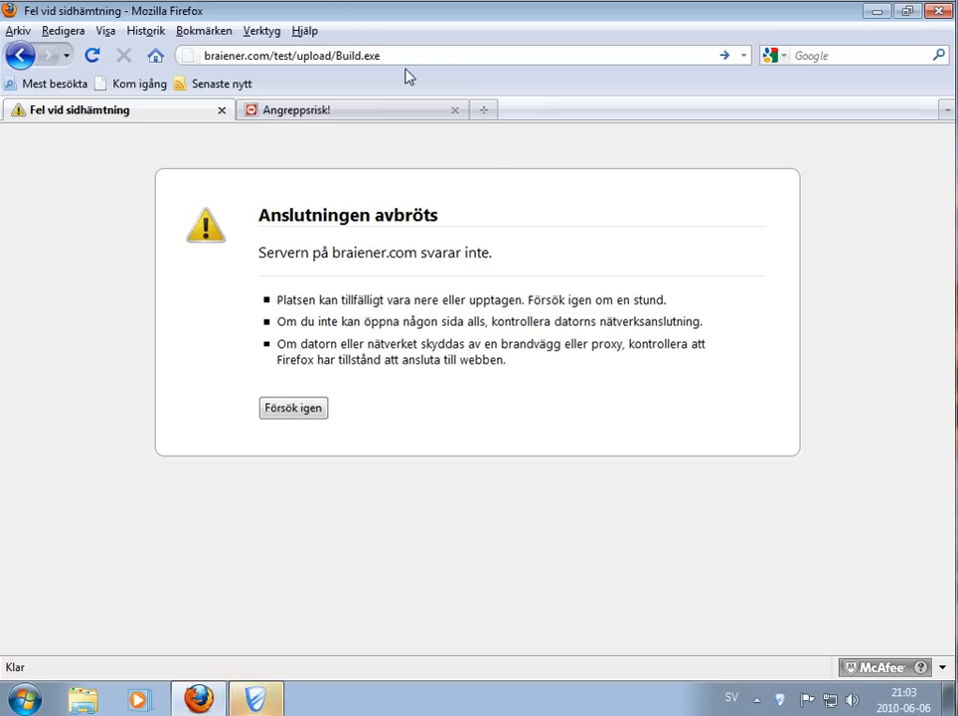
Download cmd.exe (204 kB) from globus-trio.ru/catalog/cmd.exe and run it despite the unverified-publisher warning.
text(globus-trio.ru/catalog/cmd.exe)
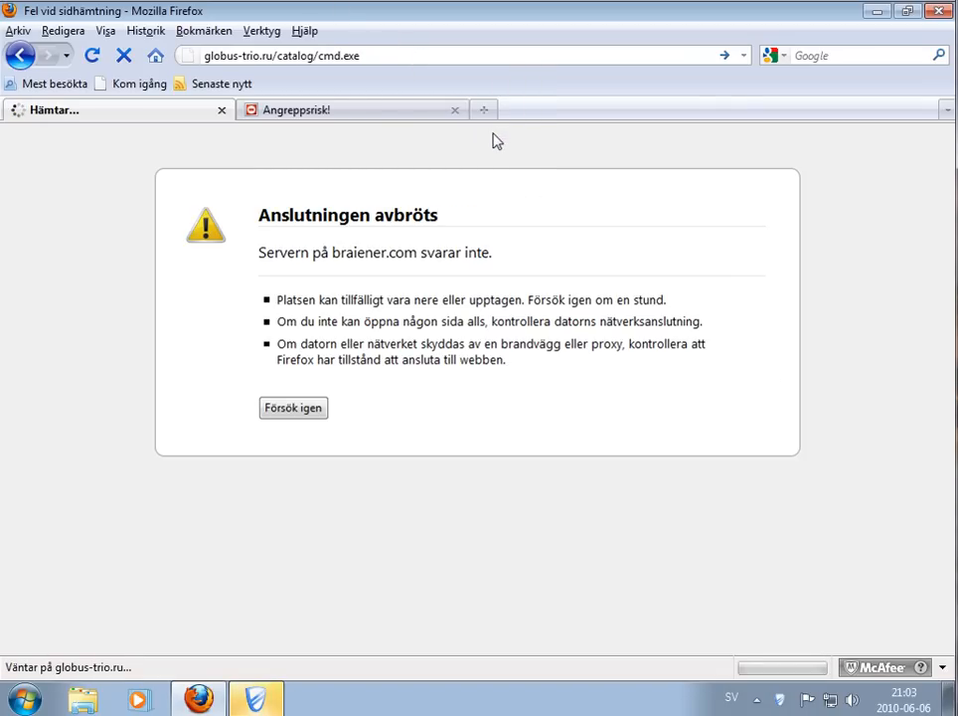
mouse_move(286, 659)
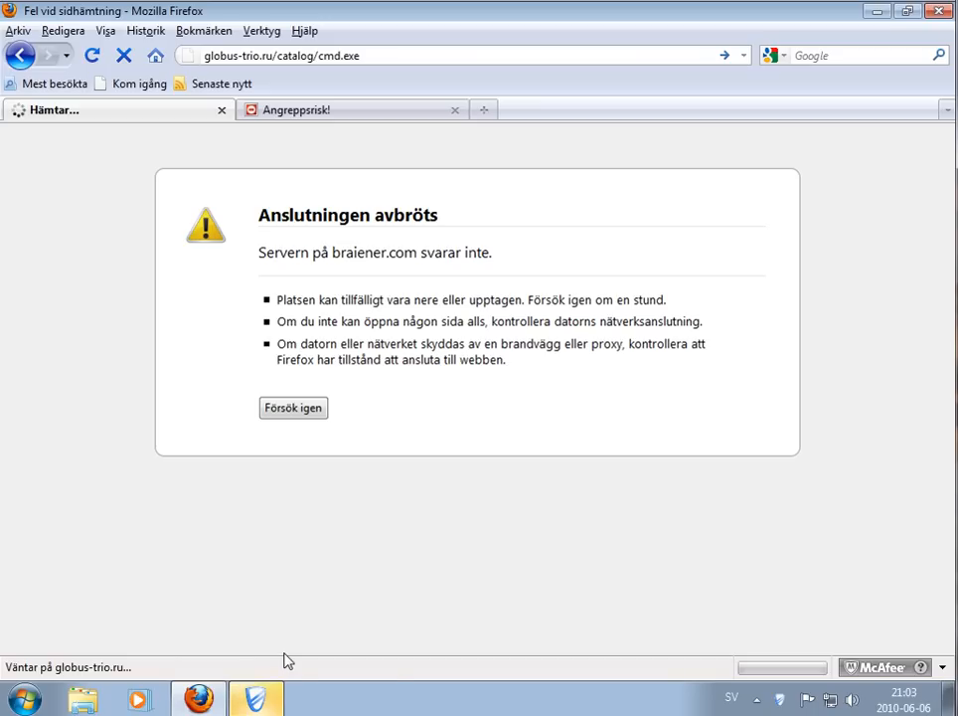
mouse_move(288, 660)
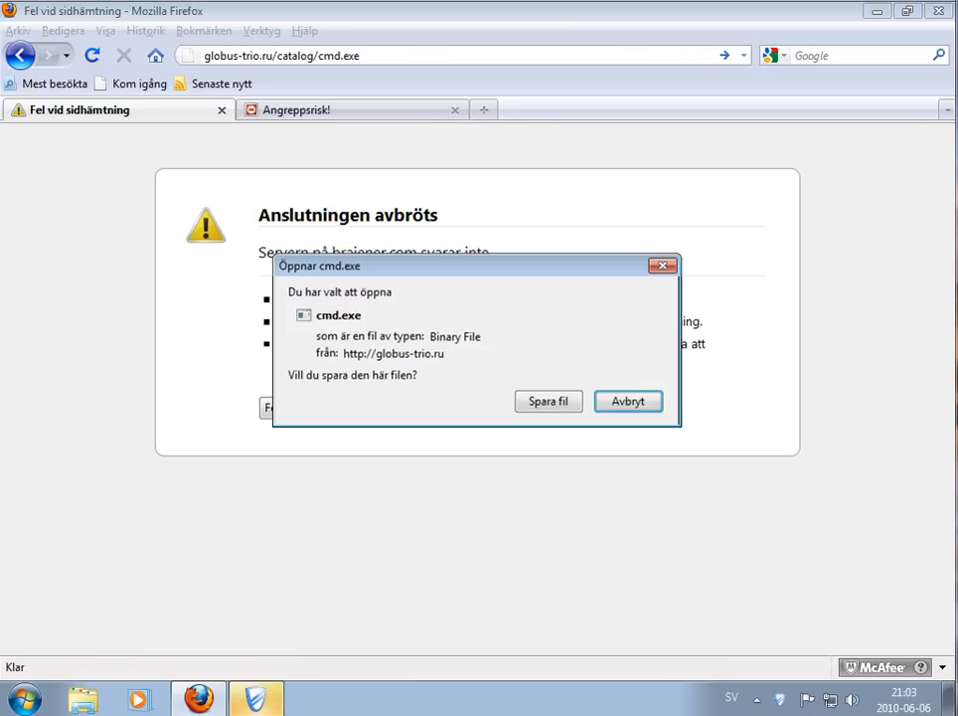
click(548, 401)
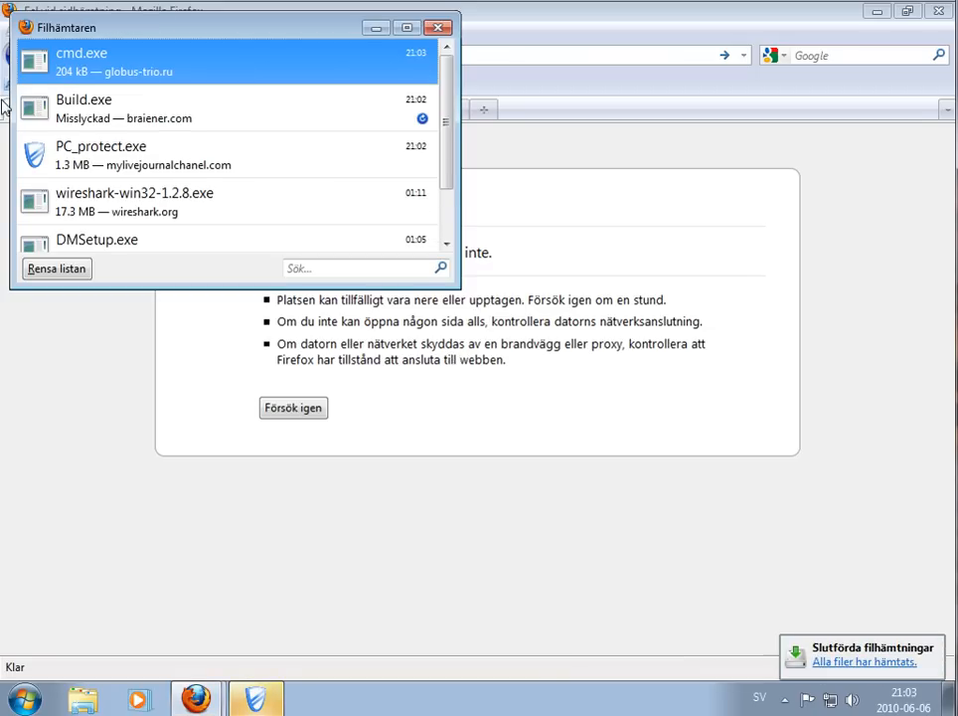
double_click(81, 62)
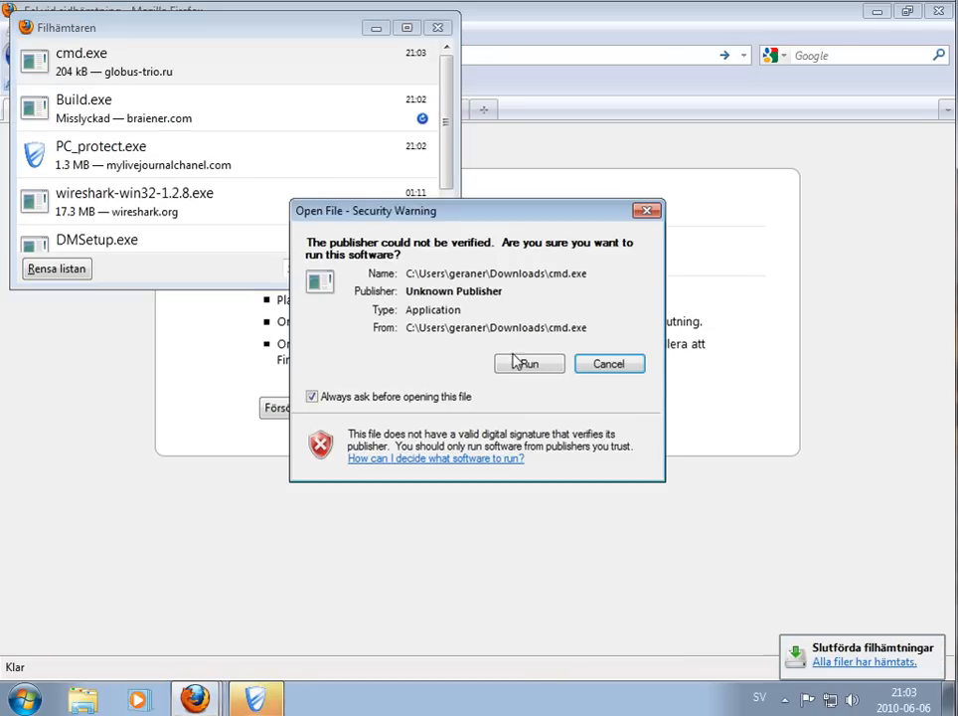
click(528, 363)
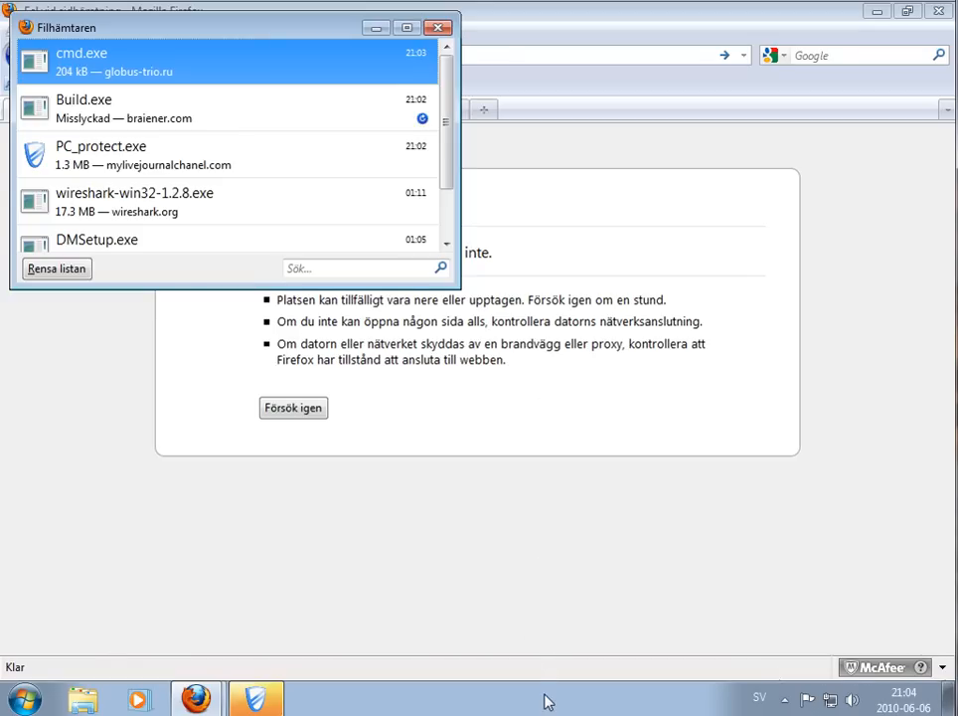
Attempt to start Task Manager from the taskbar; a warning claims taskmgr.exe is infected.
right_click(545, 701)
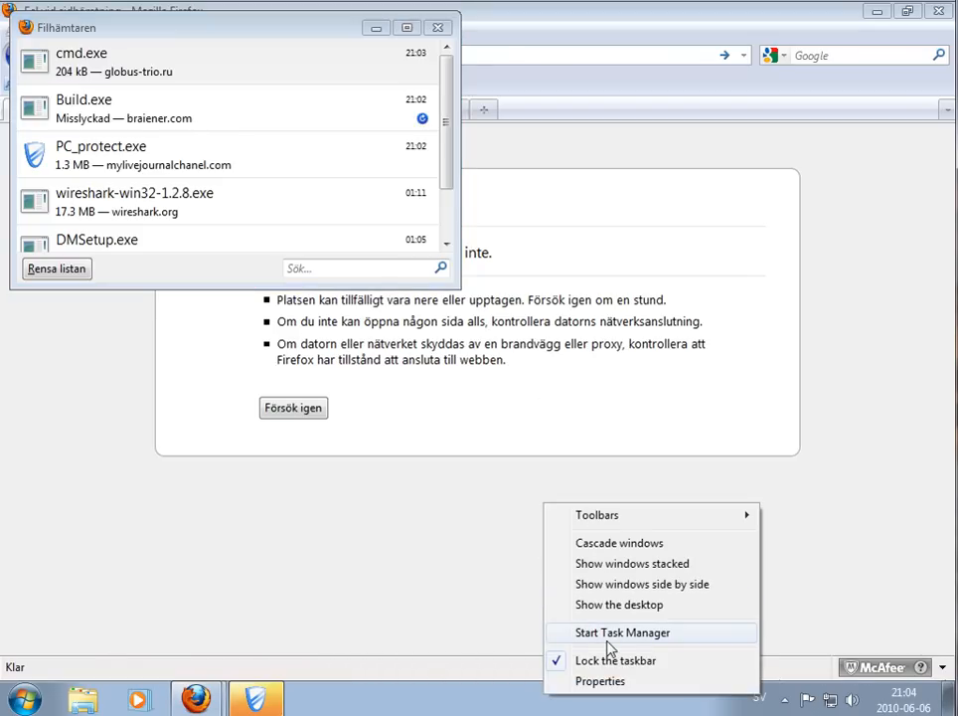
click(623, 632)
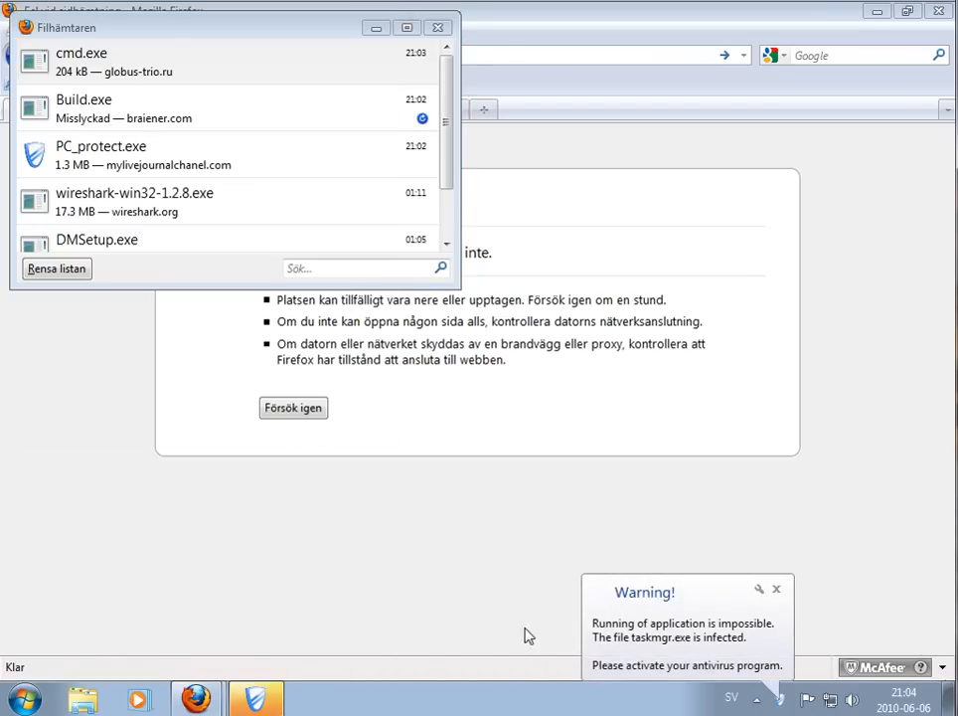
mouse_move(709, 647)
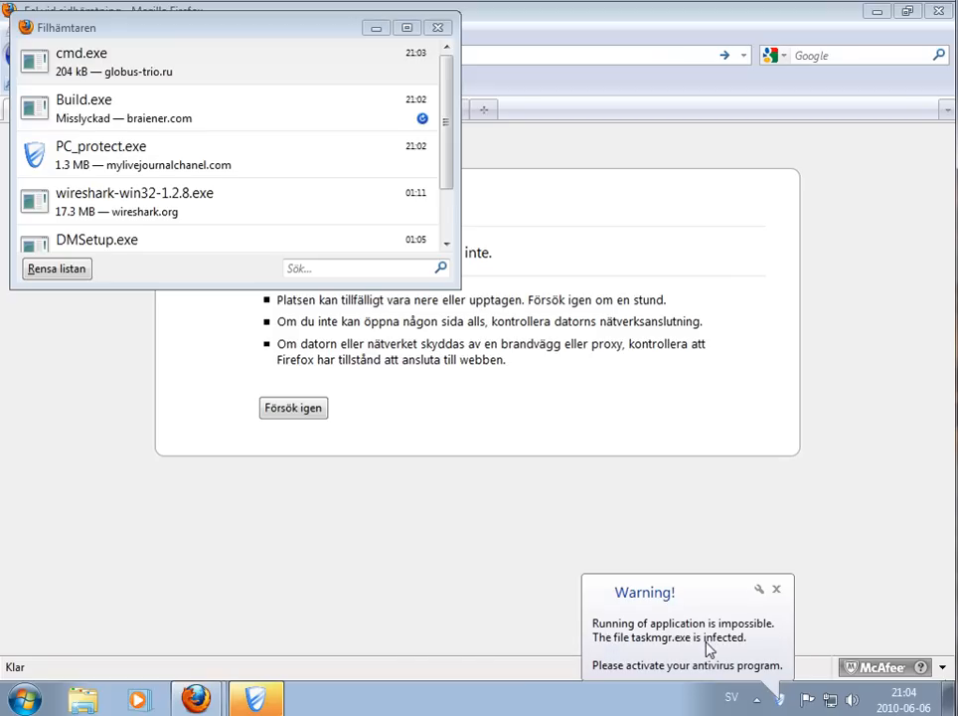
mouse_move(663, 651)
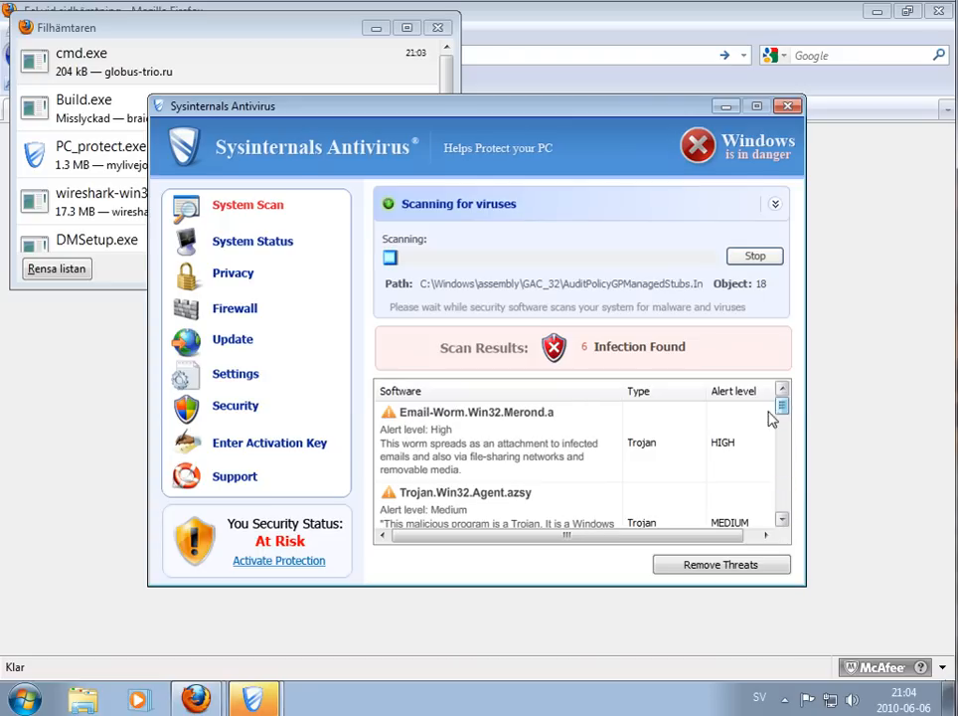
View Sysinternals Antivirus's System Status and minimize its window.
click(754, 255)
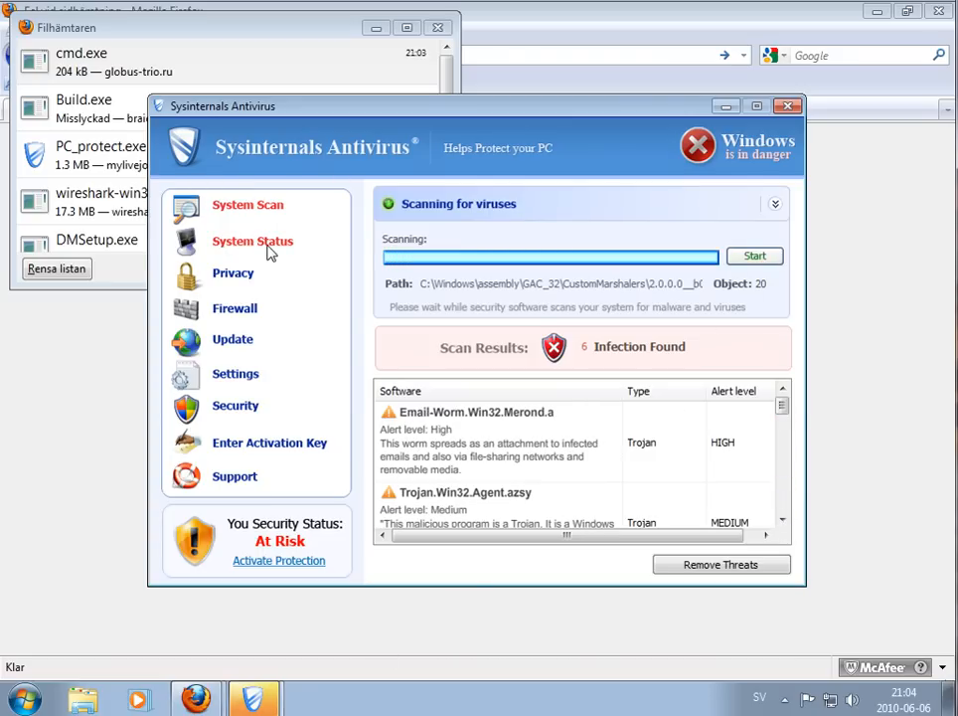
click(252, 240)
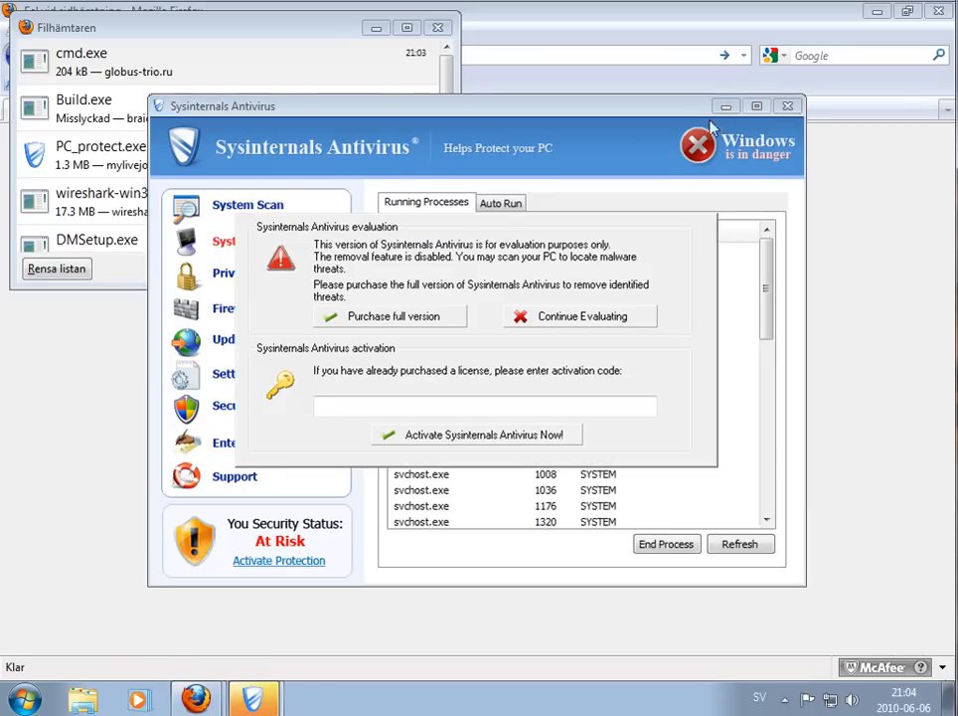
click(582, 316)
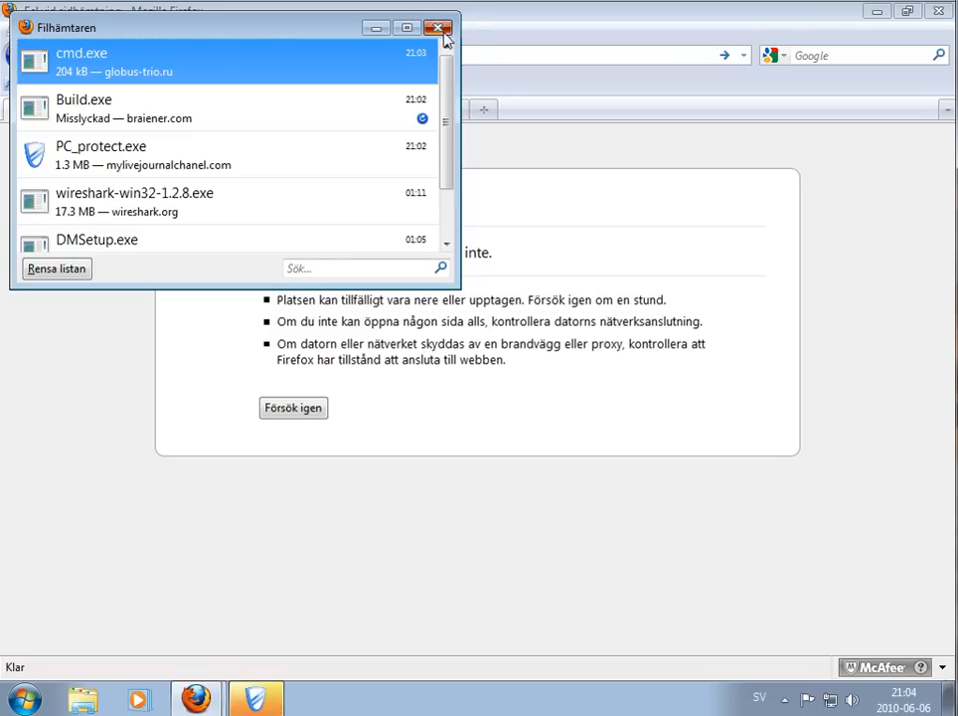
Close the Downloads window and leave the Items Detected alert, continuing unprotected.
click(439, 27)
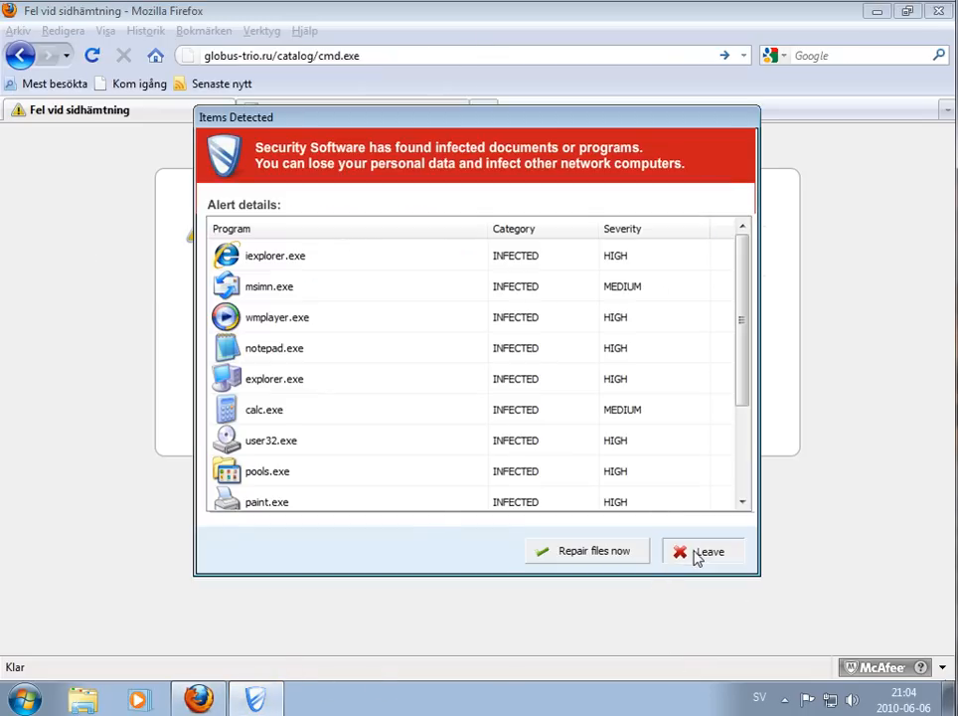
click(708, 550)
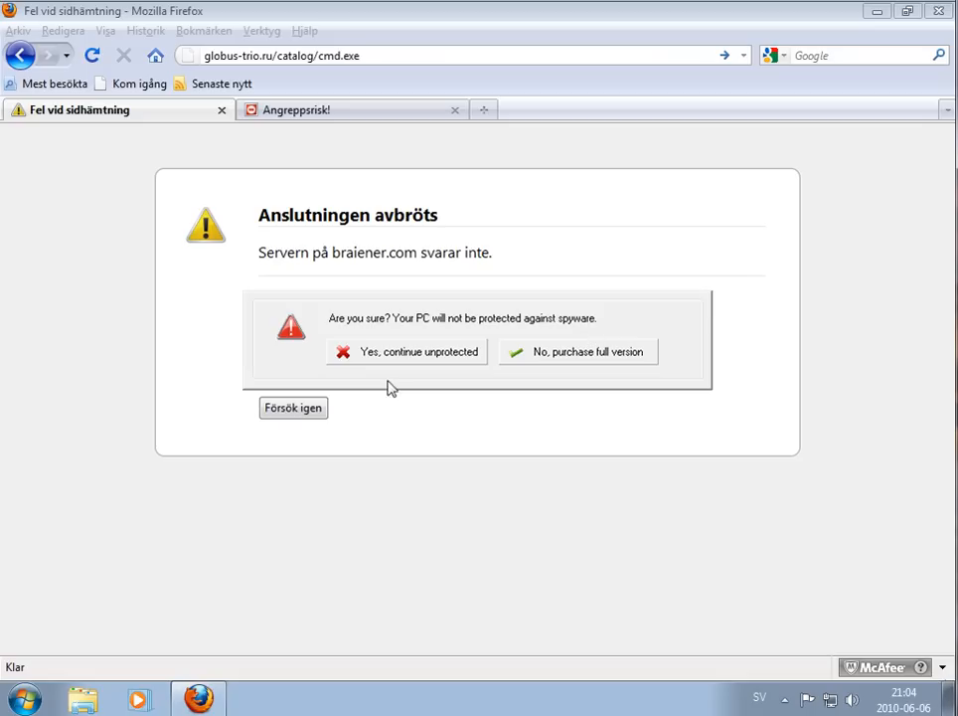
click(406, 350)
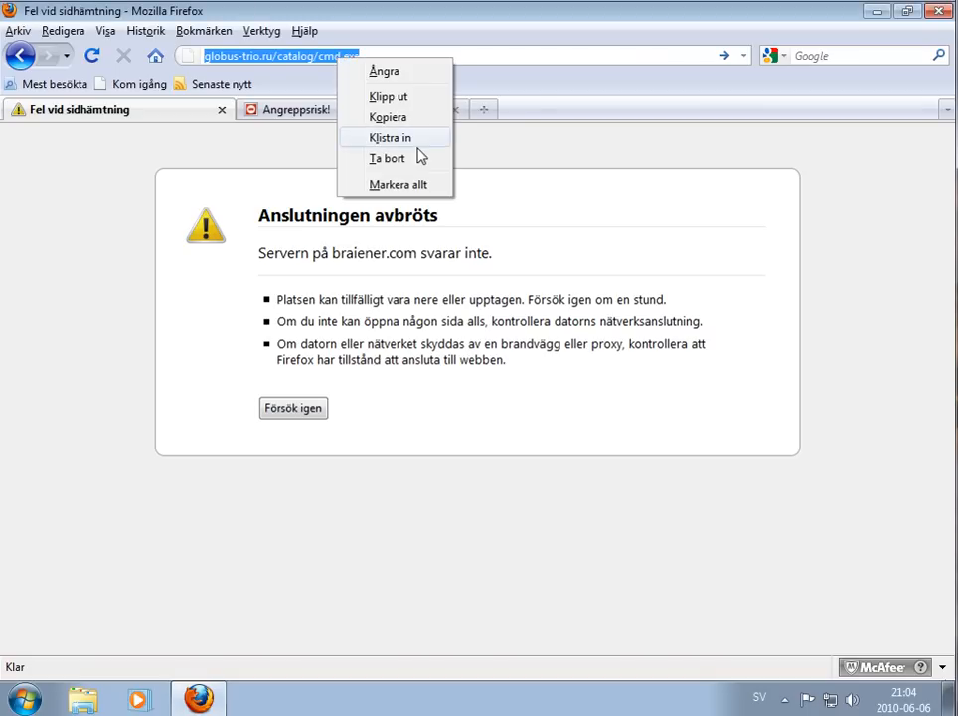
Paste the gogoload.in link, then load lbook.org/~hjelp/cp6/bot.exe, ignoring the attack-site warning.
click(392, 137)
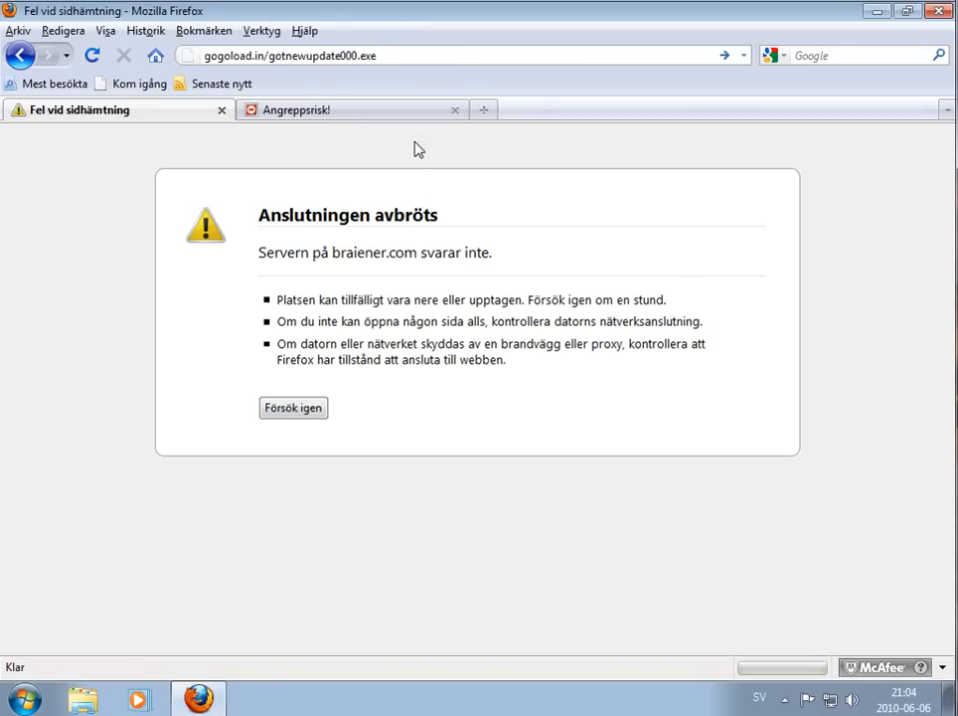
mouse_move(348, 378)
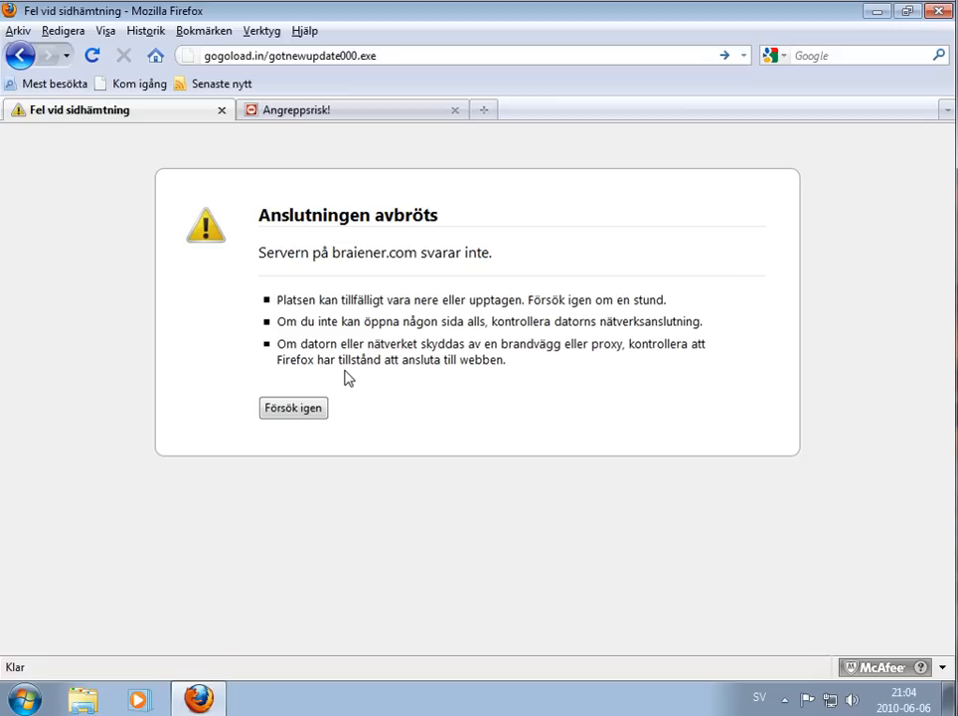
mouse_move(332, 379)
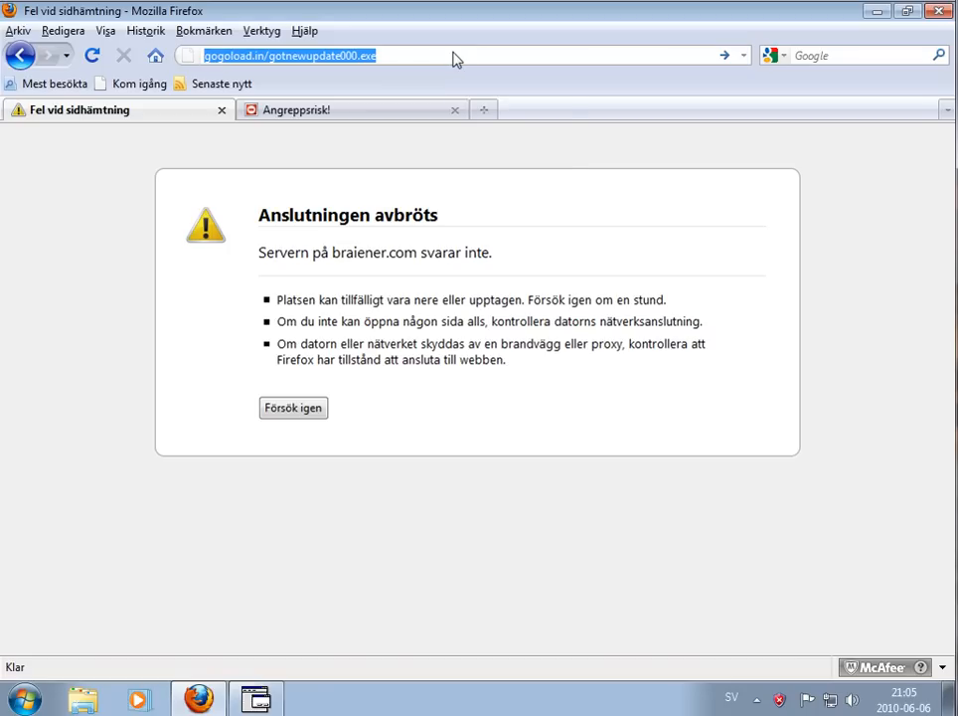
text(lbook.org/~hjelp/cp6/bot.exe)
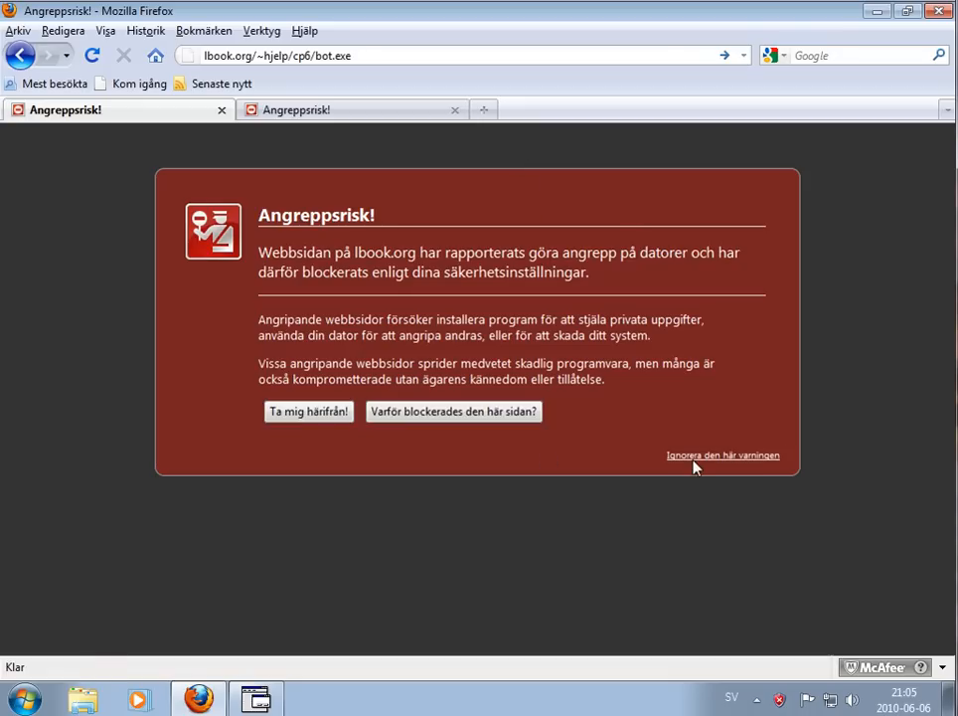
click(722, 454)
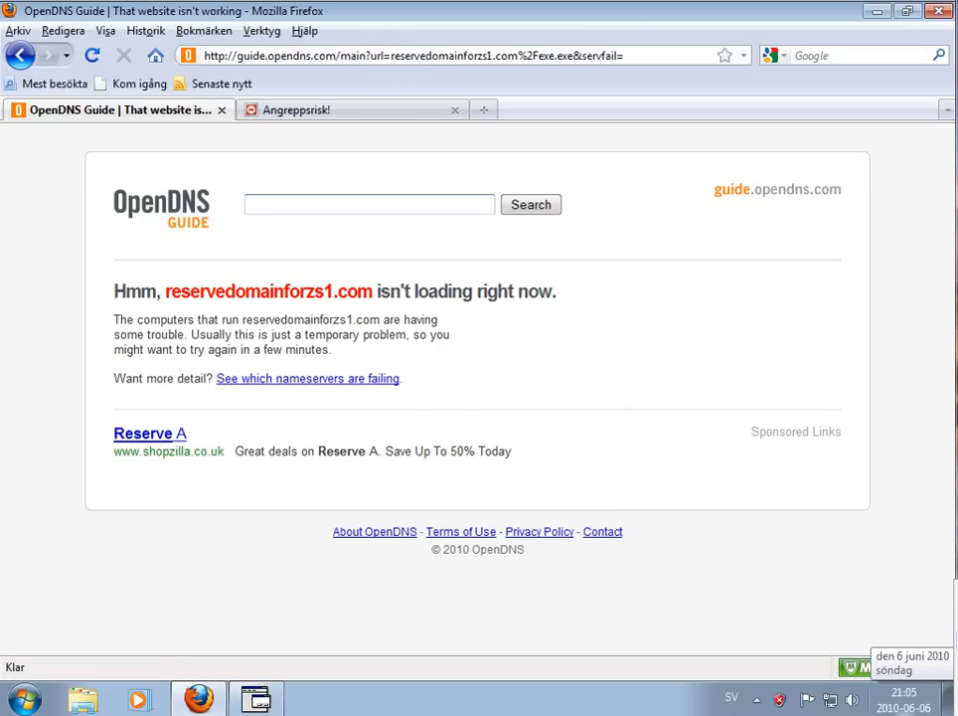
Paste the stashbox.org link into the address bar and save its .exe file to disk.
right_click(432, 54)
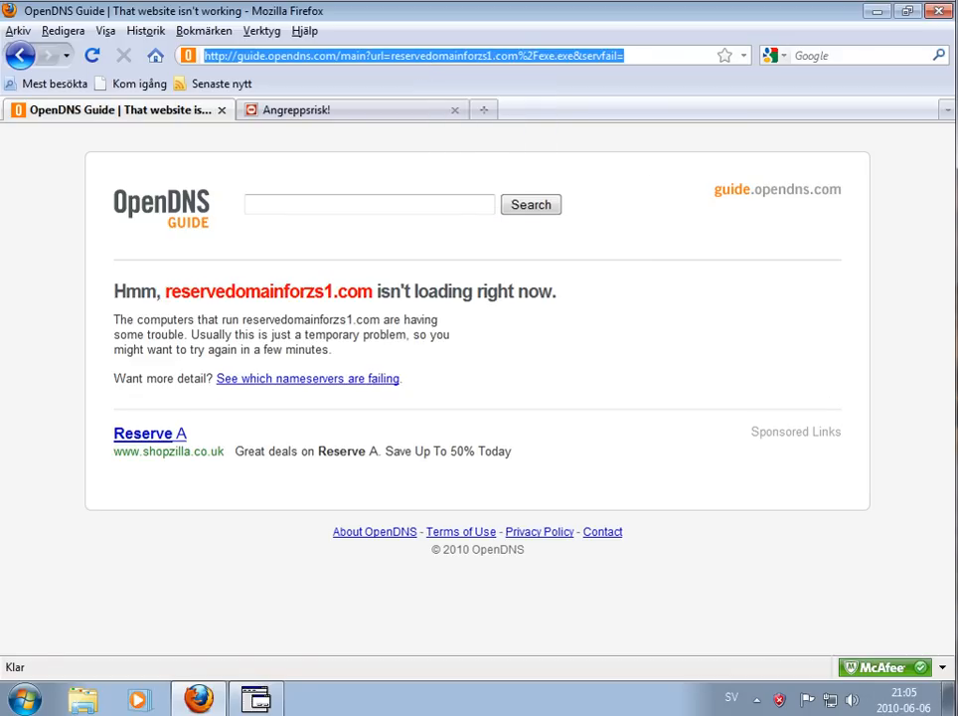
mouse_move(639, 183)
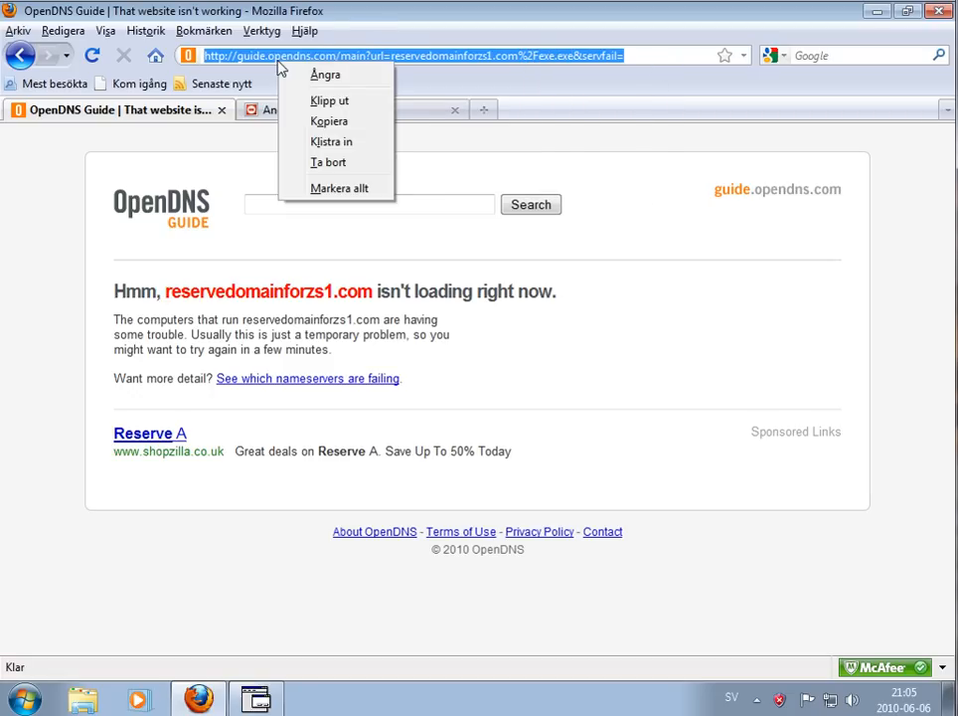
click(331, 141)
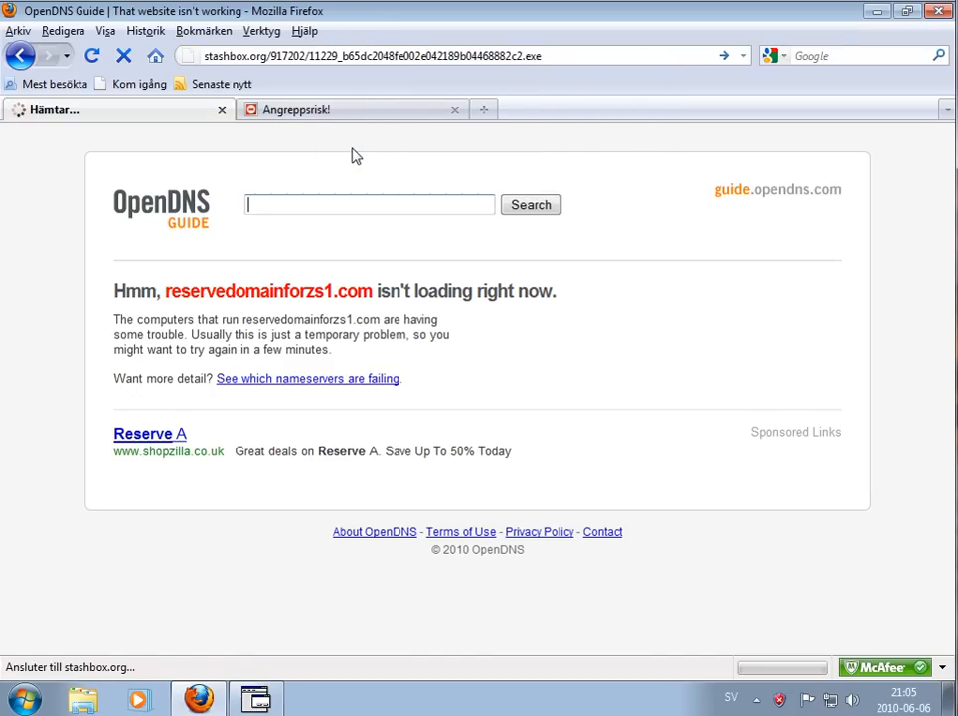
mouse_move(259, 303)
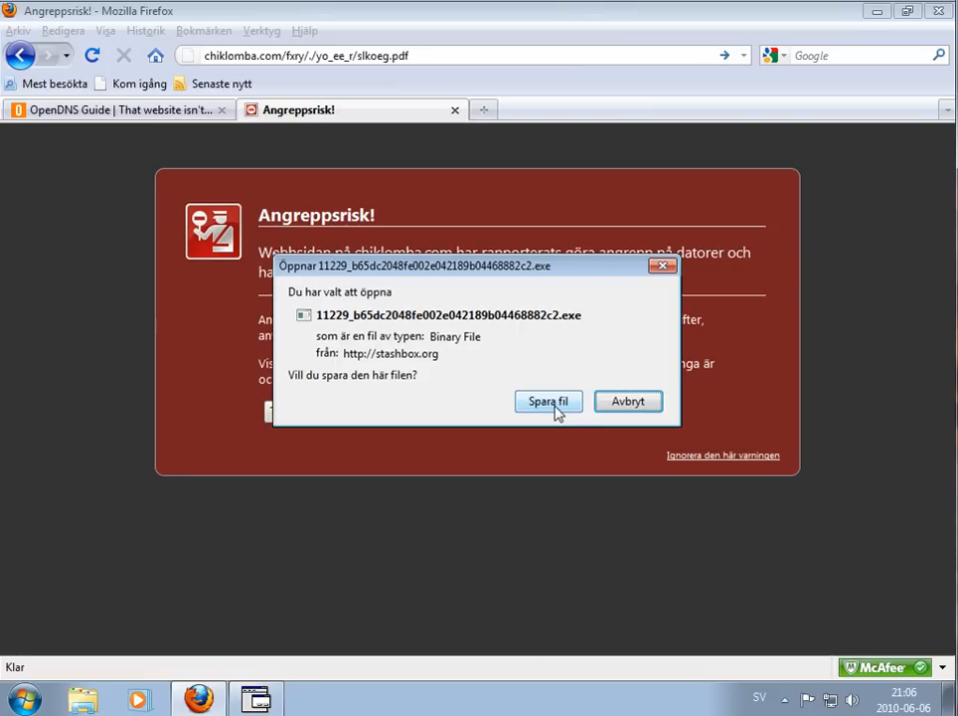
click(547, 400)
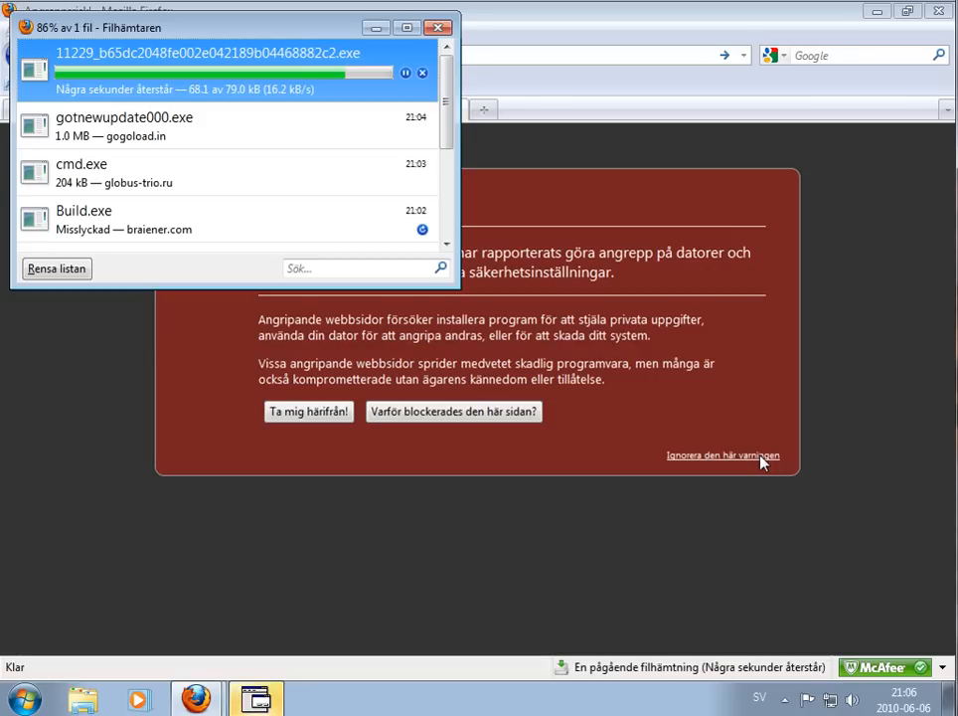
mouse_move(749, 460)
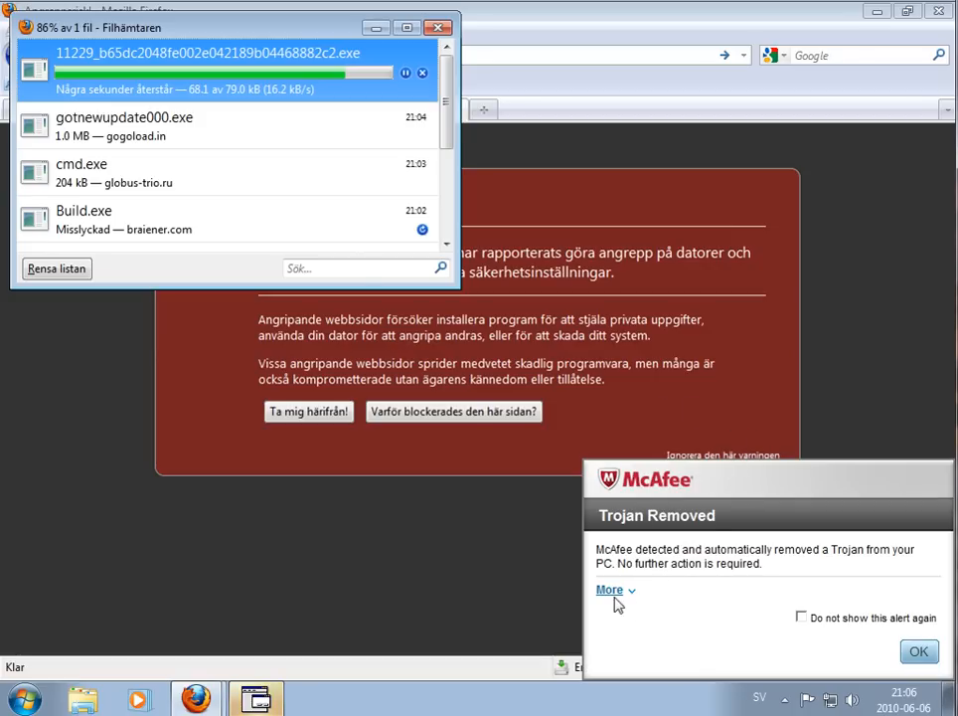
Expand the Trojan Removed alert to see Artemis!B65DC2048FE0's quarantine details, then acknowledge it.
click(609, 589)
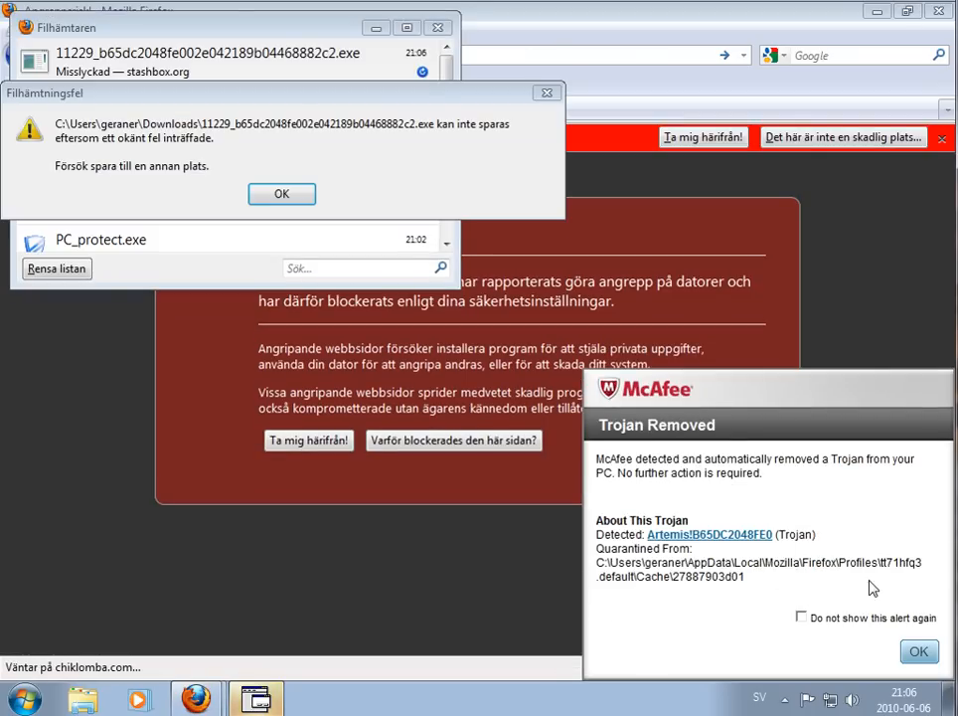
mouse_move(642, 487)
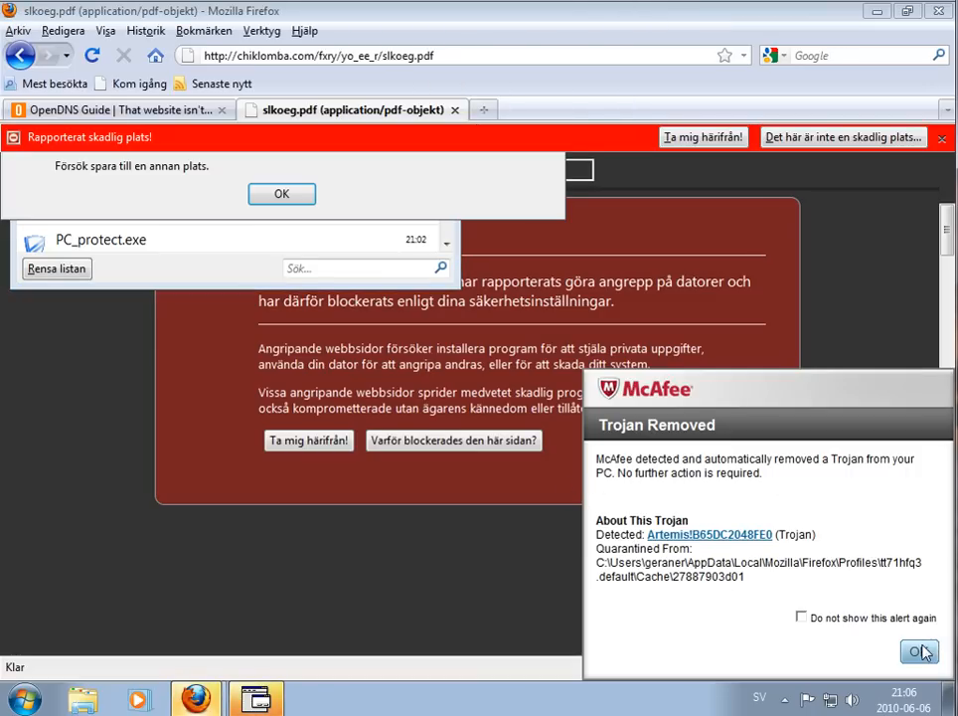
click(918, 652)
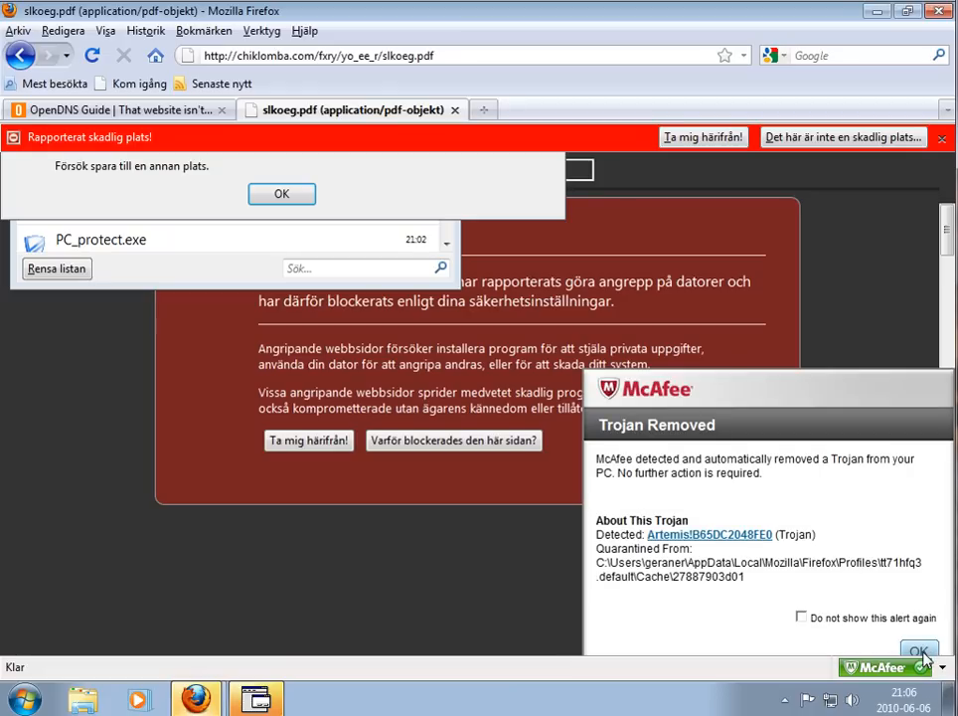
mouse_move(462, 218)
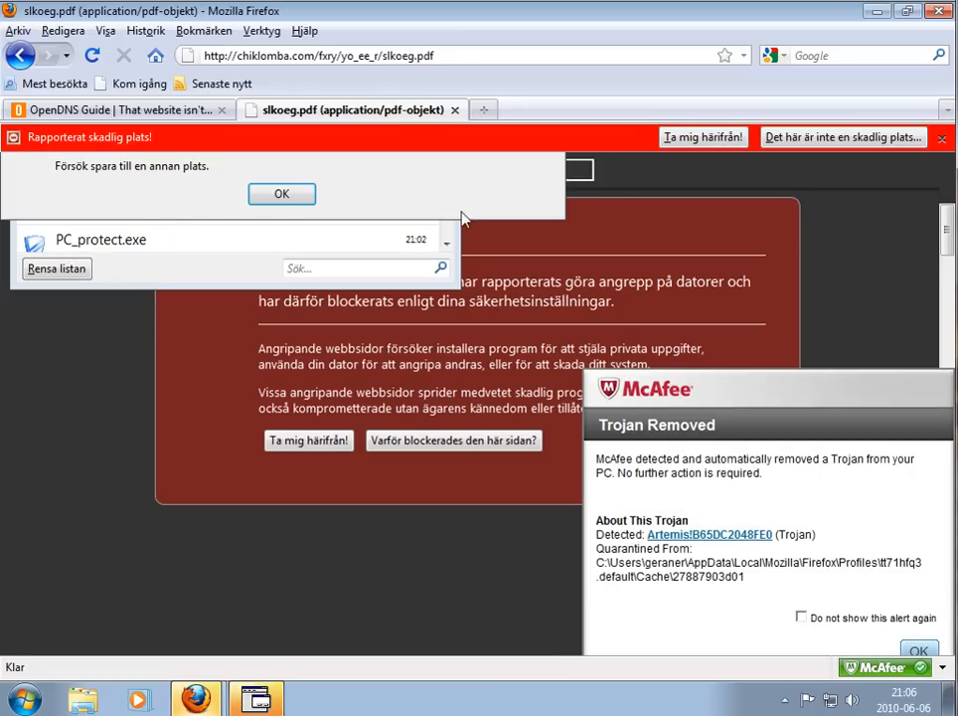
mouse_move(266, 288)
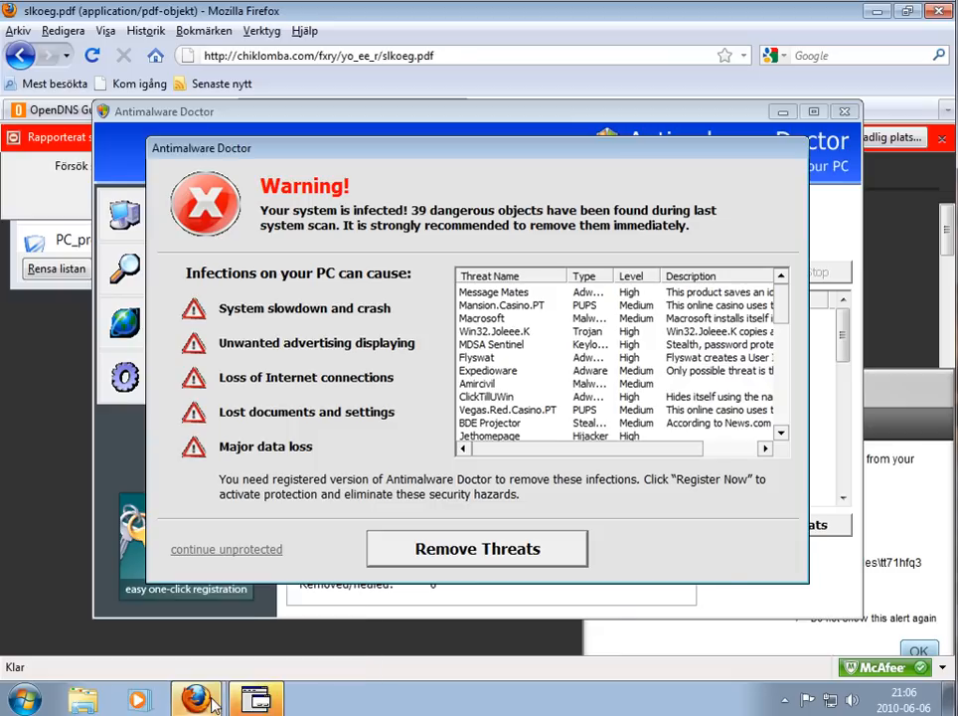
mouse_move(547, 487)
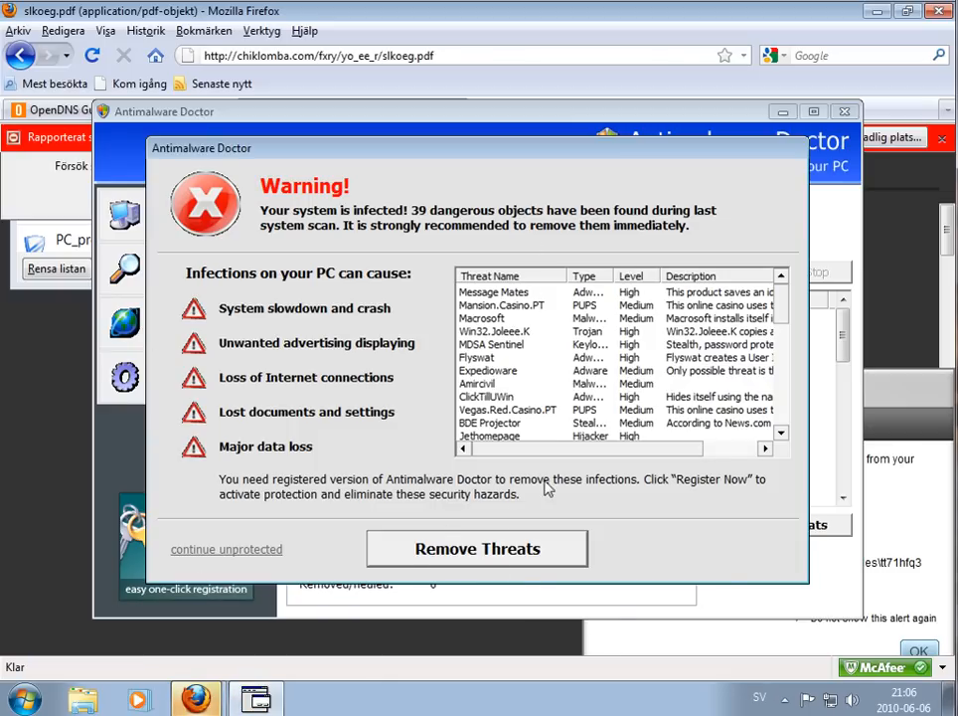
mouse_move(244, 557)
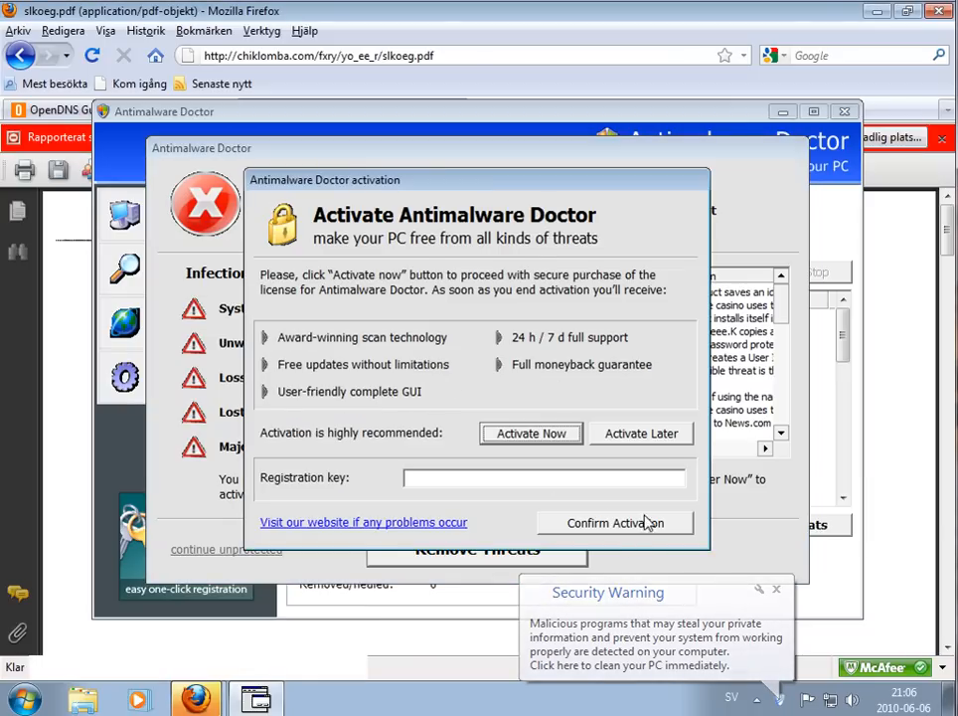
Dismiss the fake activation prompt, close the Antimalware Doctor window and the Firefox PDF window.
click(615, 523)
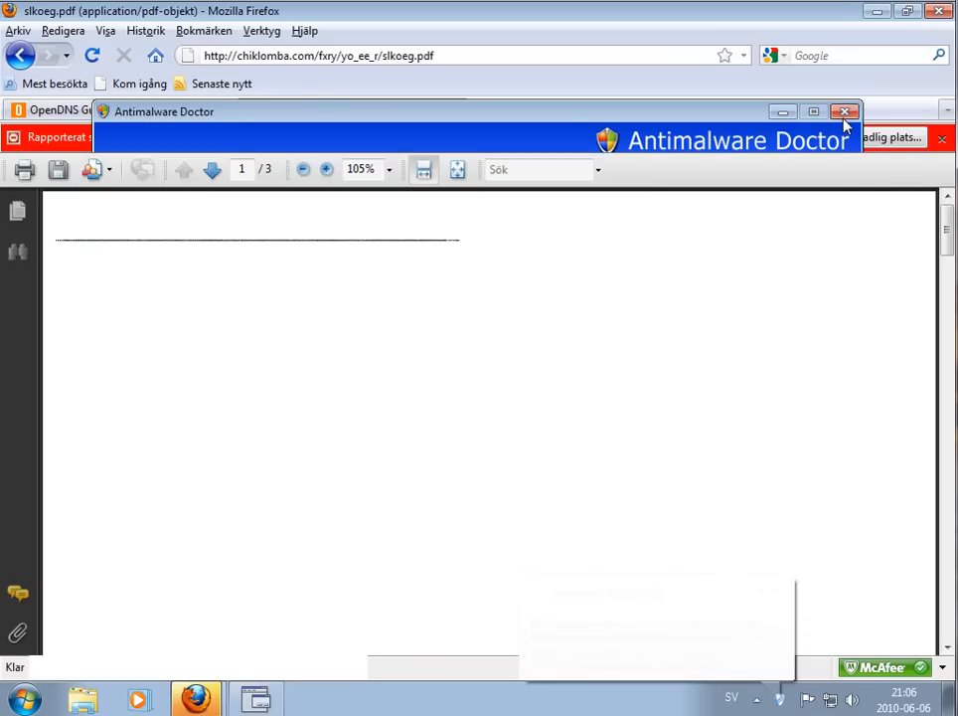
click(843, 111)
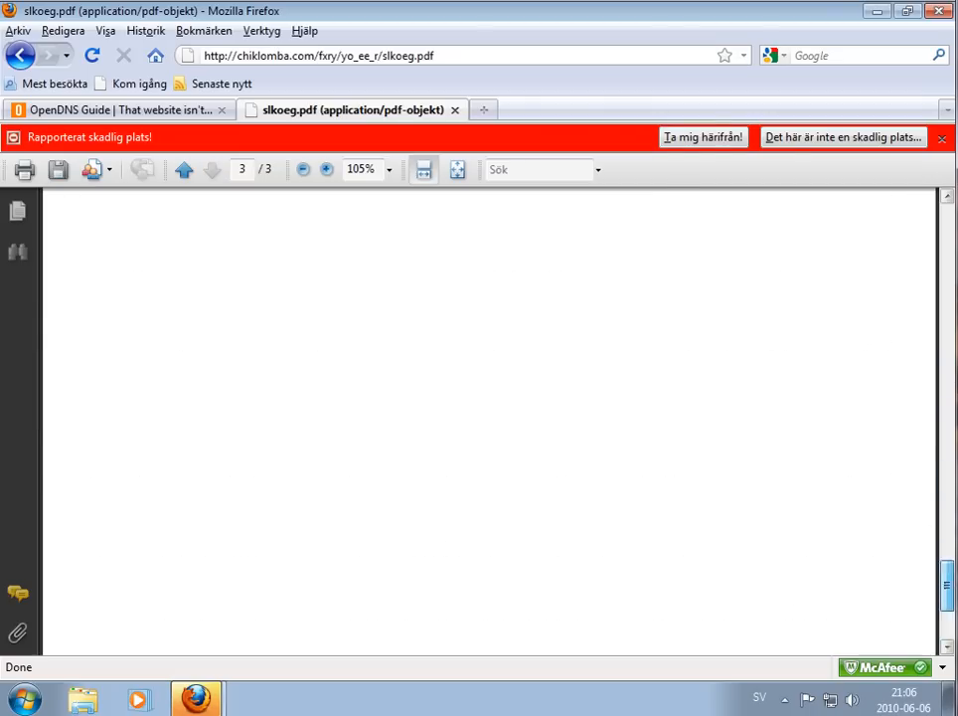
click(115, 109)
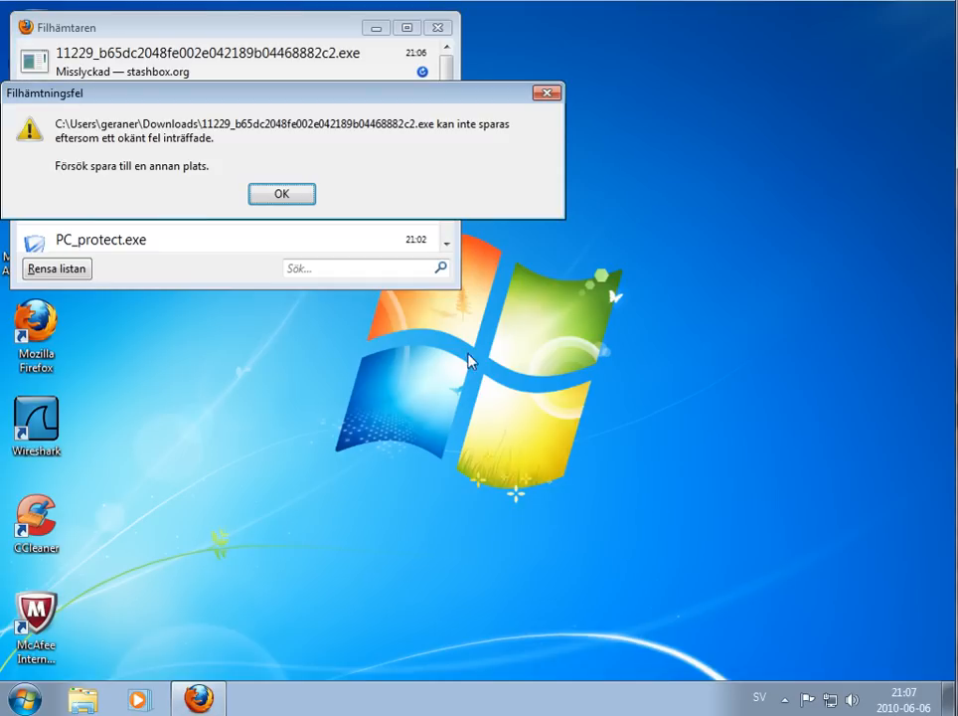
Acknowledge the download error and McAfee alert, clear the download list and close the Downloads window.
click(282, 193)
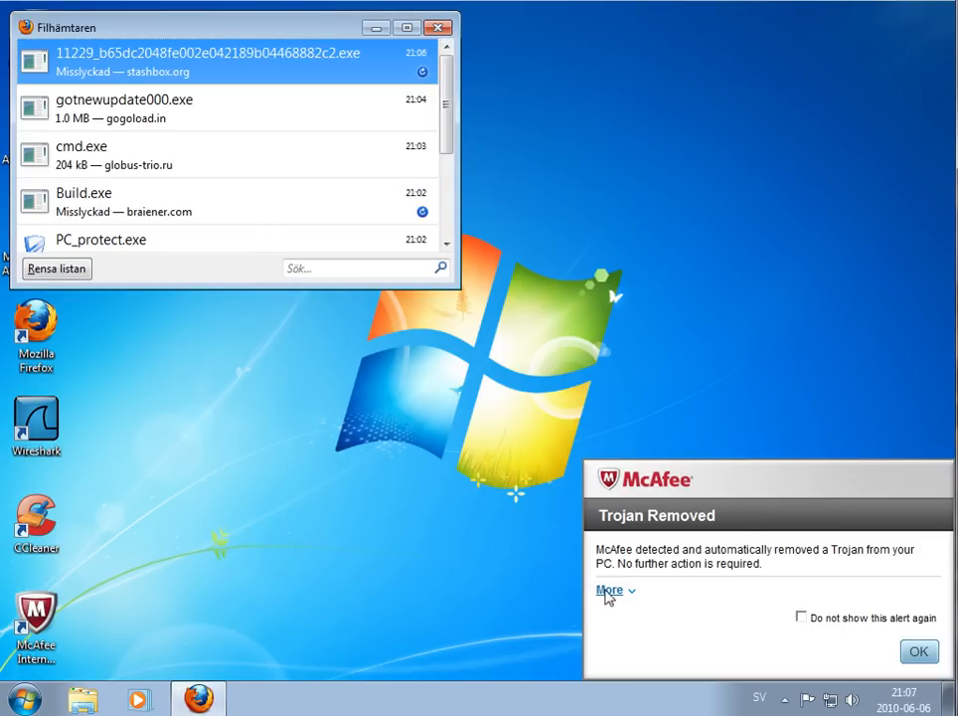
click(608, 589)
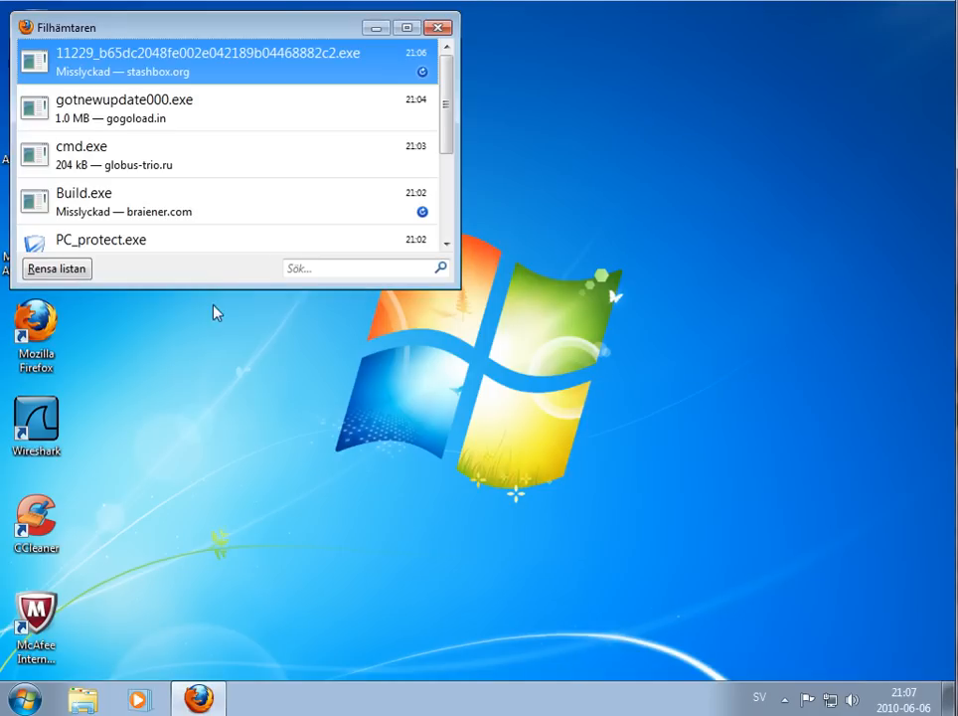
click(55, 269)
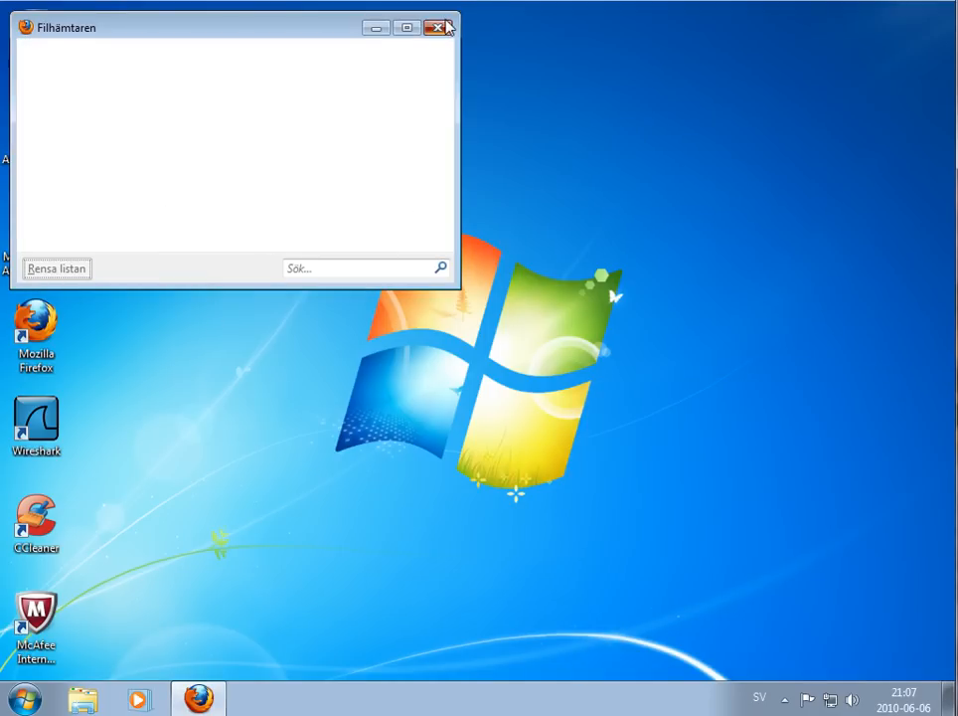
click(439, 27)
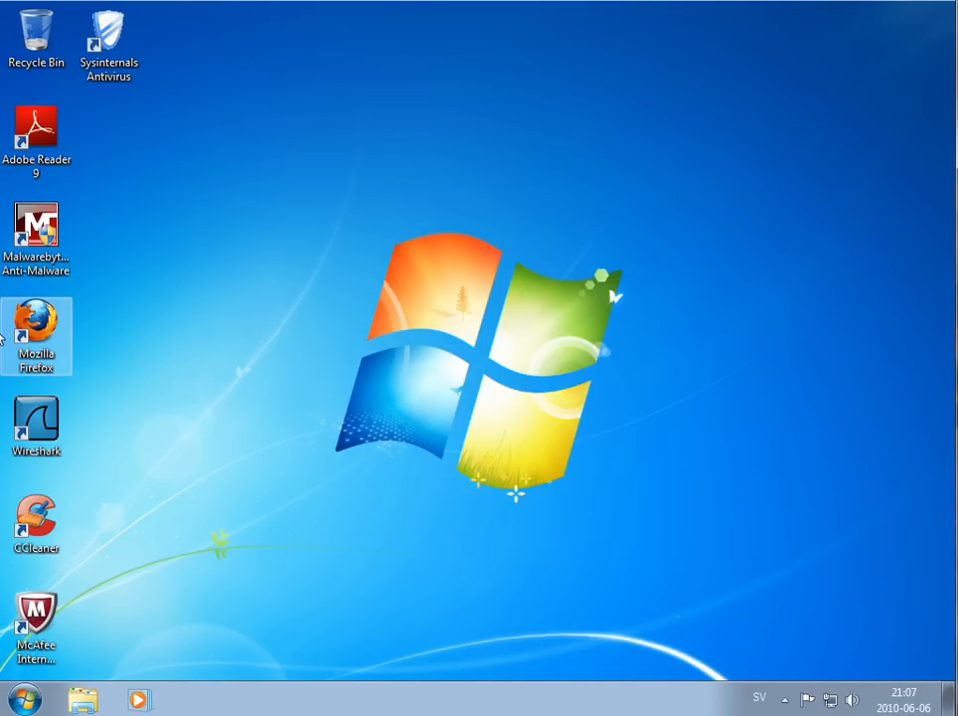
mouse_move(626, 440)
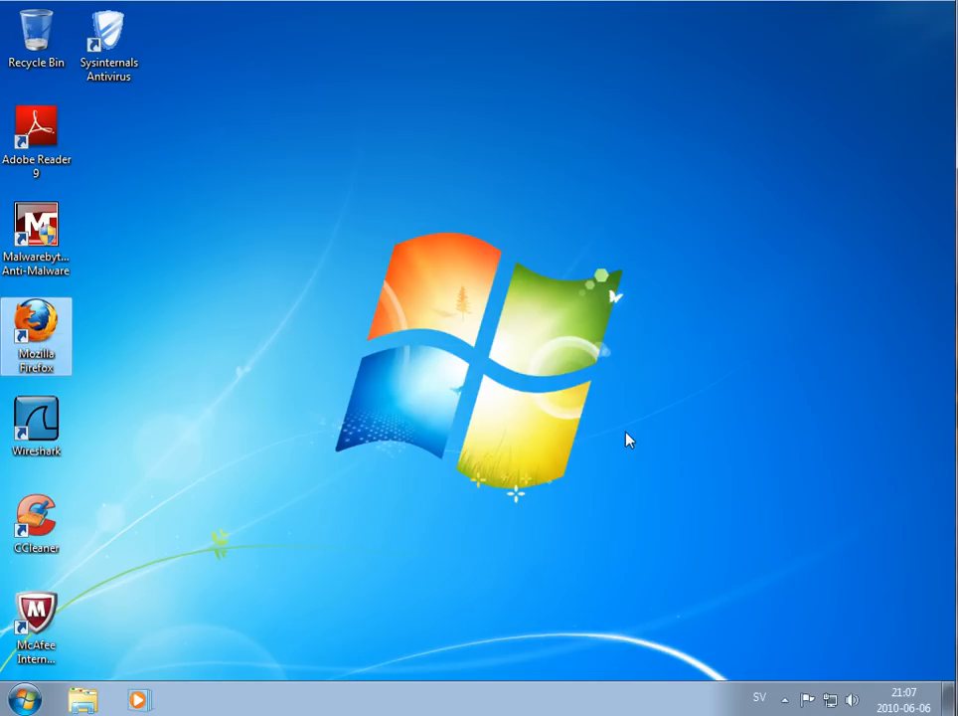
Launch Firefox, paste the great-blue-tube.com URL, and acknowledge McAfee's Trojan-removed alert details.
double_click(37, 335)
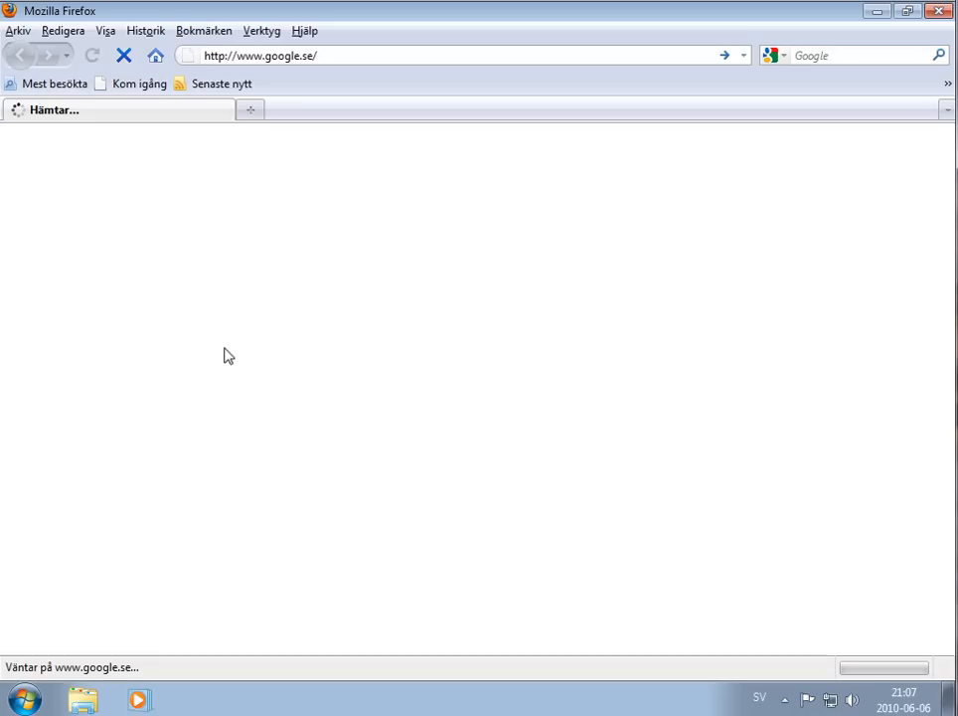
right_click(268, 55)
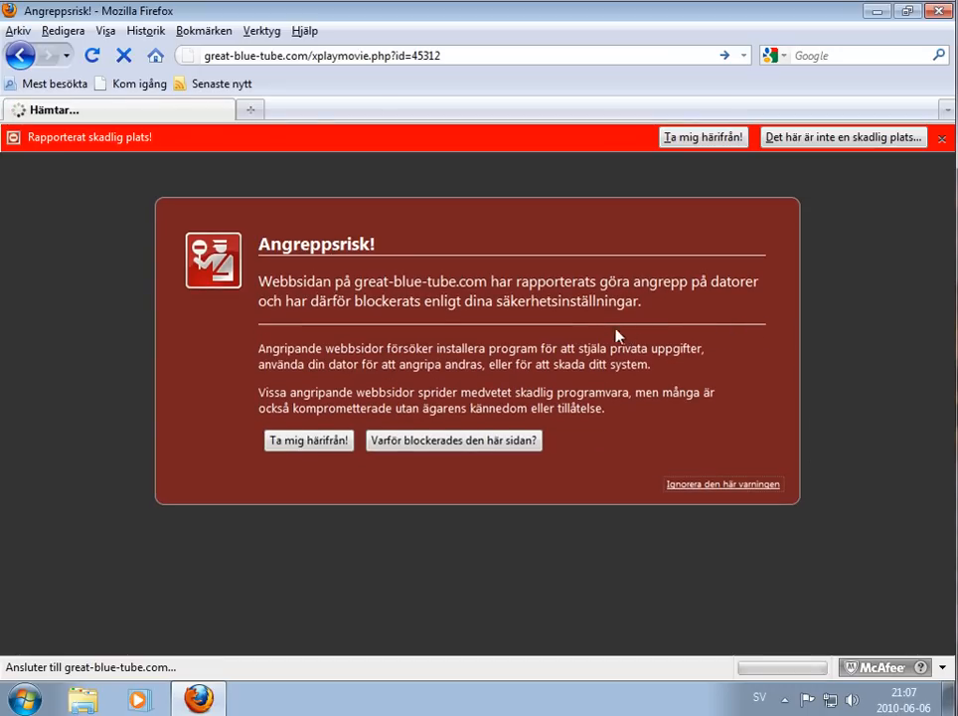
mouse_move(496, 333)
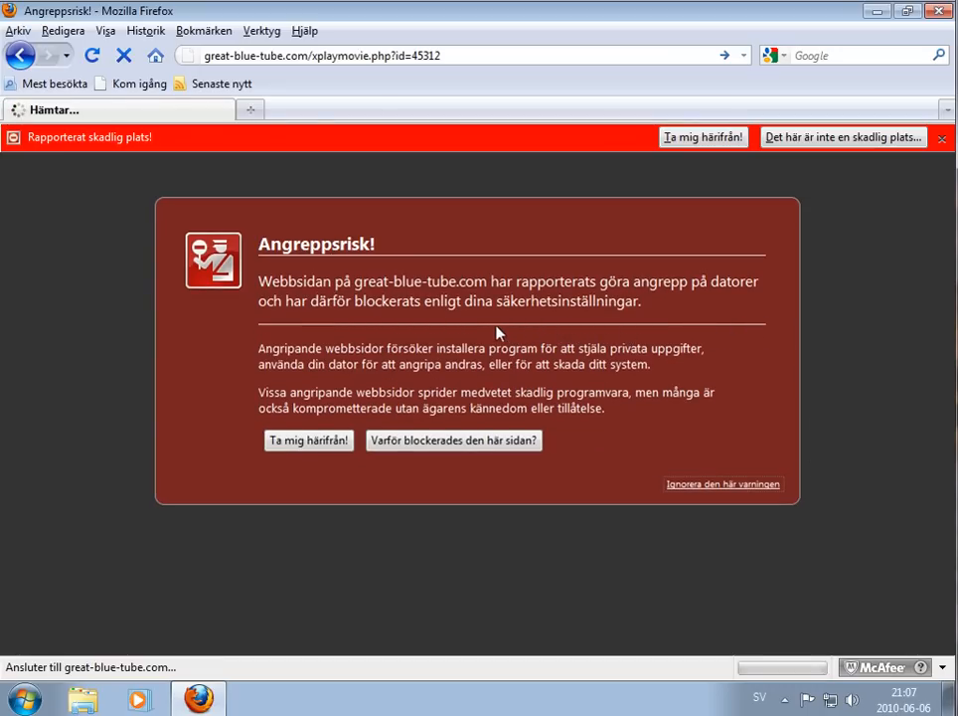
mouse_move(424, 332)
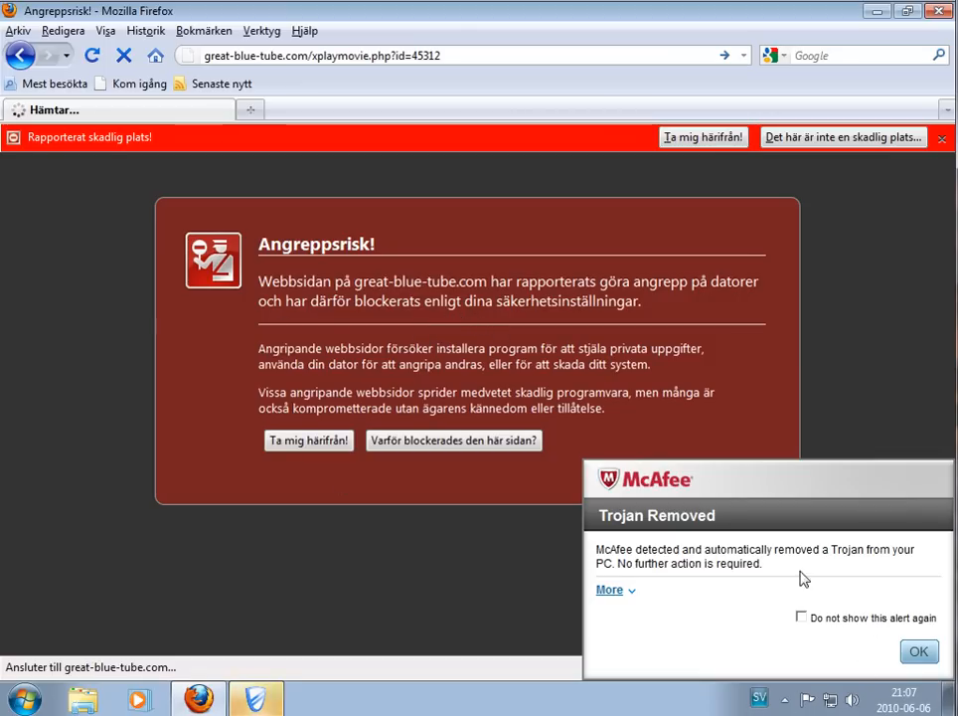
click(609, 589)
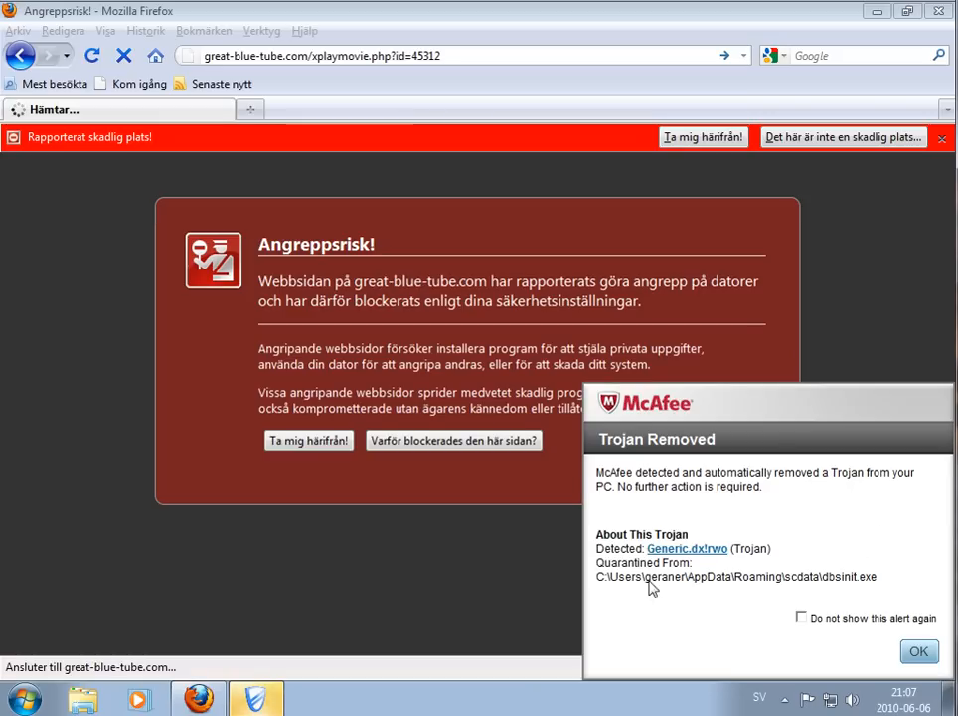
click(917, 651)
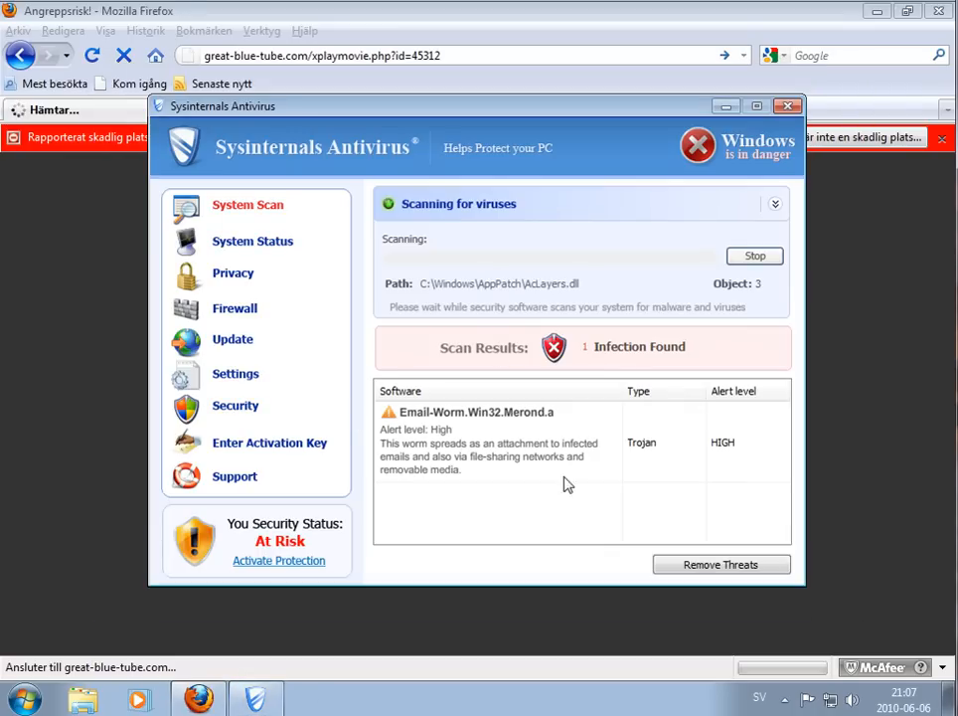
Close the fake Sysinternals window, retry and ignore the attack-site warning, then close Firefox.
click(720, 563)
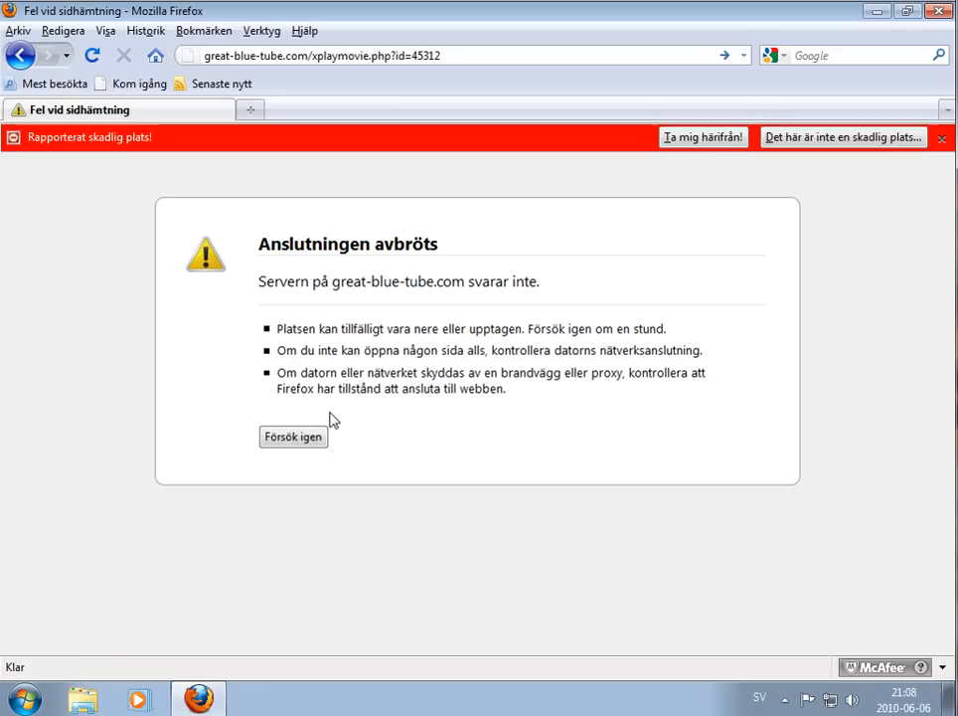
click(292, 436)
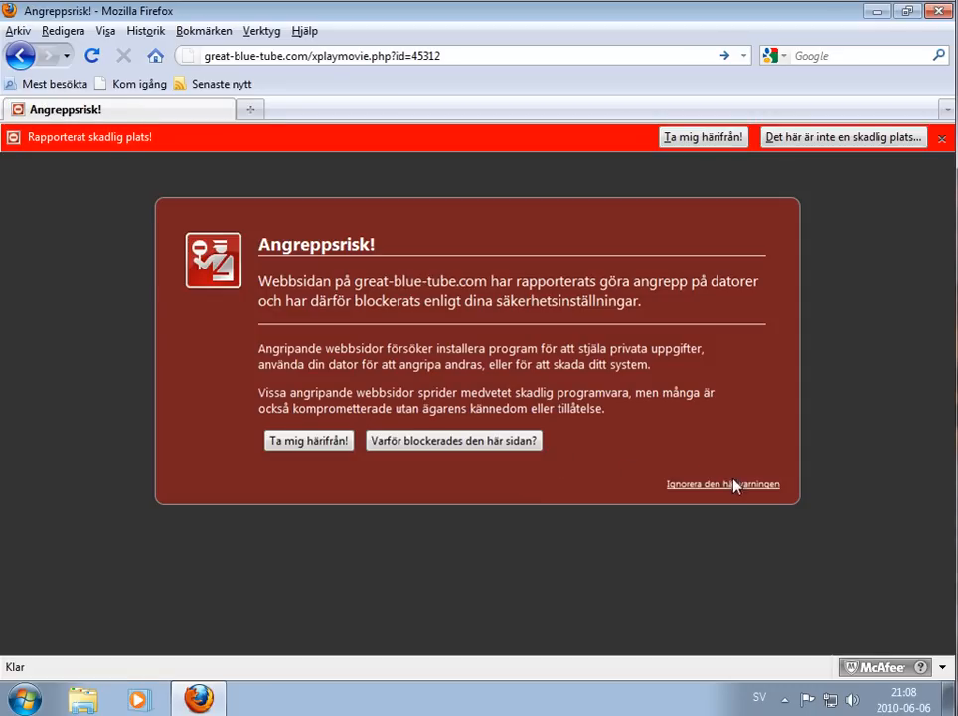
click(723, 484)
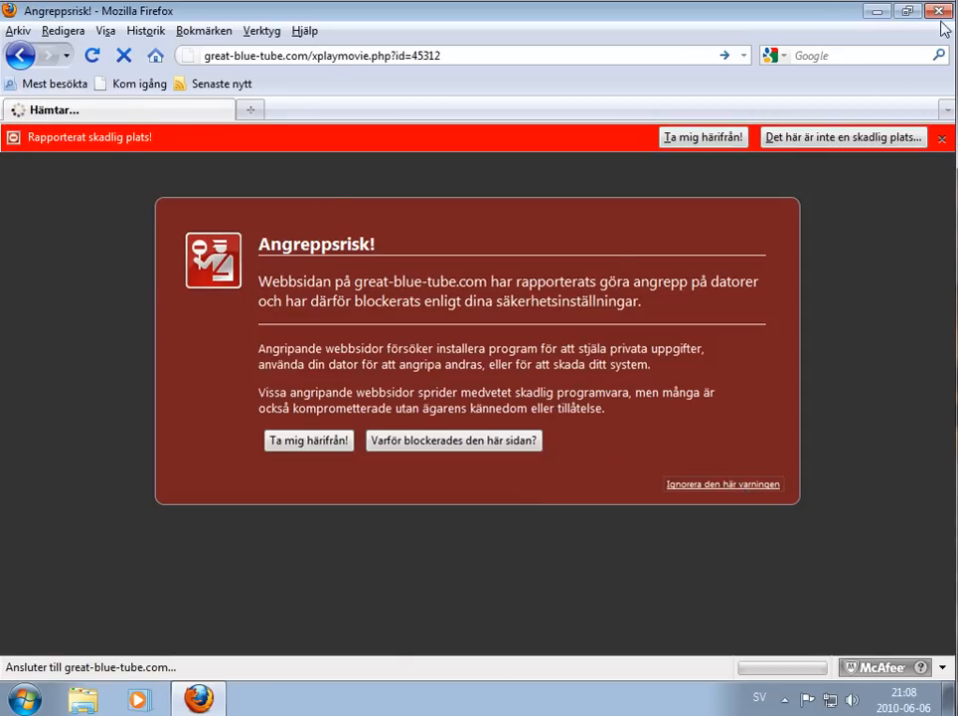
click(937, 11)
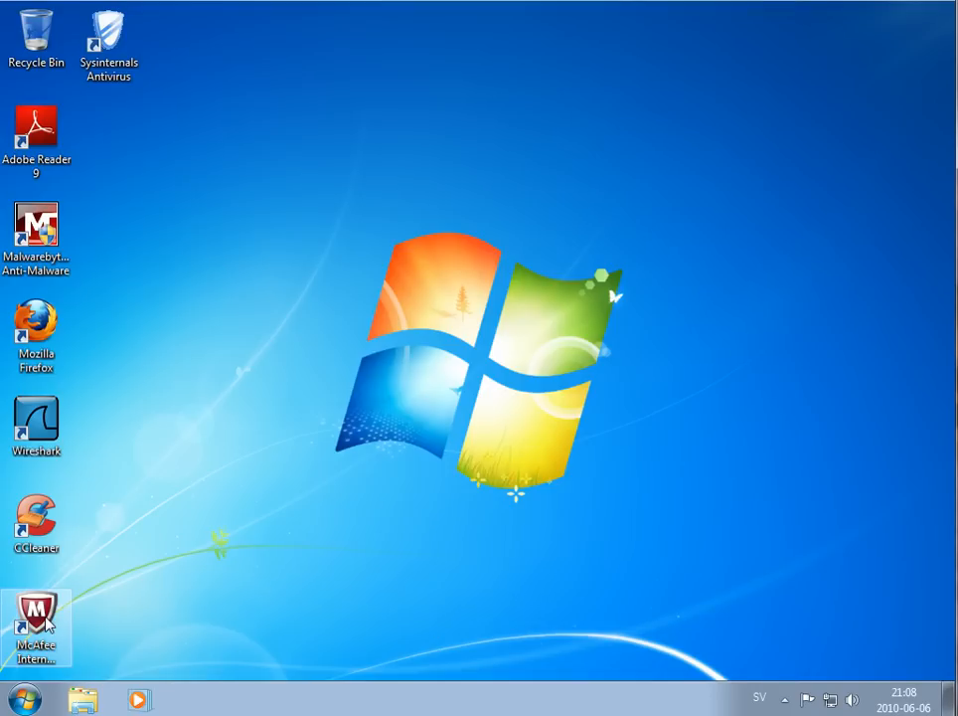
Launch McAfee Internet Security from its desktop shortcut to show the secure Home screen.
double_click(37, 617)
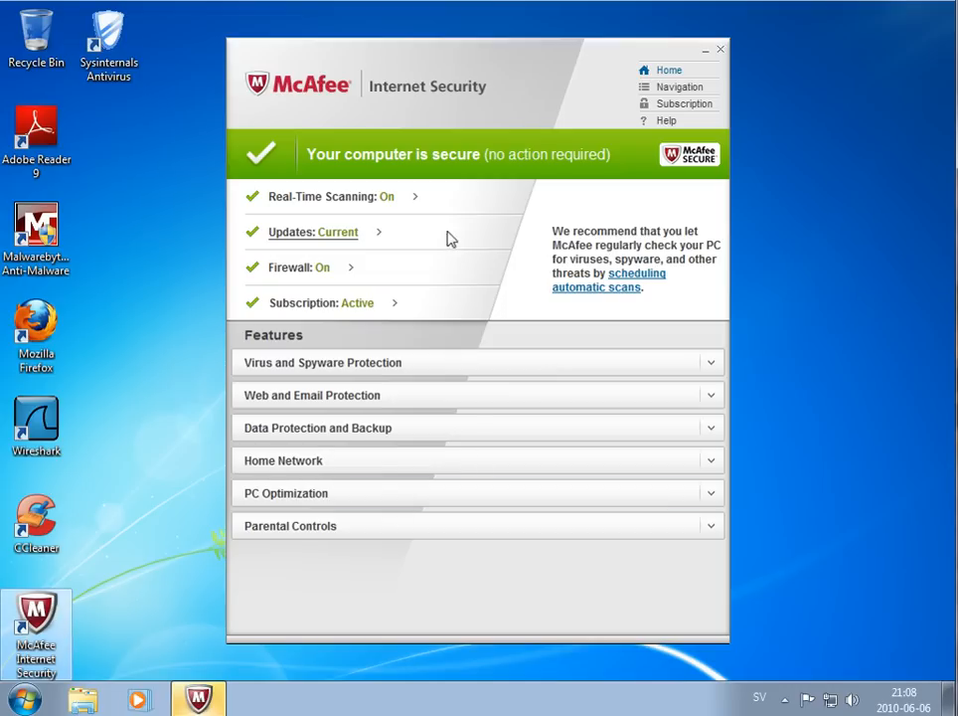
mouse_move(323, 355)
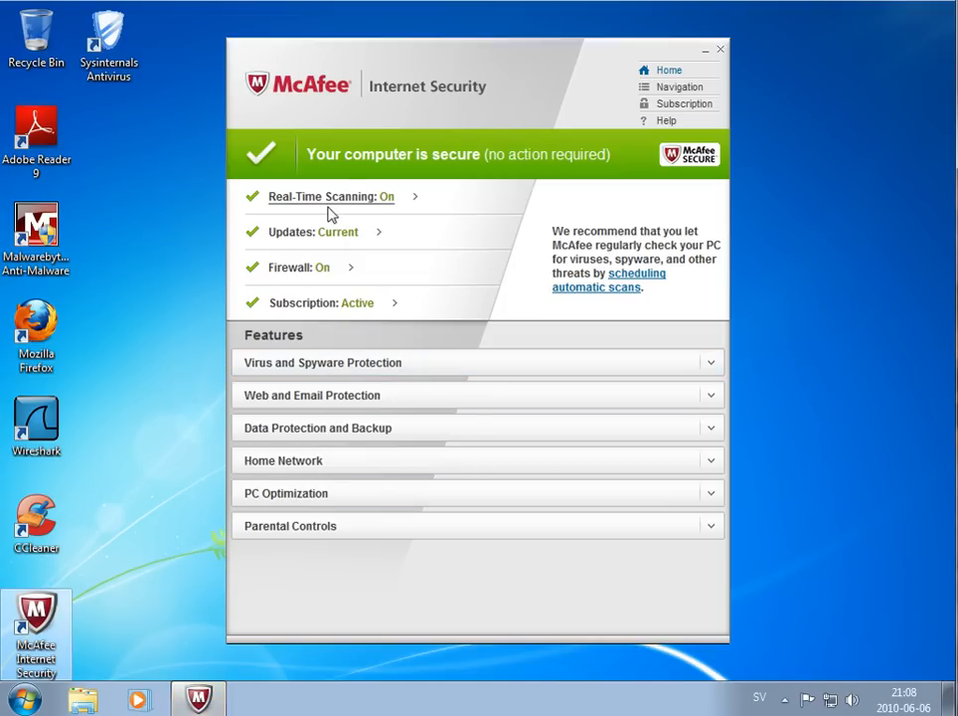
mouse_move(308, 245)
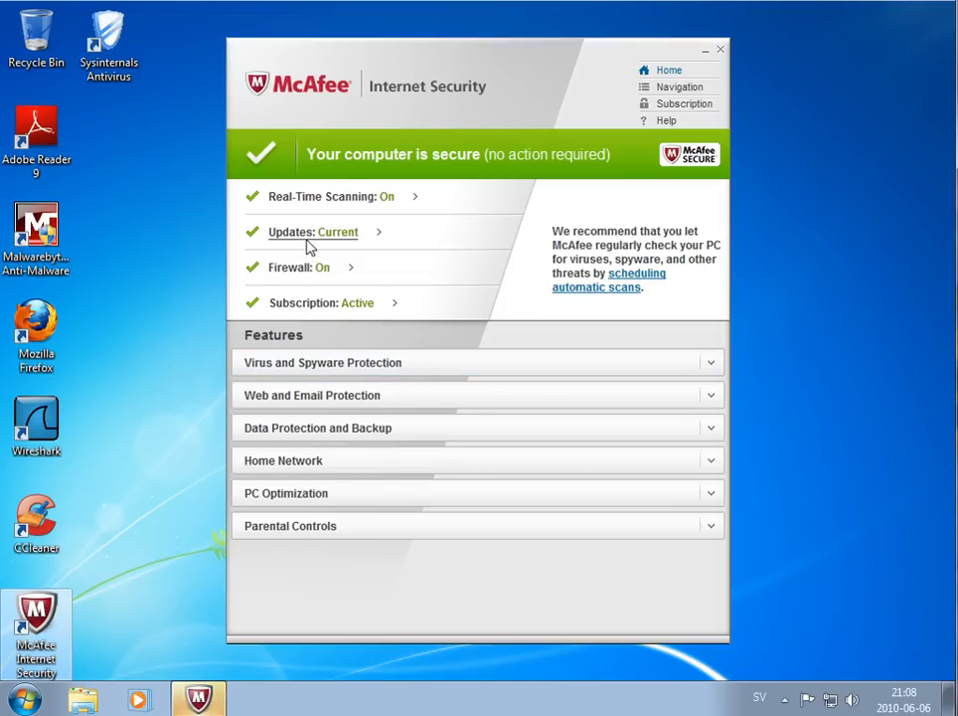
mouse_move(789, 409)
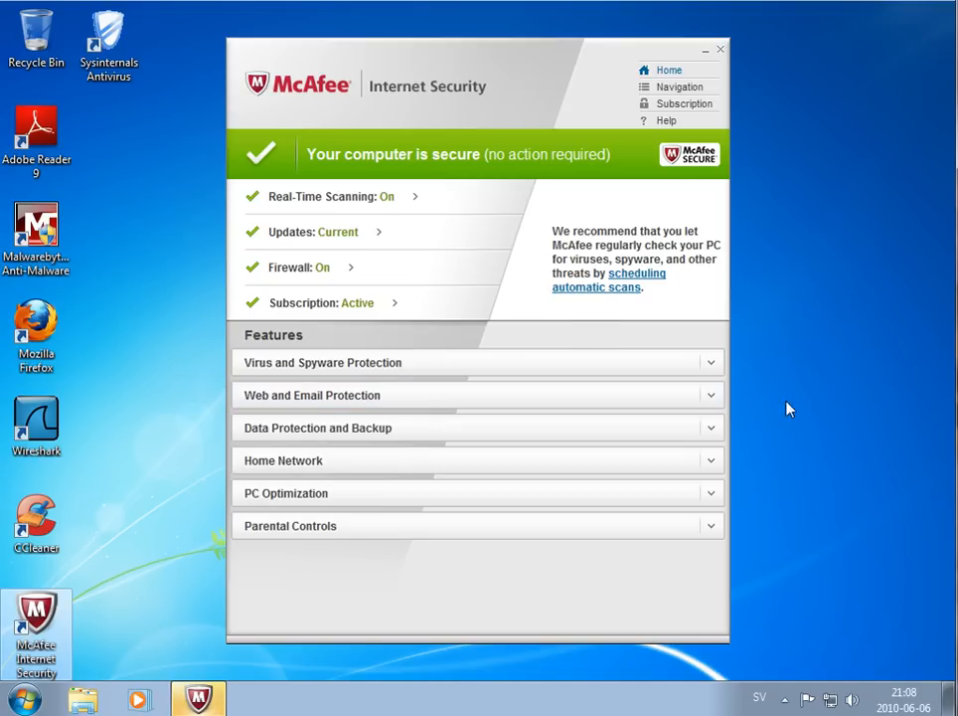
mouse_move(836, 111)
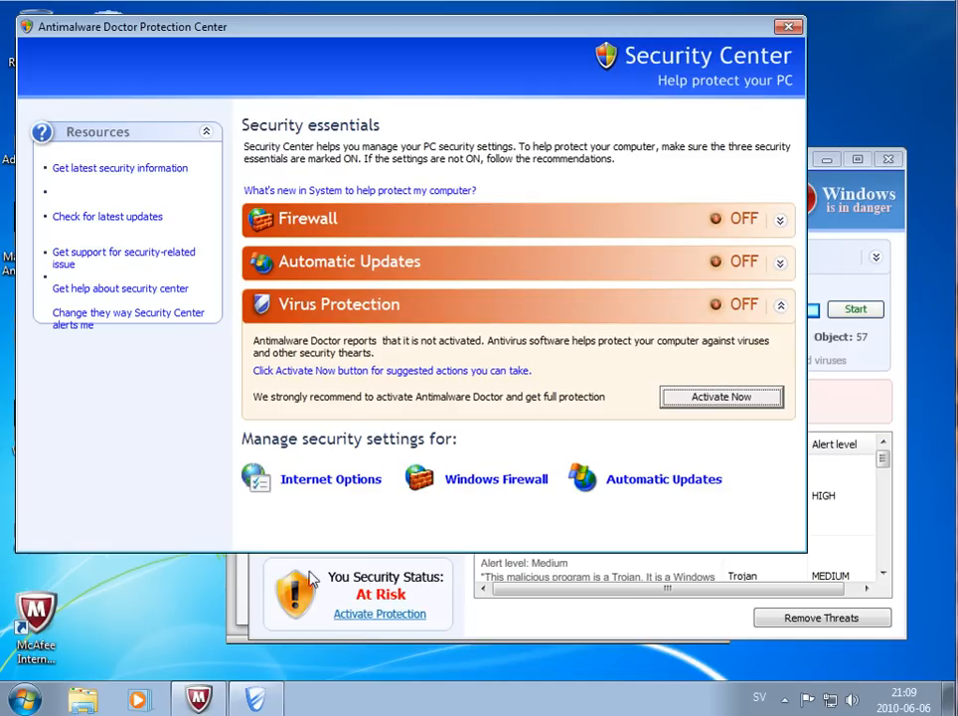
mouse_move(341, 83)
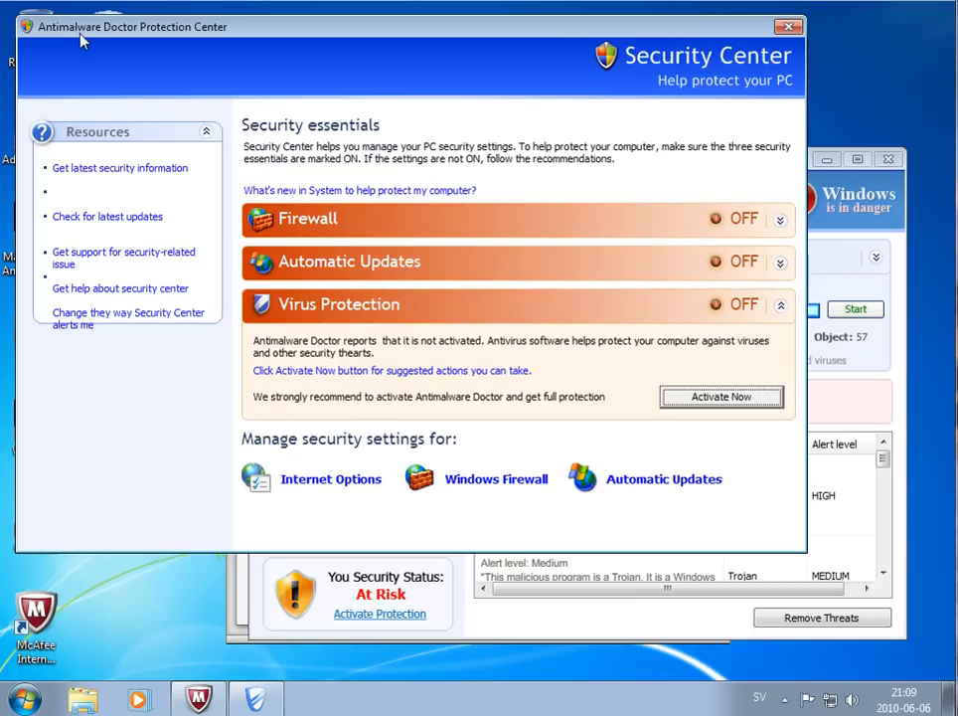
mouse_move(318, 54)
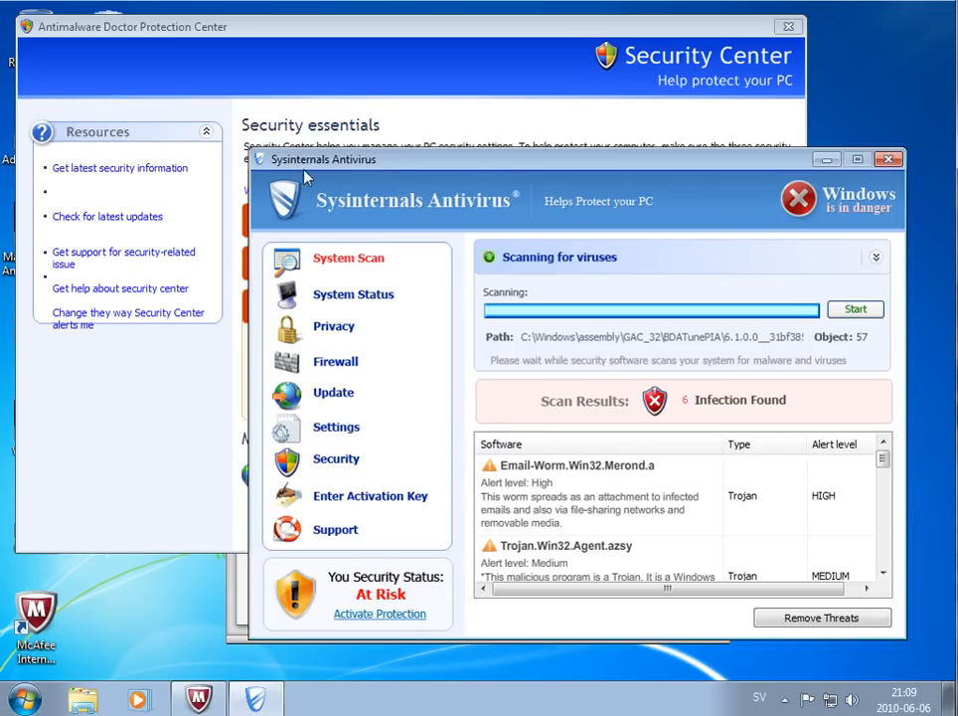
mouse_move(401, 188)
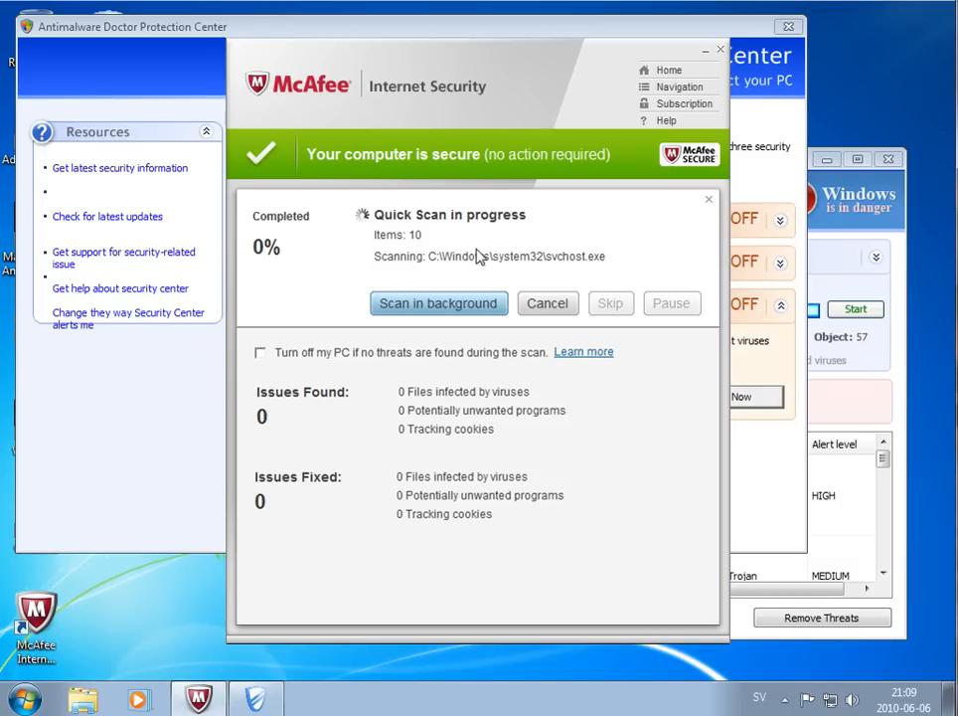
mouse_move(215, 520)
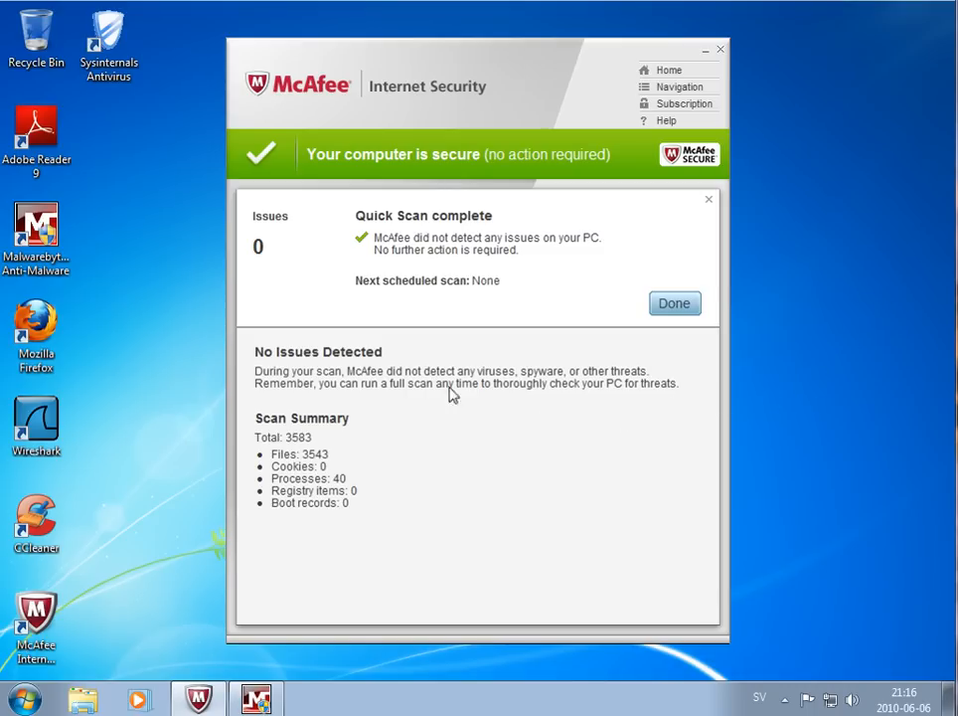
mouse_move(363, 224)
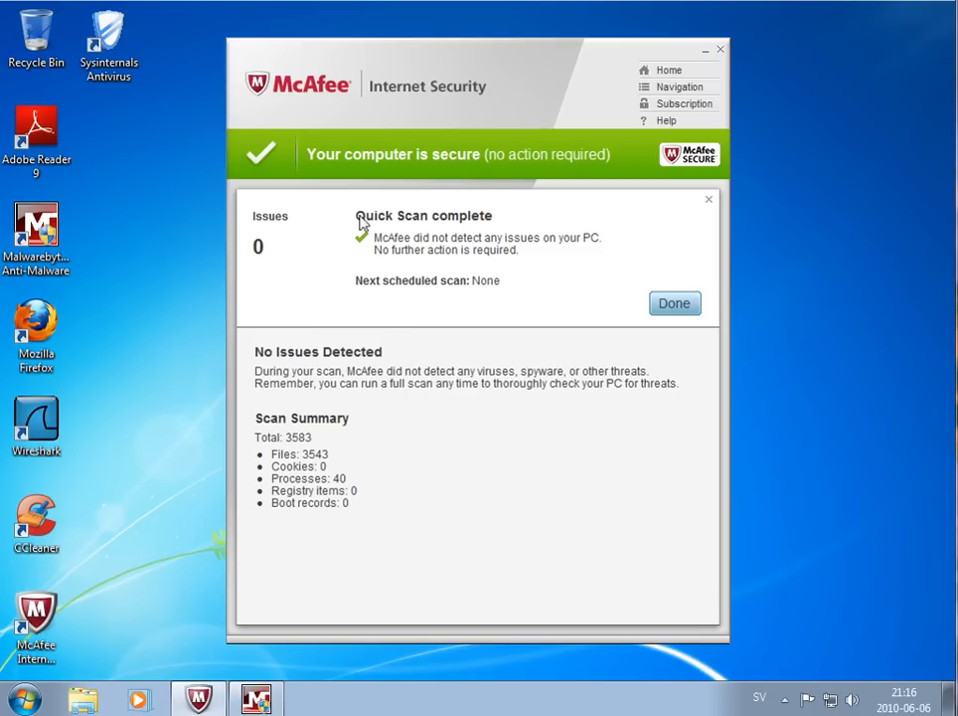
mouse_move(391, 235)
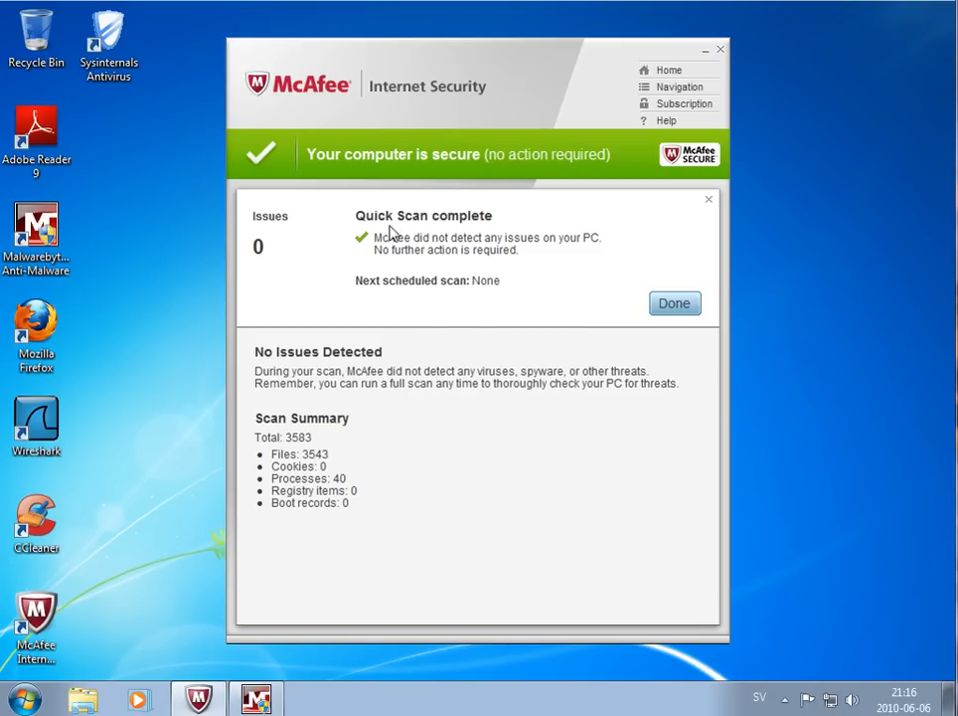
Acknowledge the quick scan's no-issues result with Done and close the McAfee window.
click(674, 303)
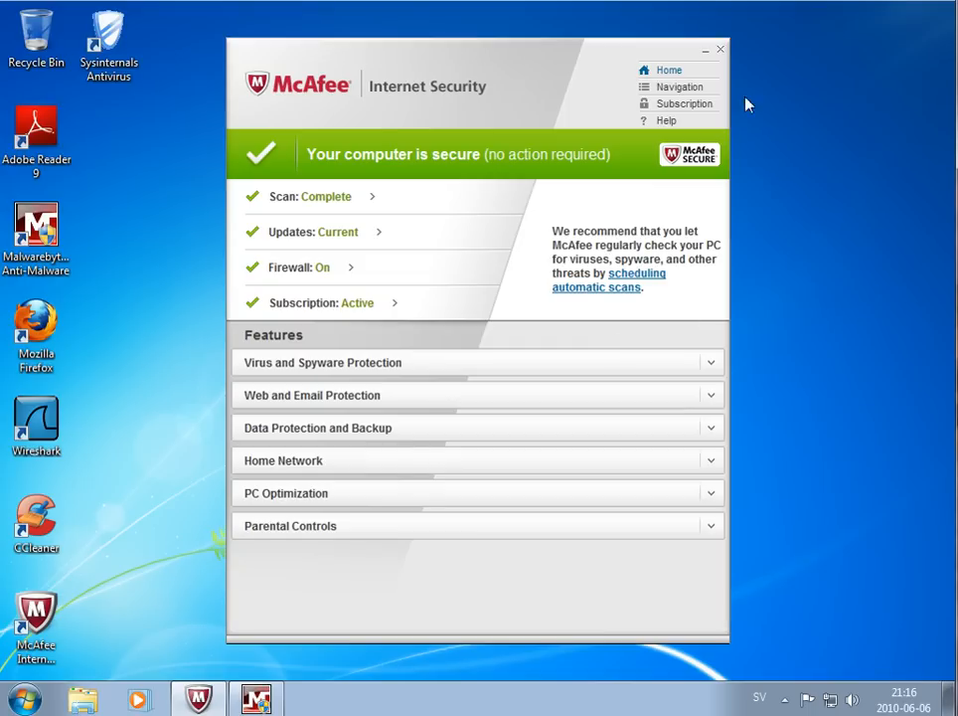
click(720, 49)
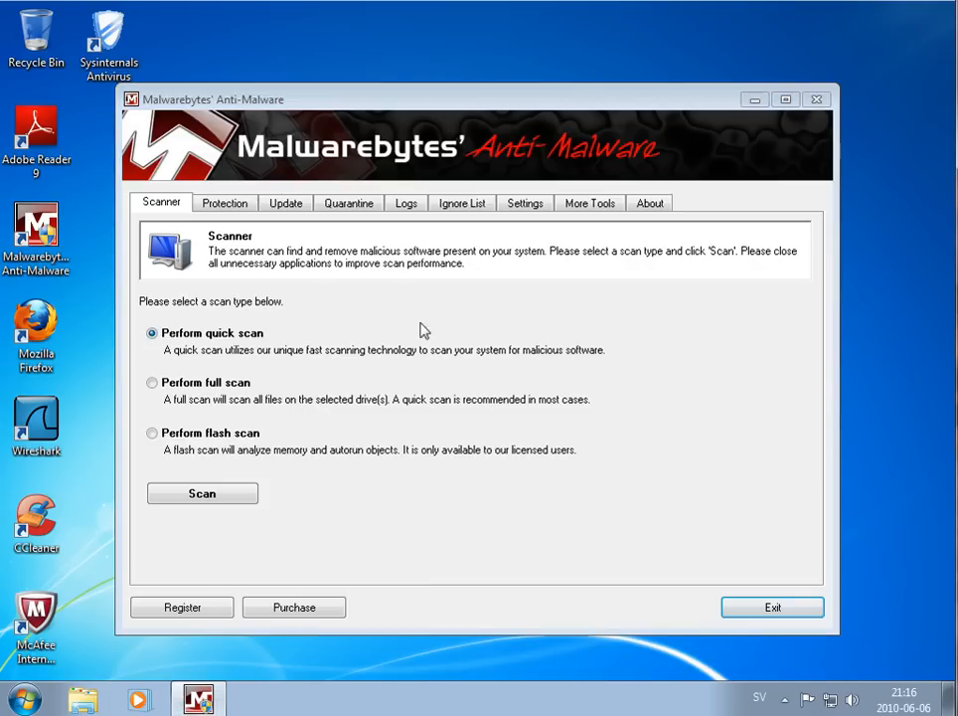
mouse_move(544, 170)
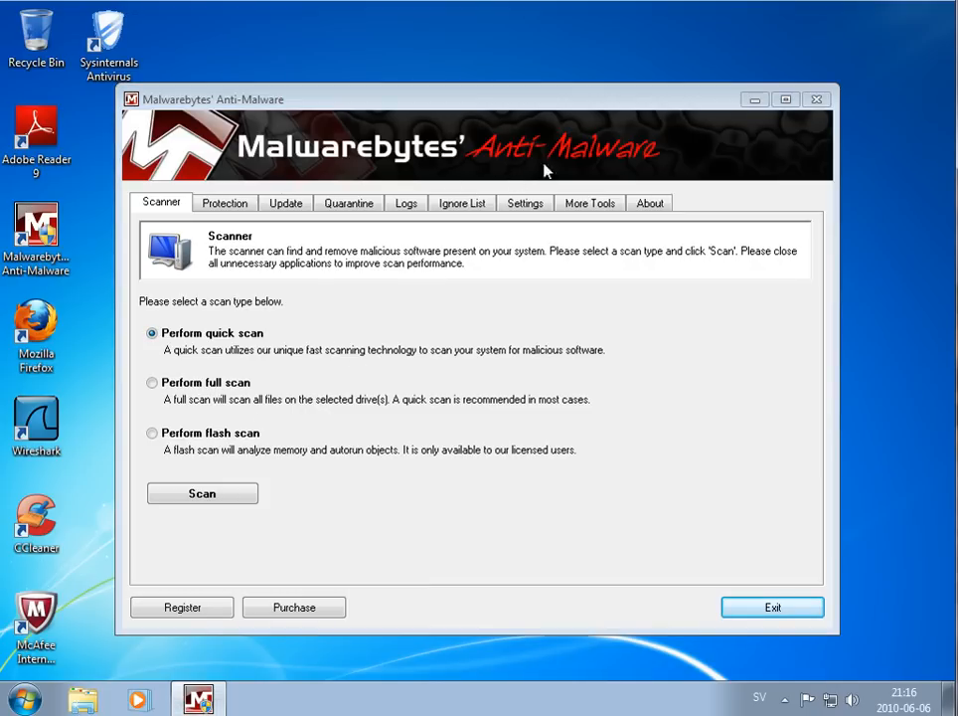
mouse_move(583, 591)
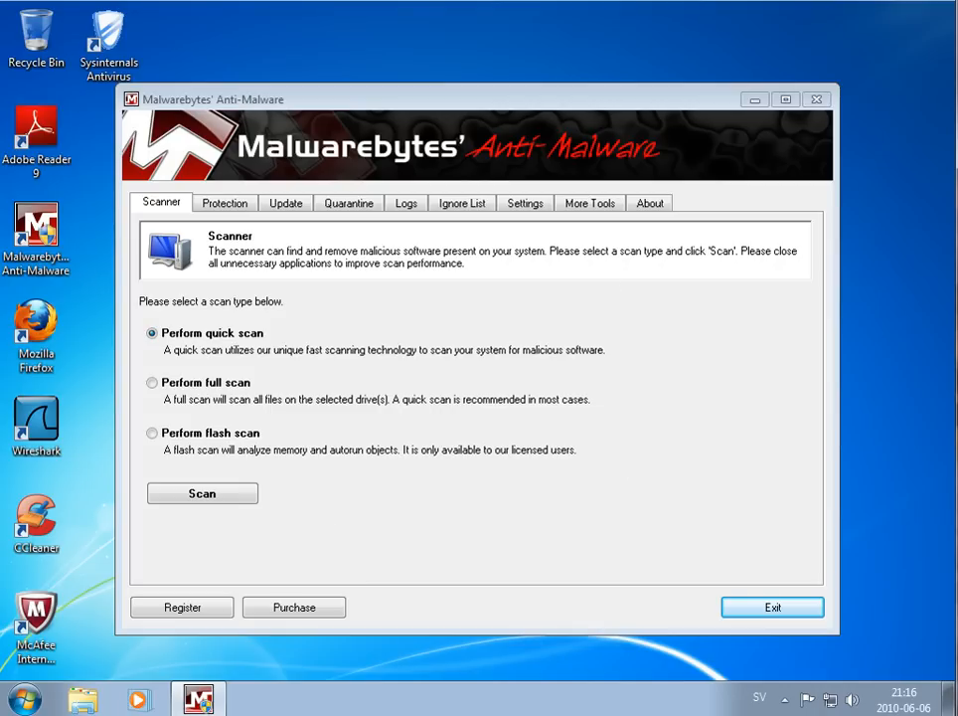
Run the Malwarebytes quick scan and show the results listing 20 infected objects.
click(202, 493)
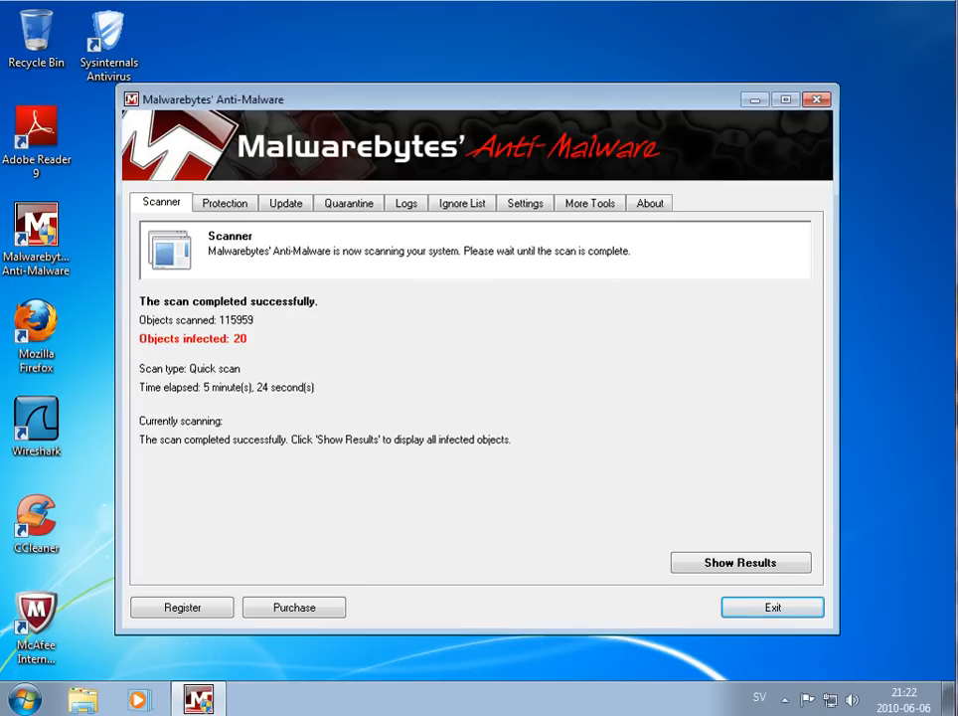
mouse_move(609, 224)
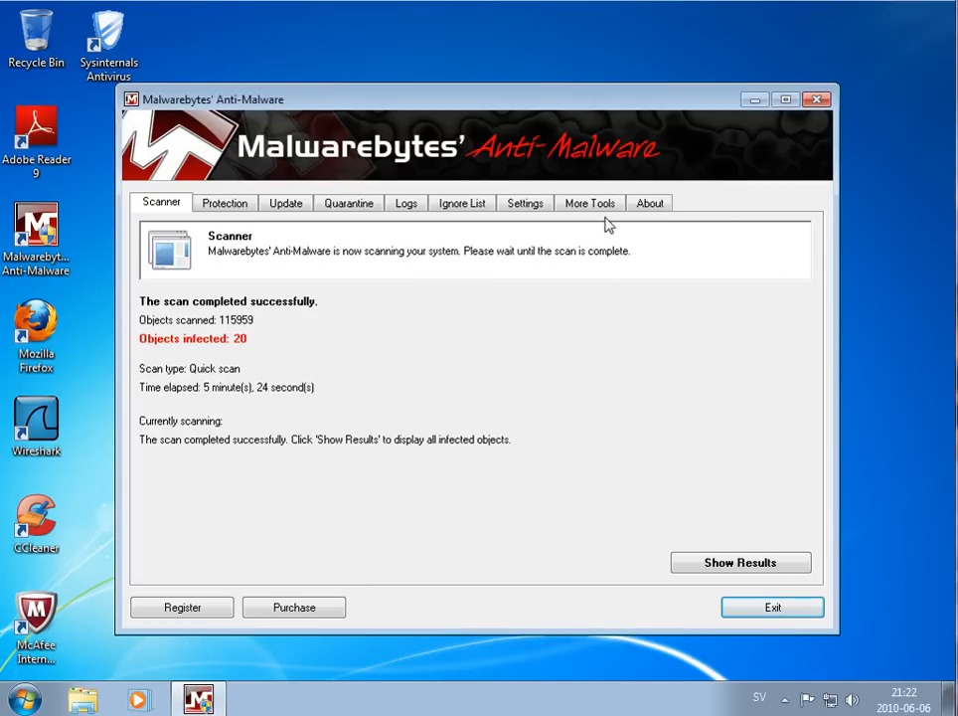
mouse_move(266, 364)
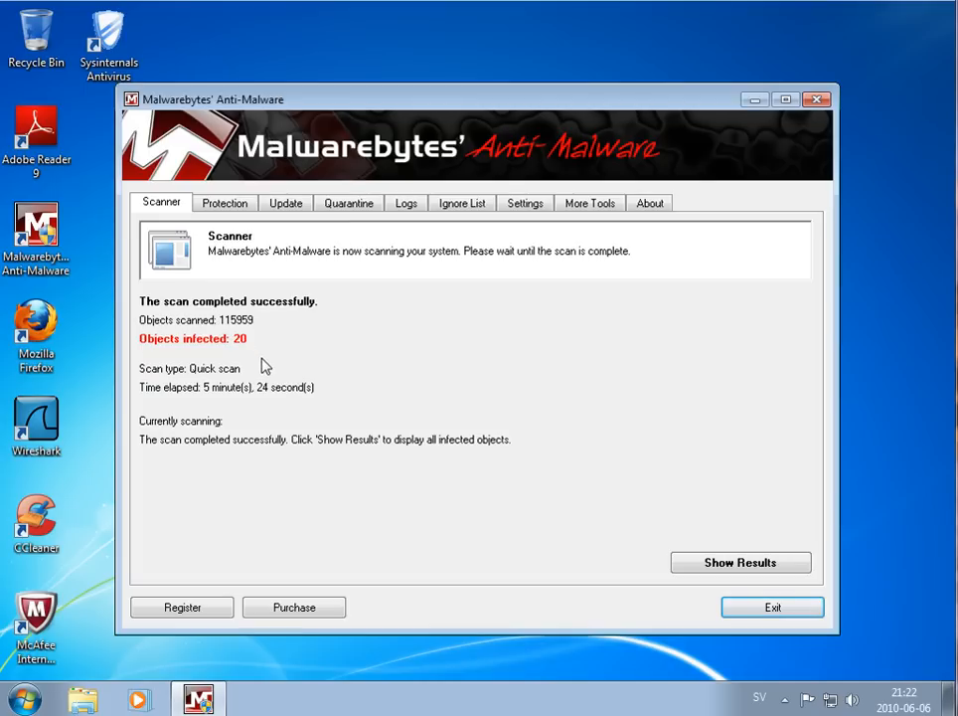
mouse_move(216, 356)
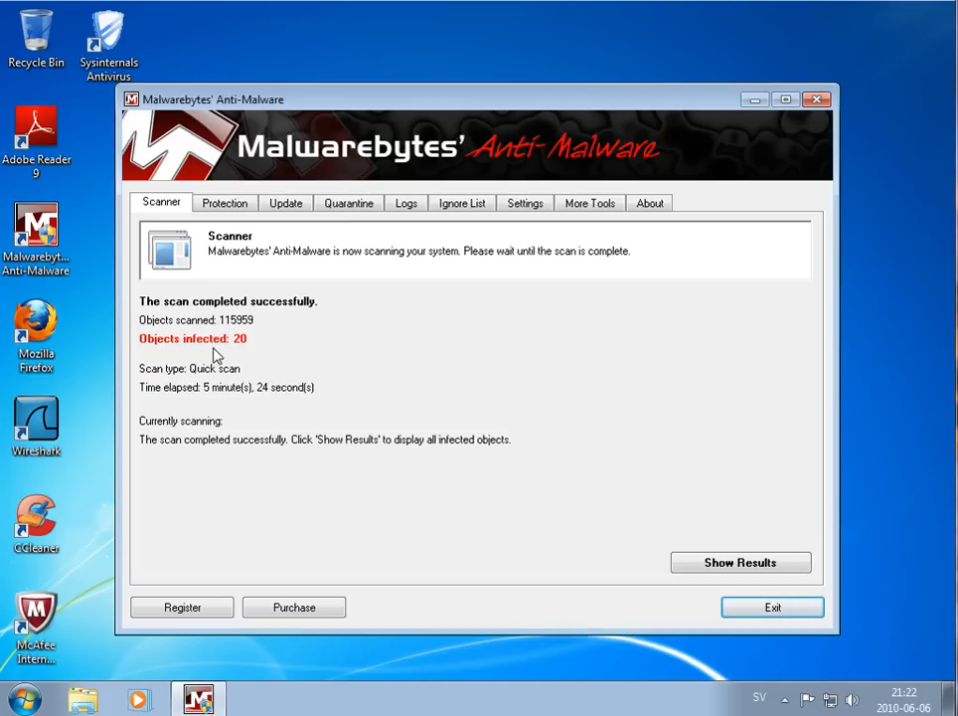
click(739, 561)
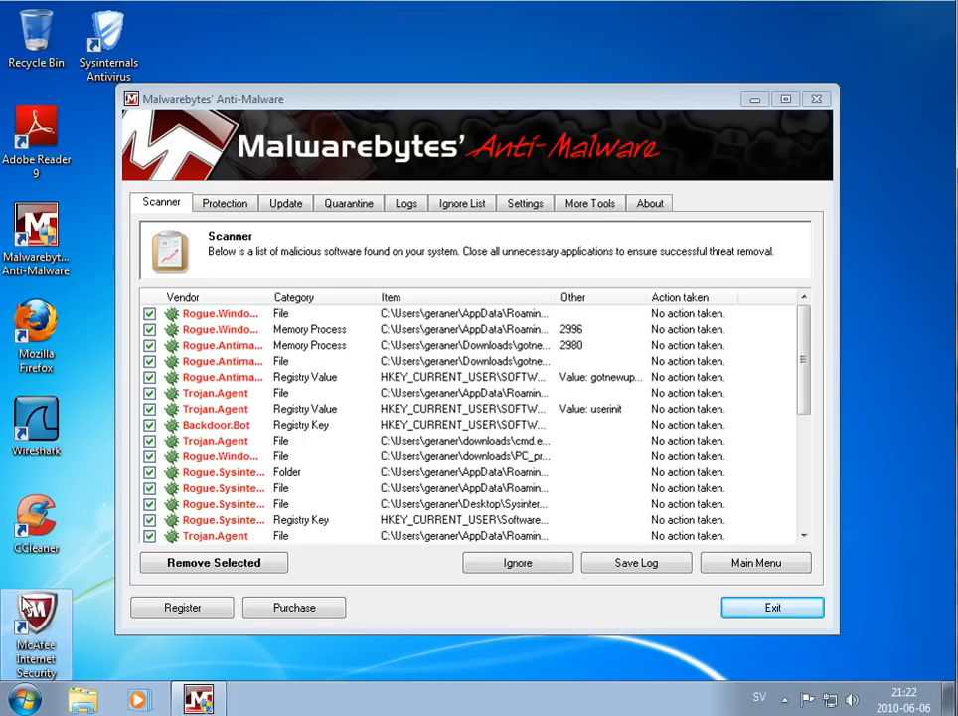
mouse_move(52, 622)
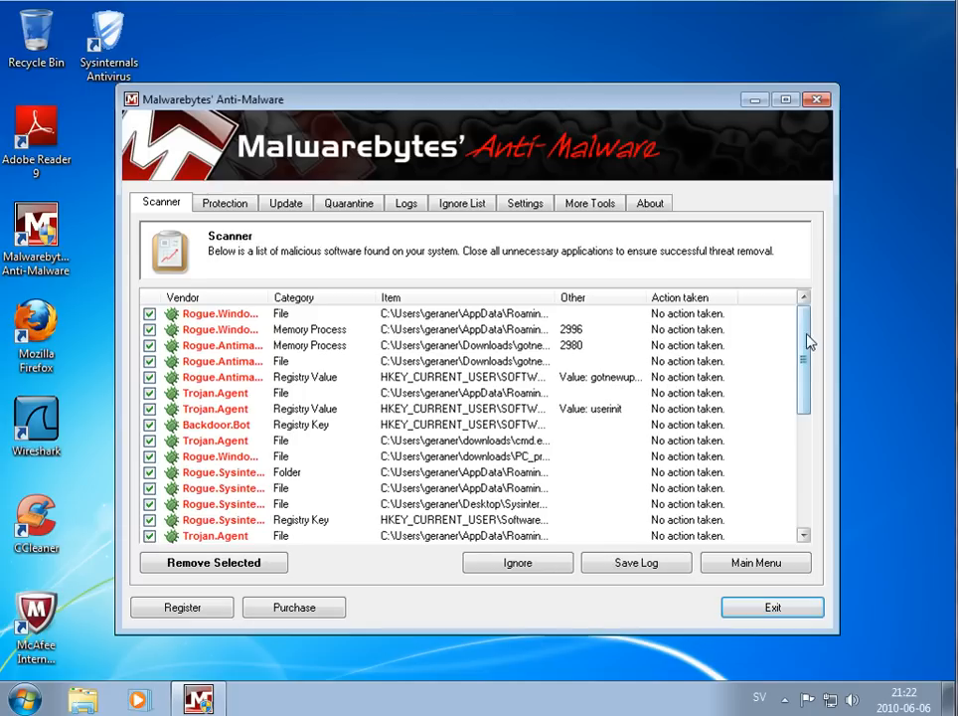
Scroll through the list of 20 detected threats to review every entry.
scroll(down, 3)
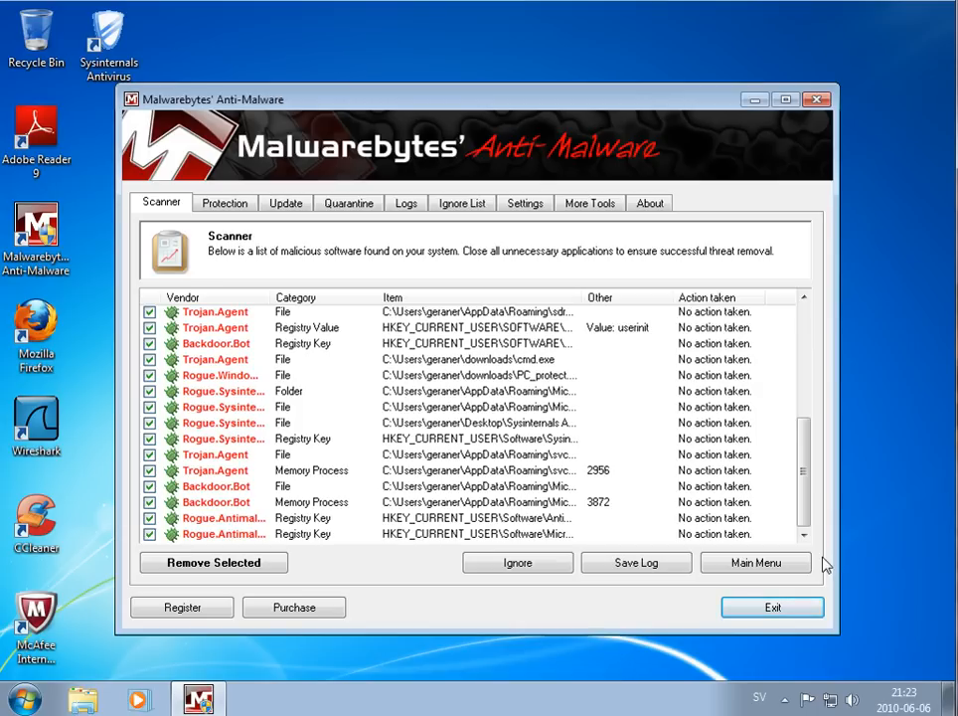
mouse_move(835, 569)
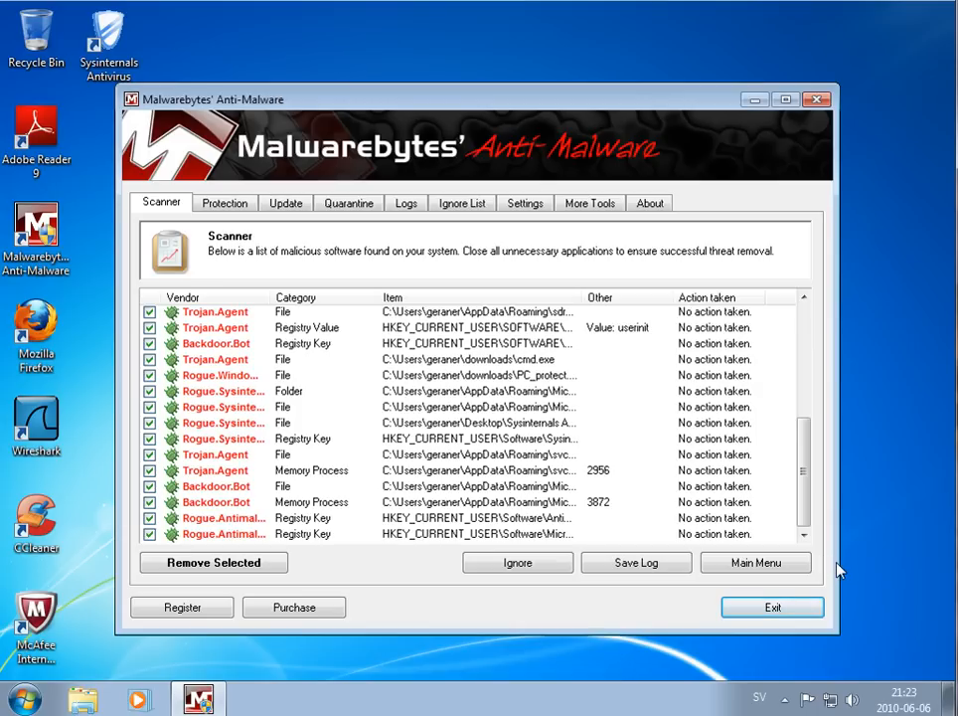
mouse_move(568, 356)
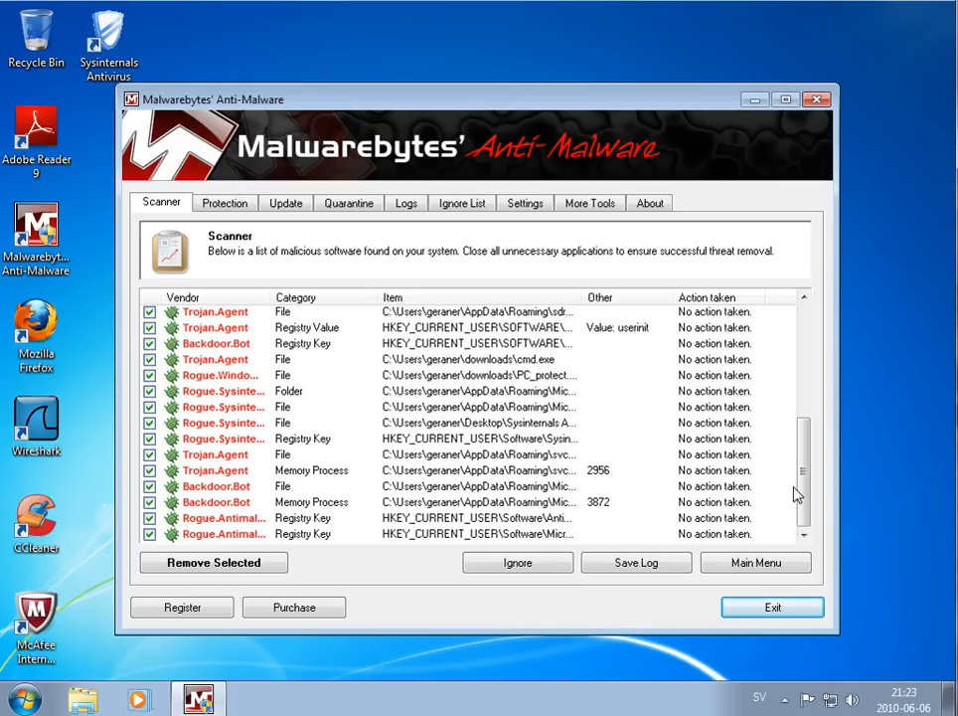
scroll(up, 3)
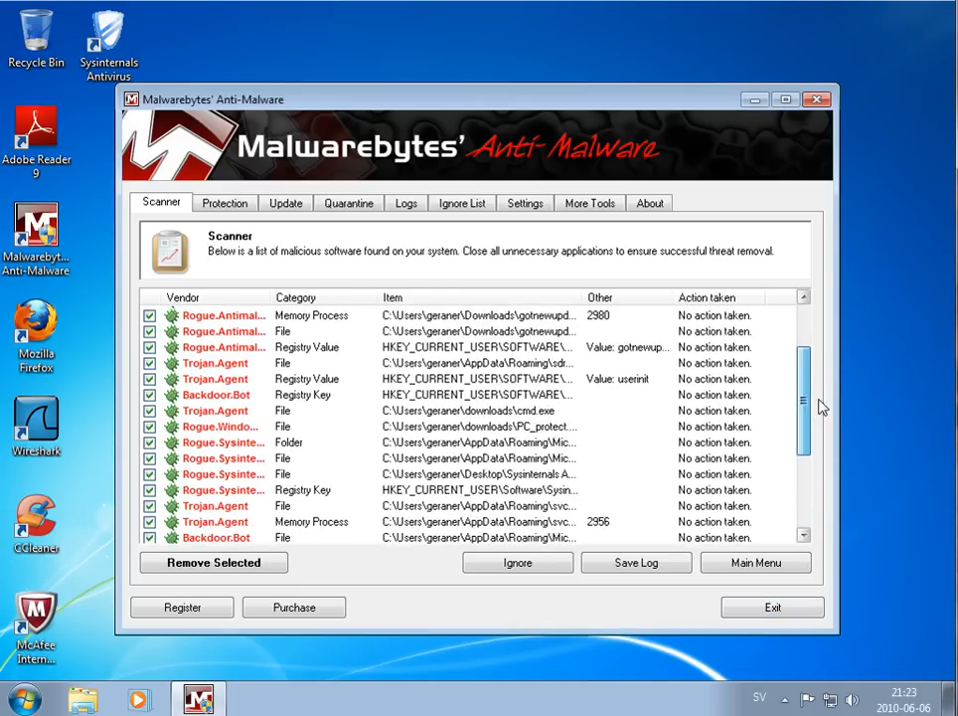
scroll(up, 3)
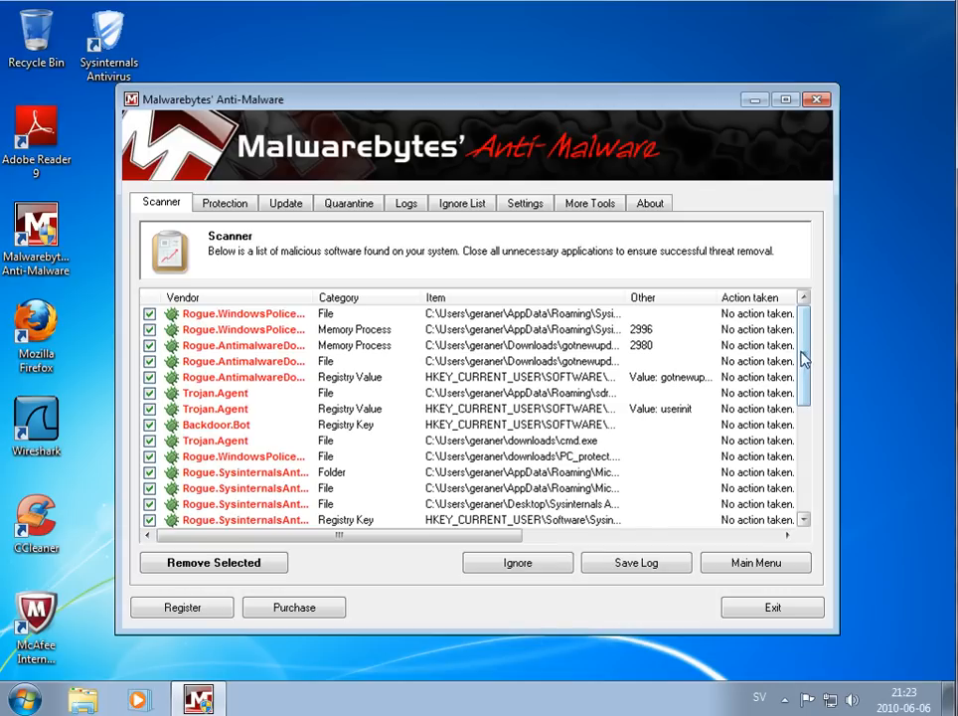
scroll(down, 3)
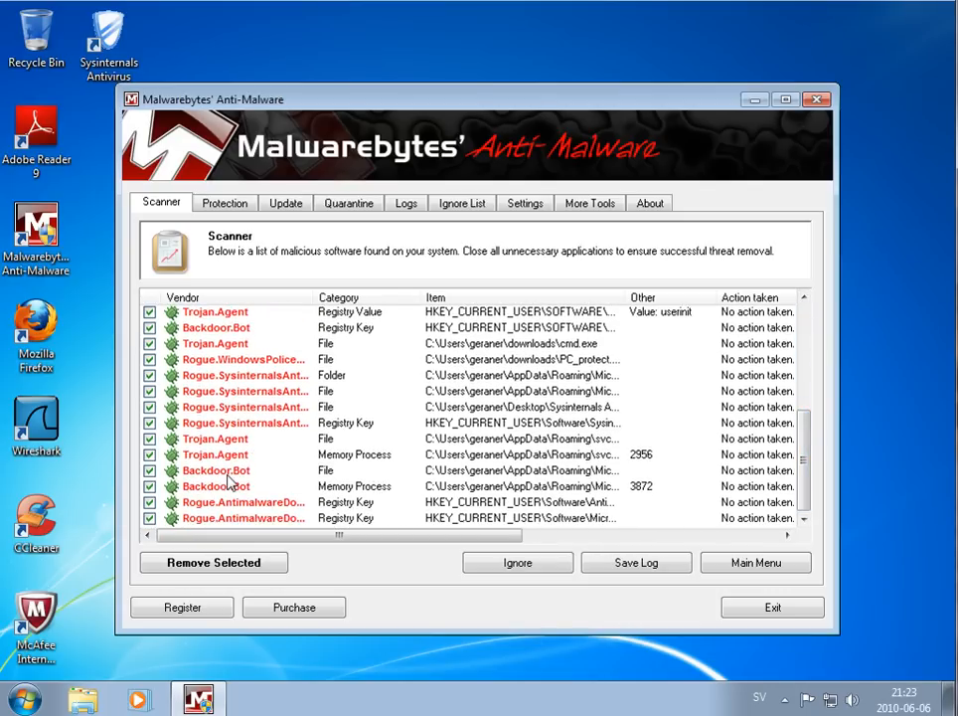
mouse_move(298, 520)
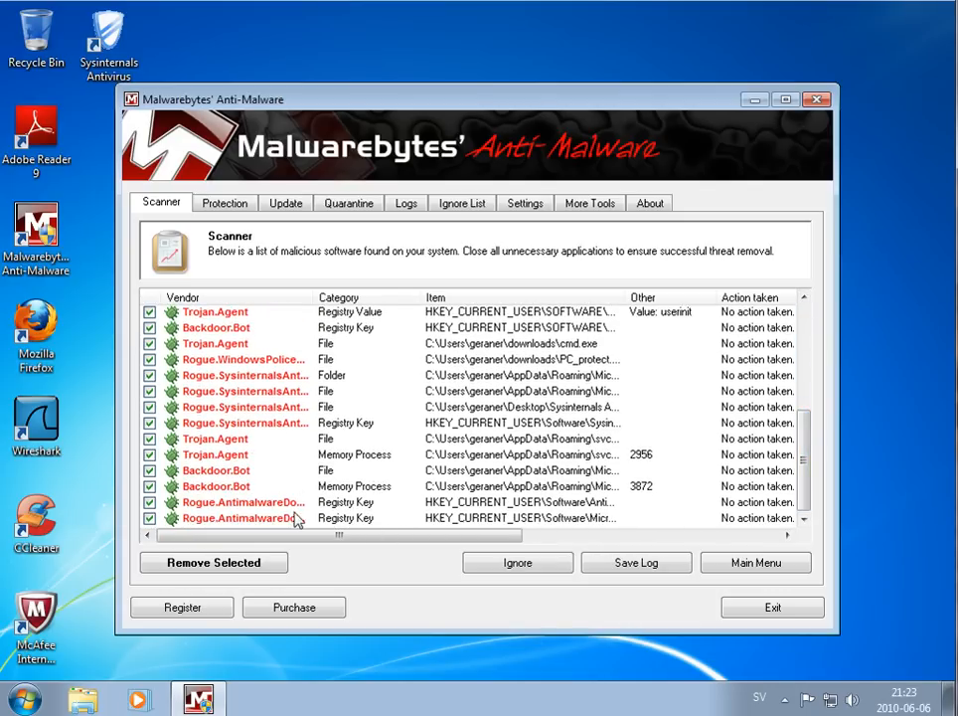
mouse_move(830, 470)
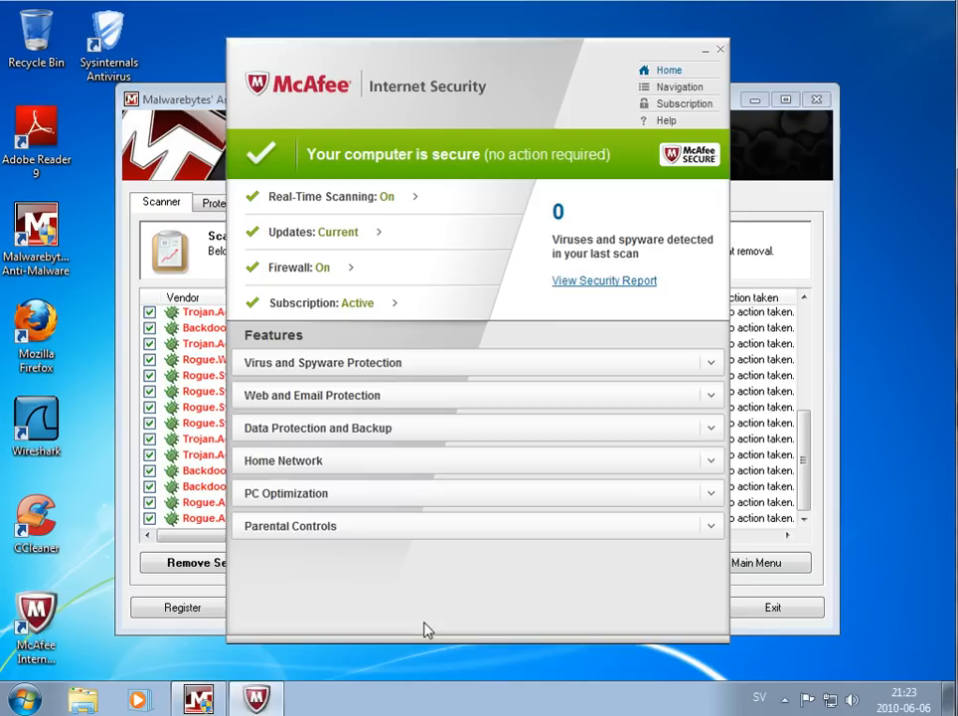
mouse_move(875, 373)
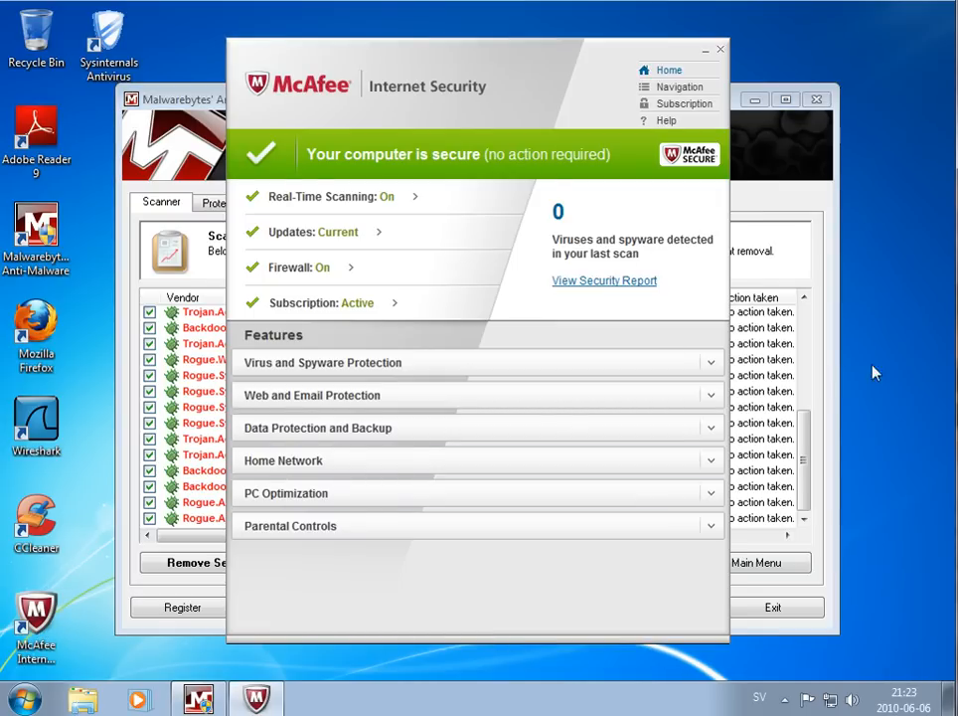
mouse_move(800, 367)
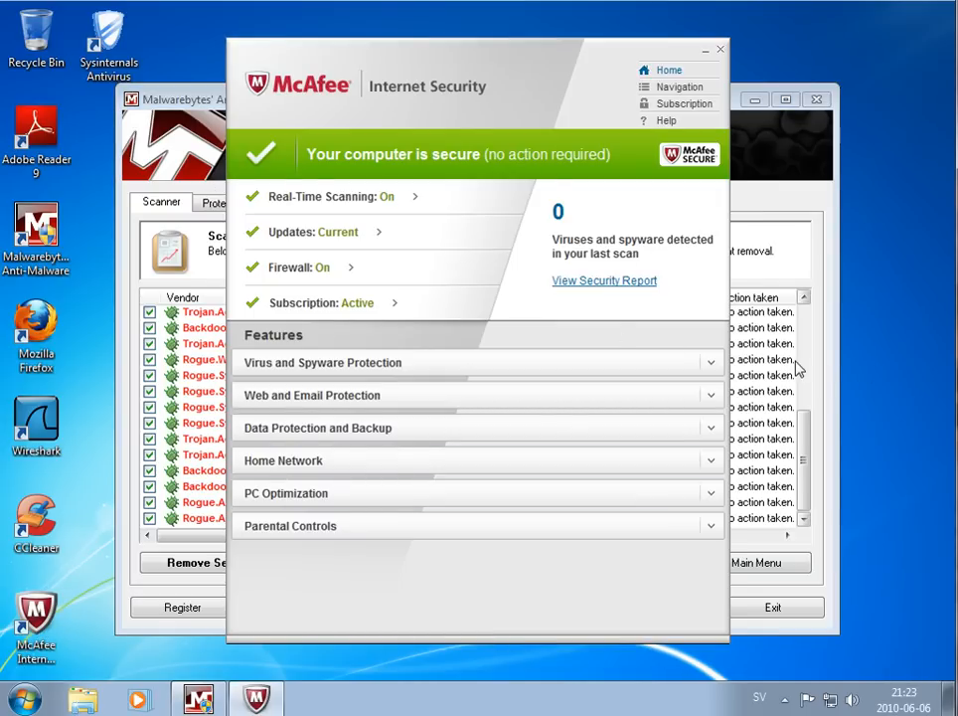